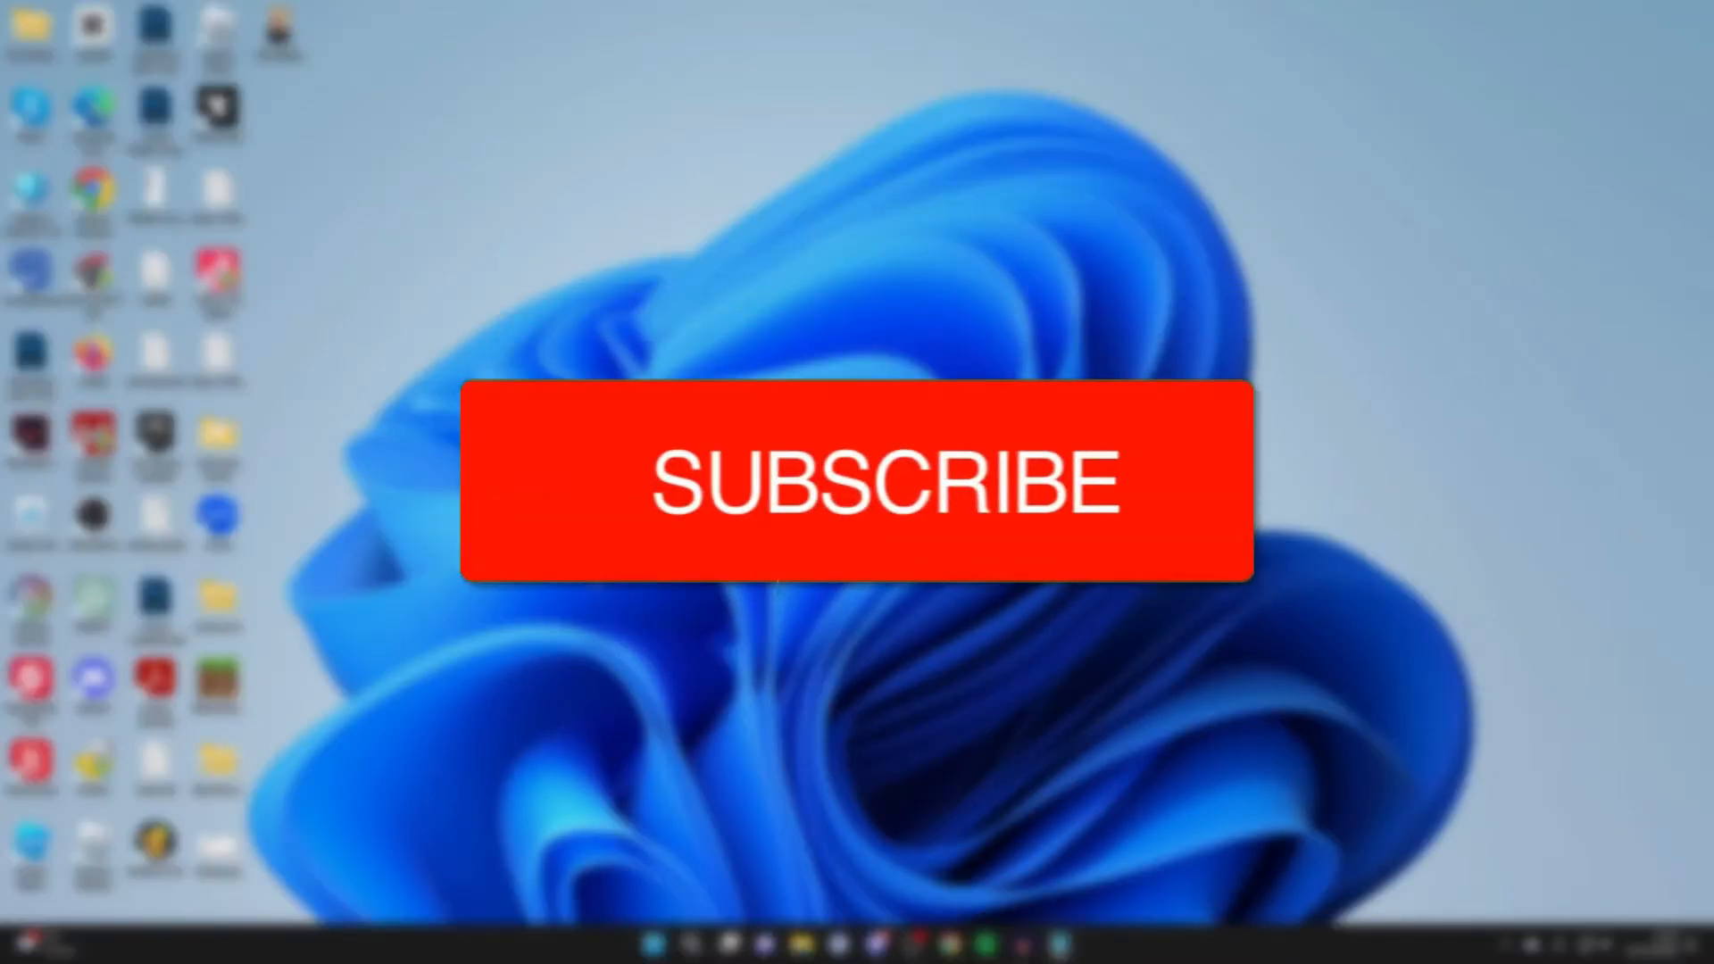
# - Launch Run from Start search and open %appdata% in File Explorer
pyautogui.click(858, 480)
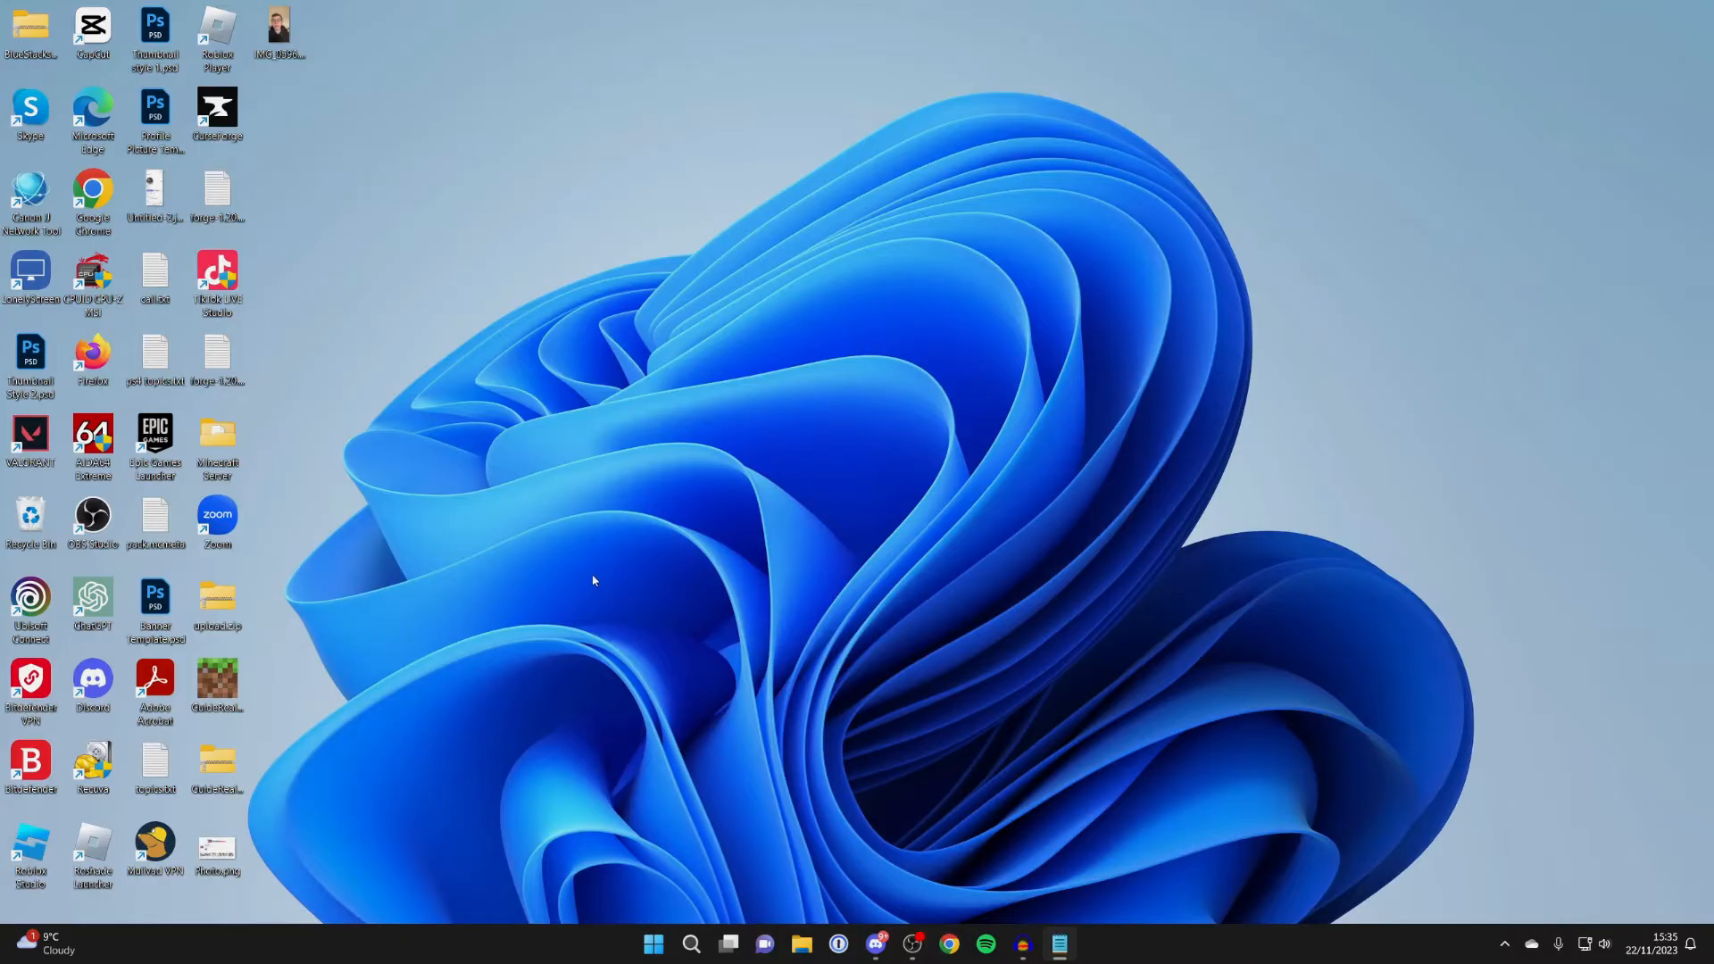
pyautogui.moveTo(691, 942)
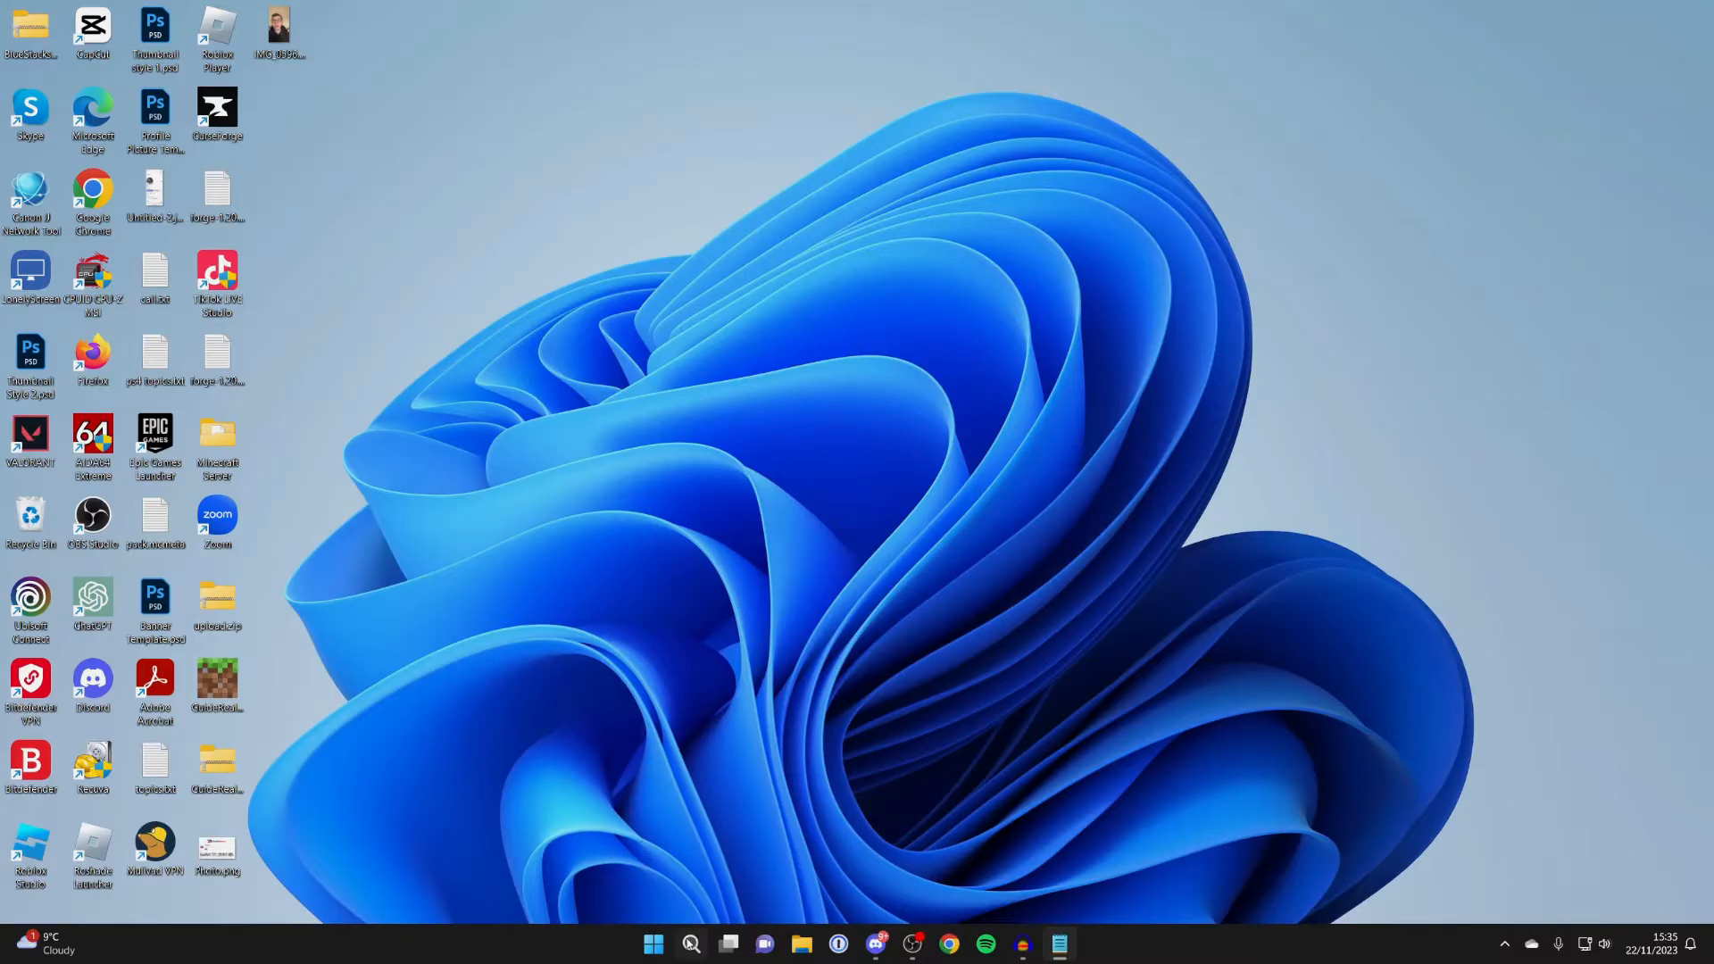
pyautogui.click(690, 942)
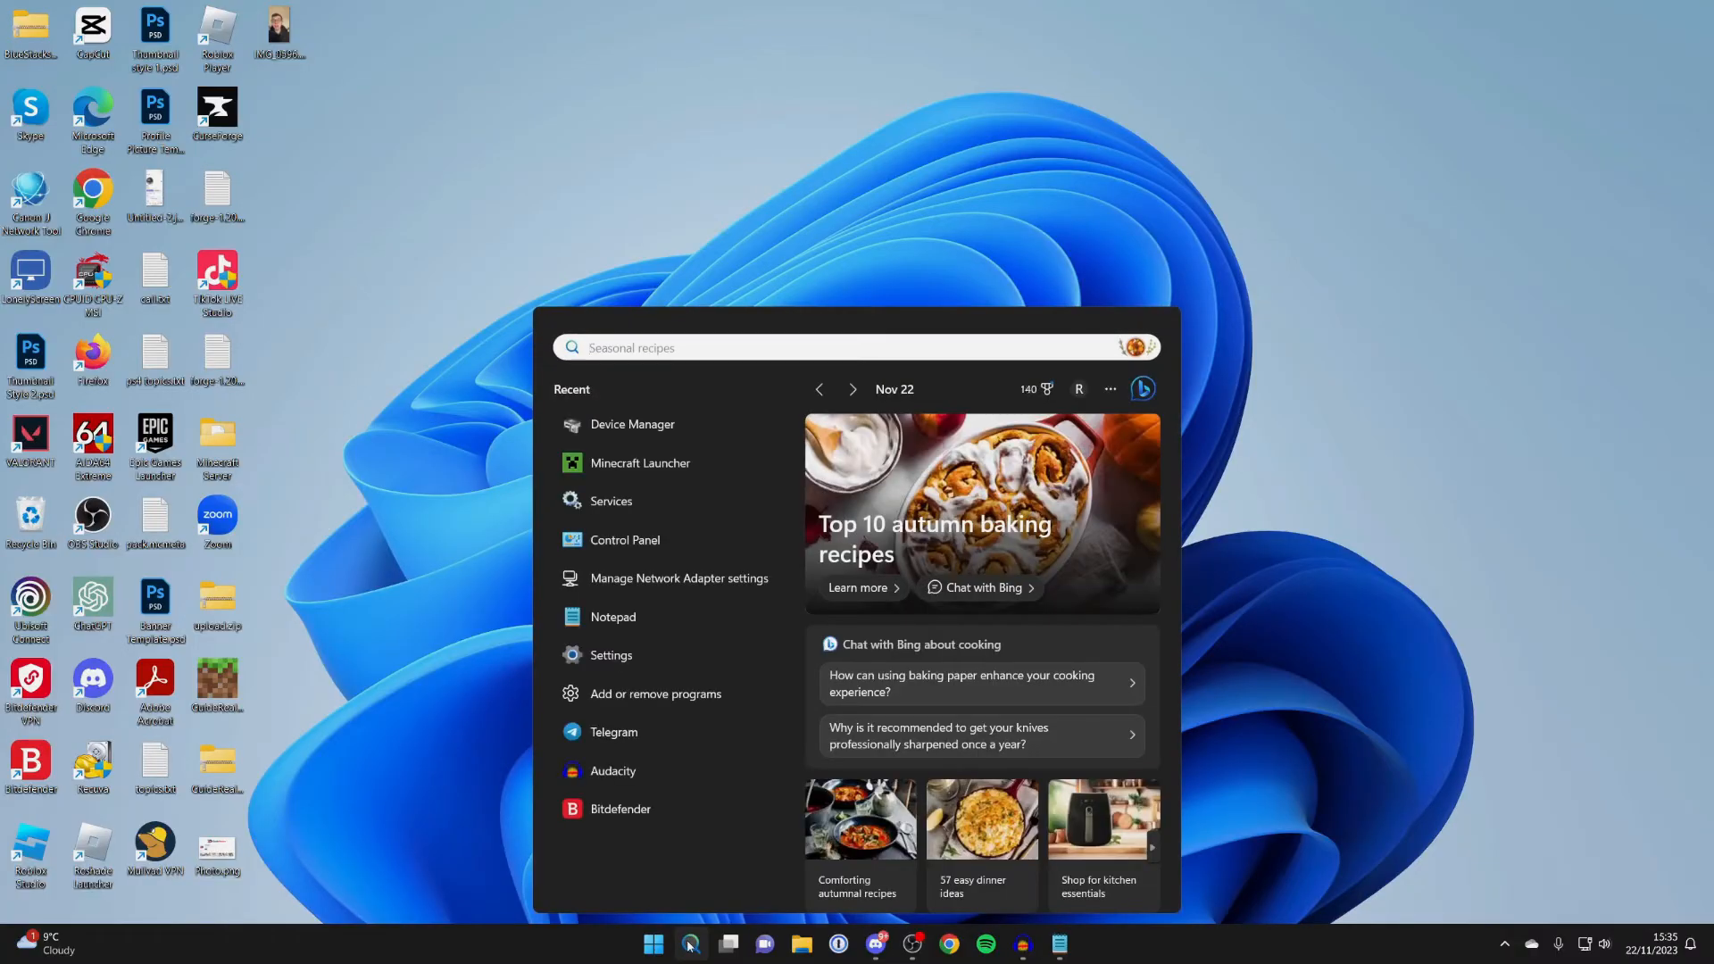
pyautogui.write('run')
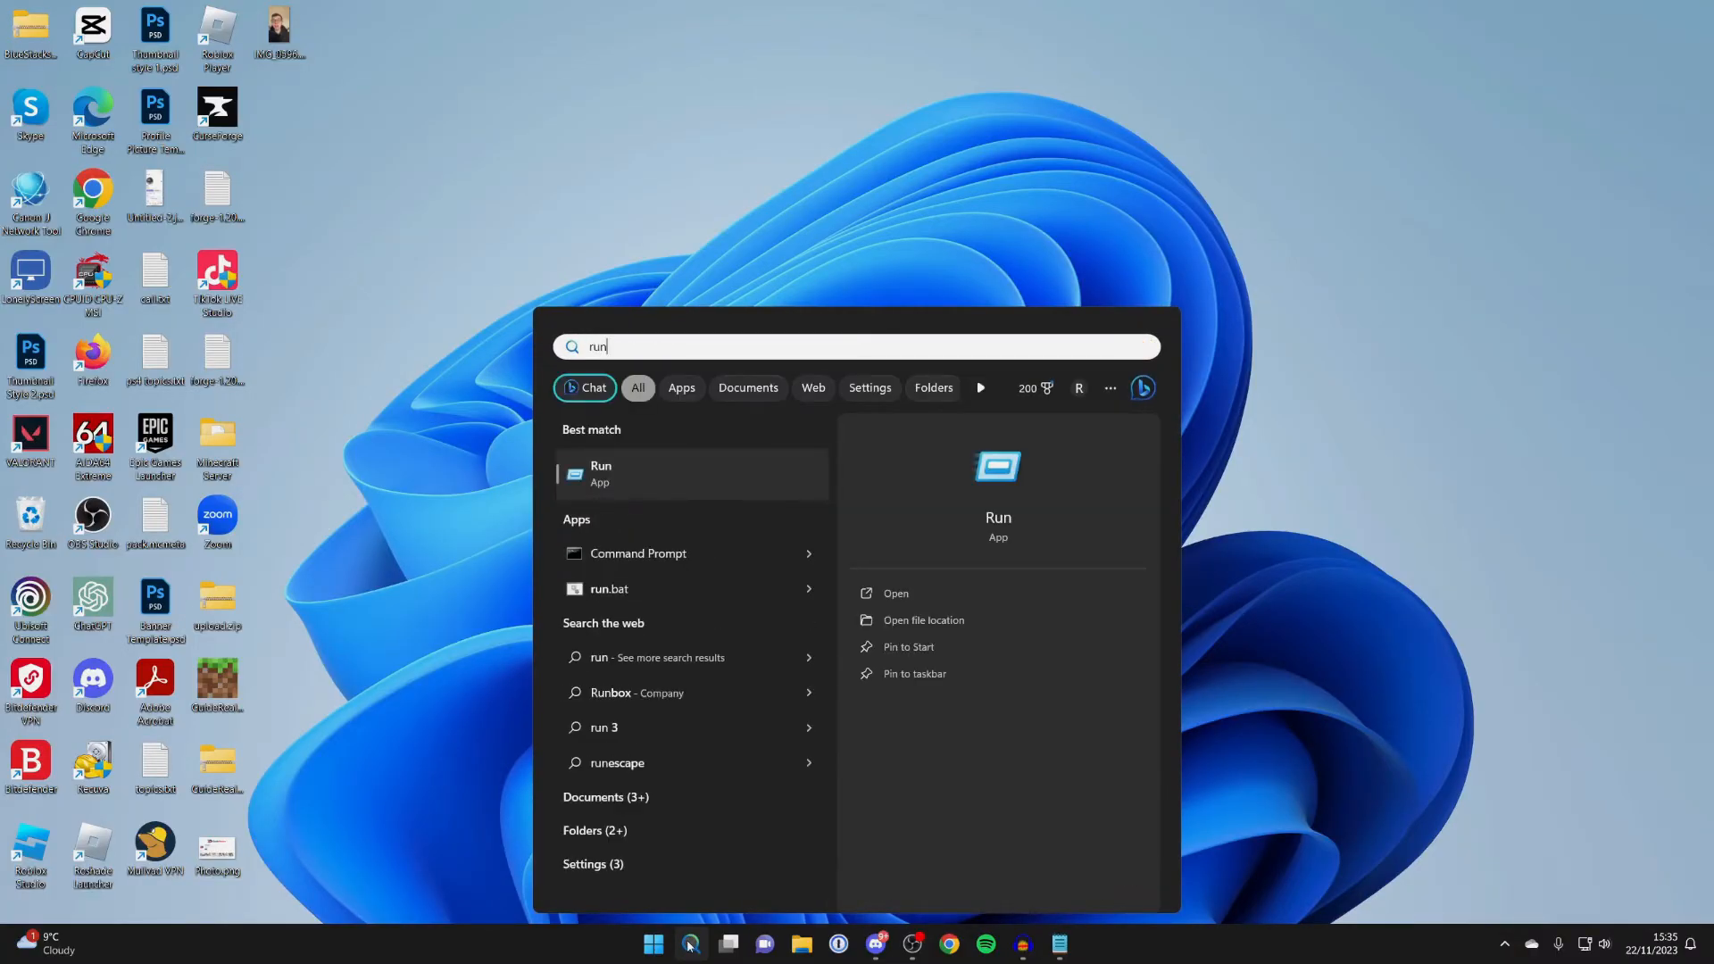
pyautogui.click(600, 473)
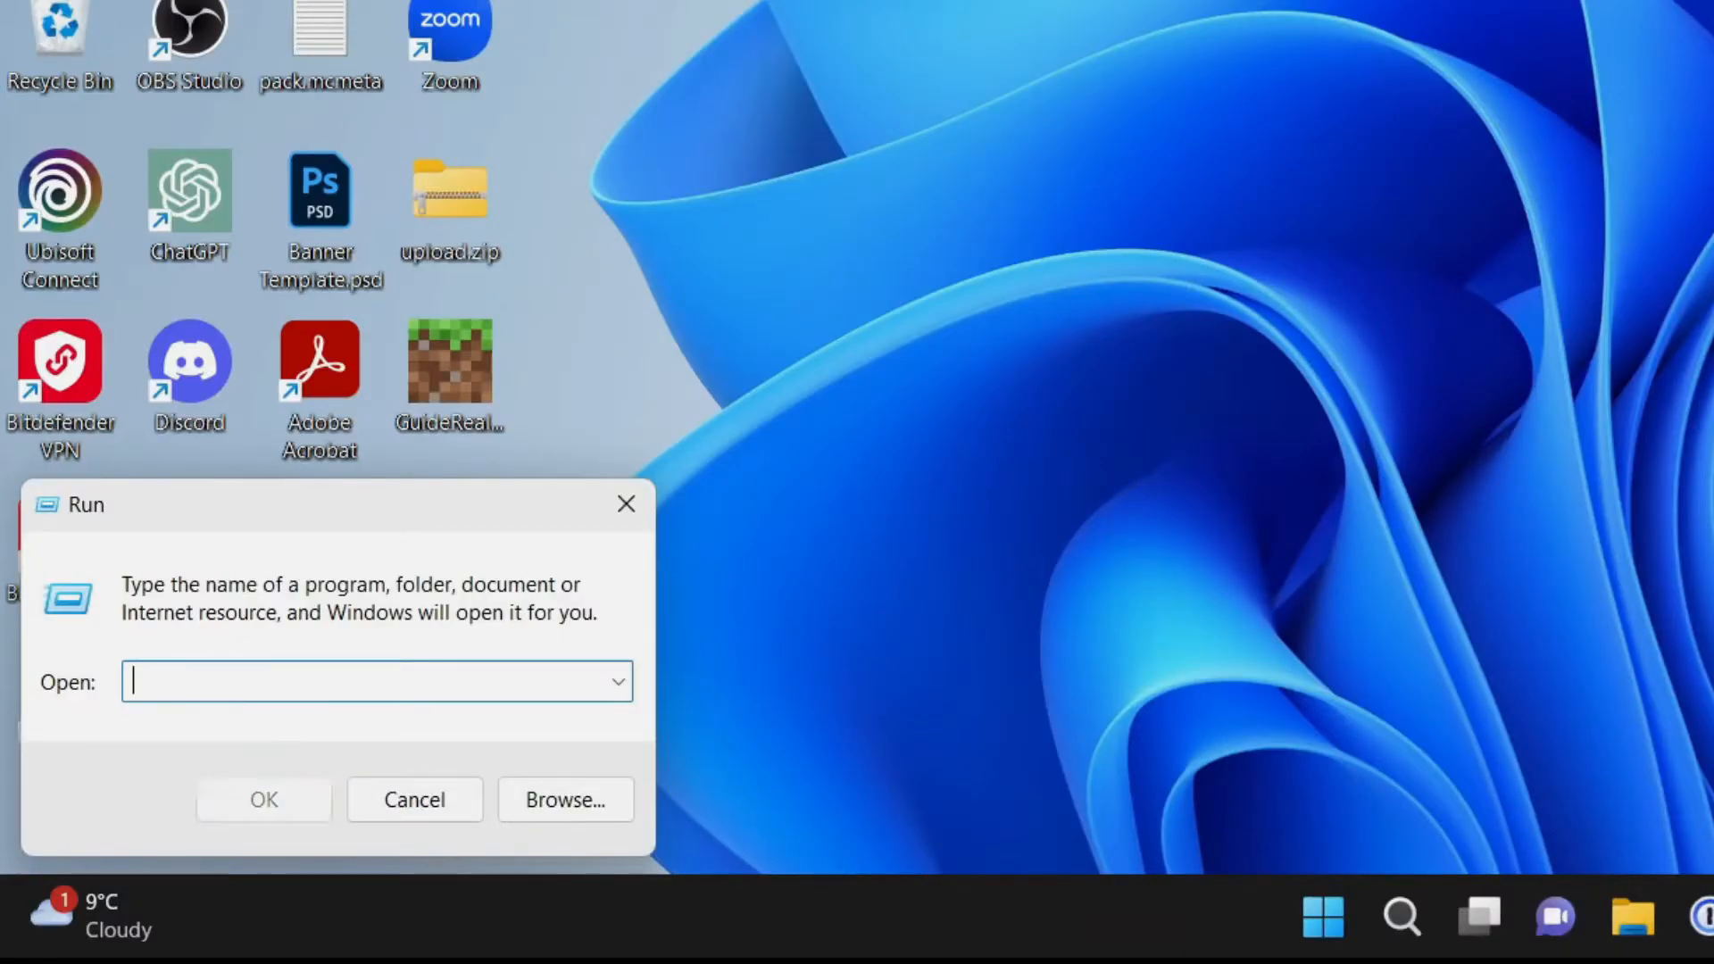
pyautogui.write('%appdata%')
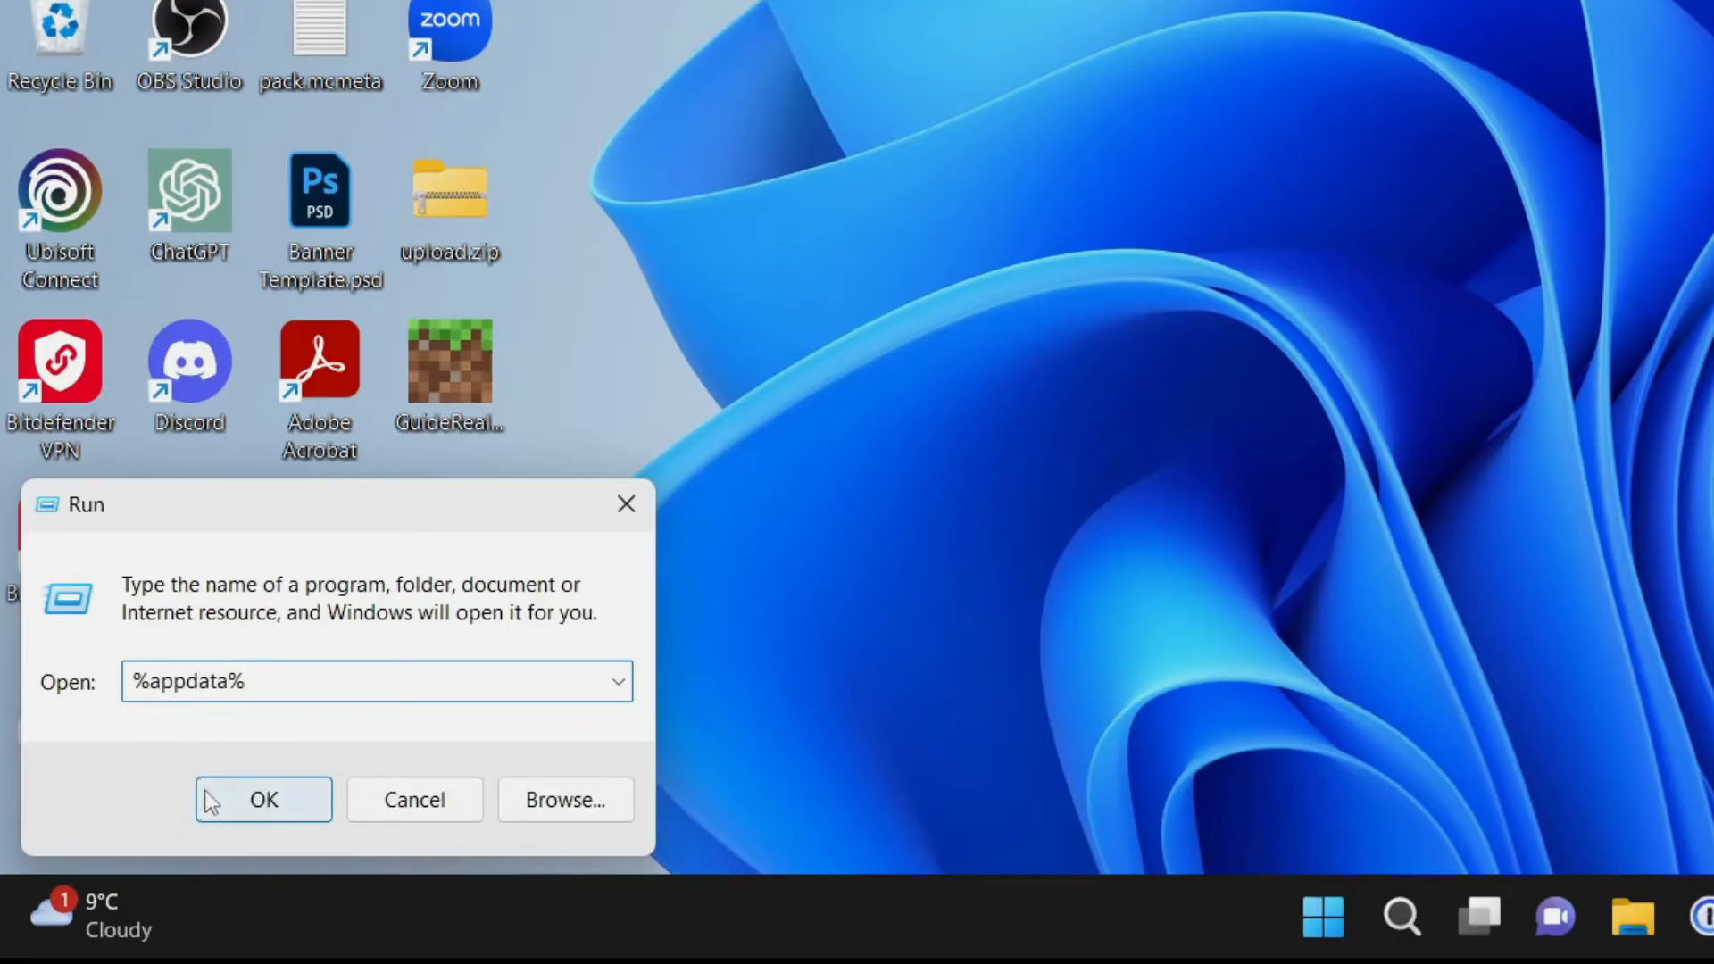
pyautogui.click(262, 800)
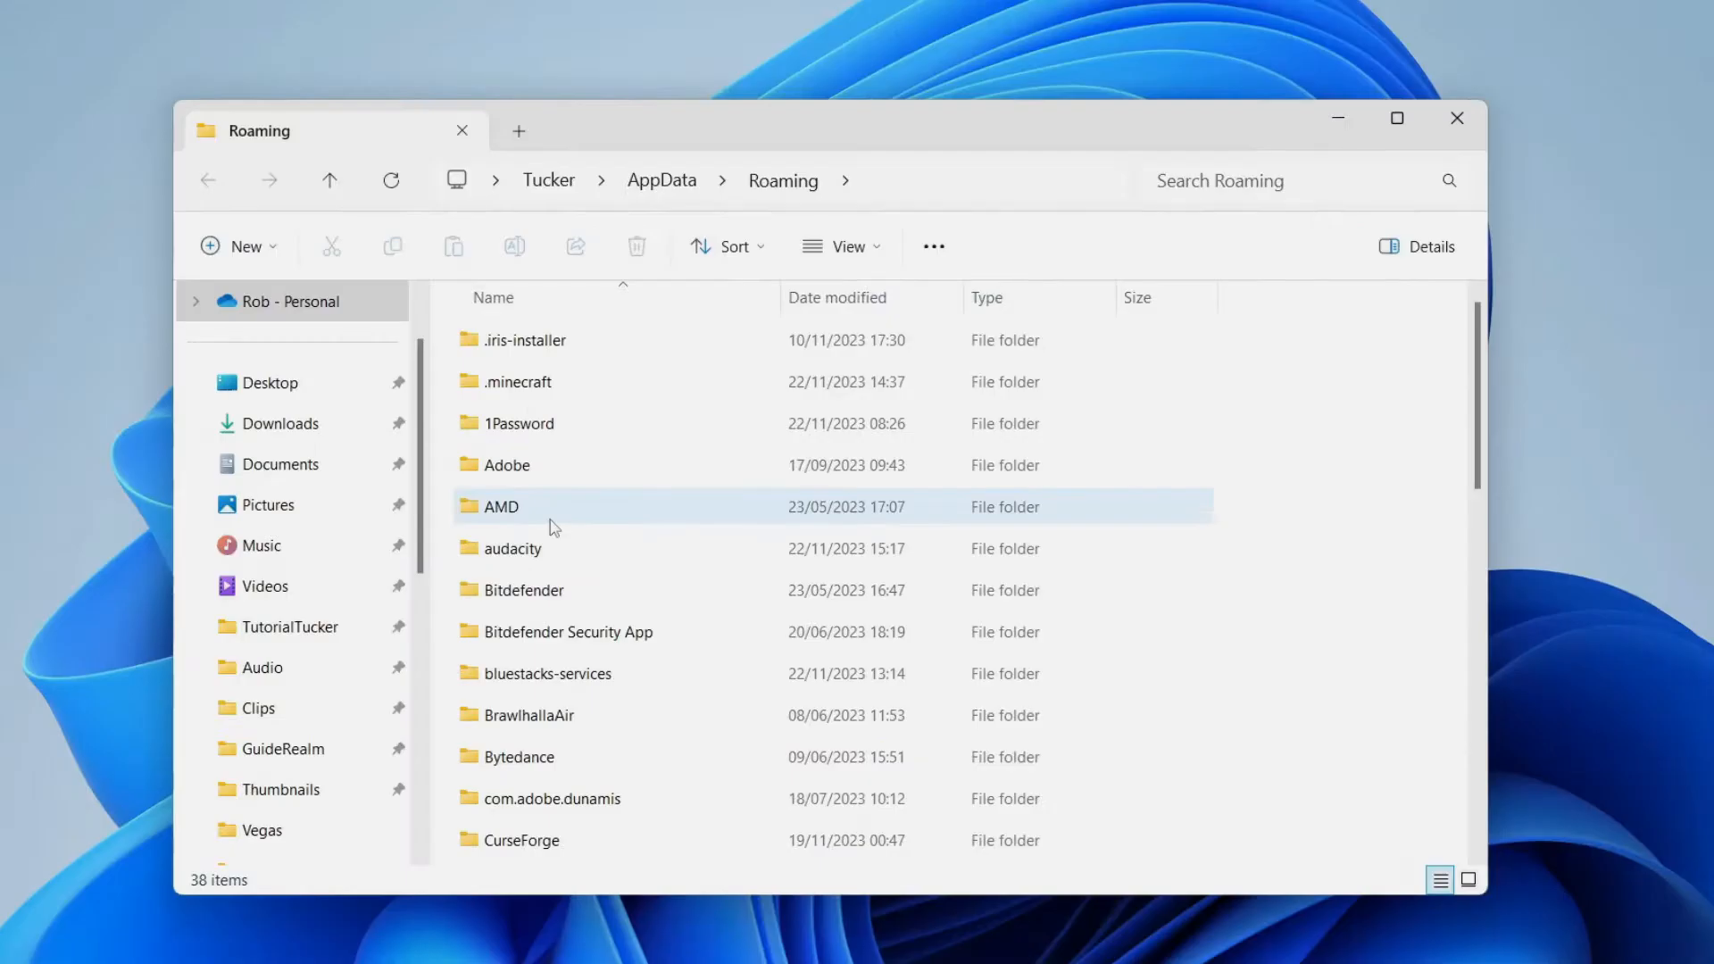
# - Enter .minecraft and bring up actions on launcher_profiles.json to delete it
pyautogui.click(514, 382)
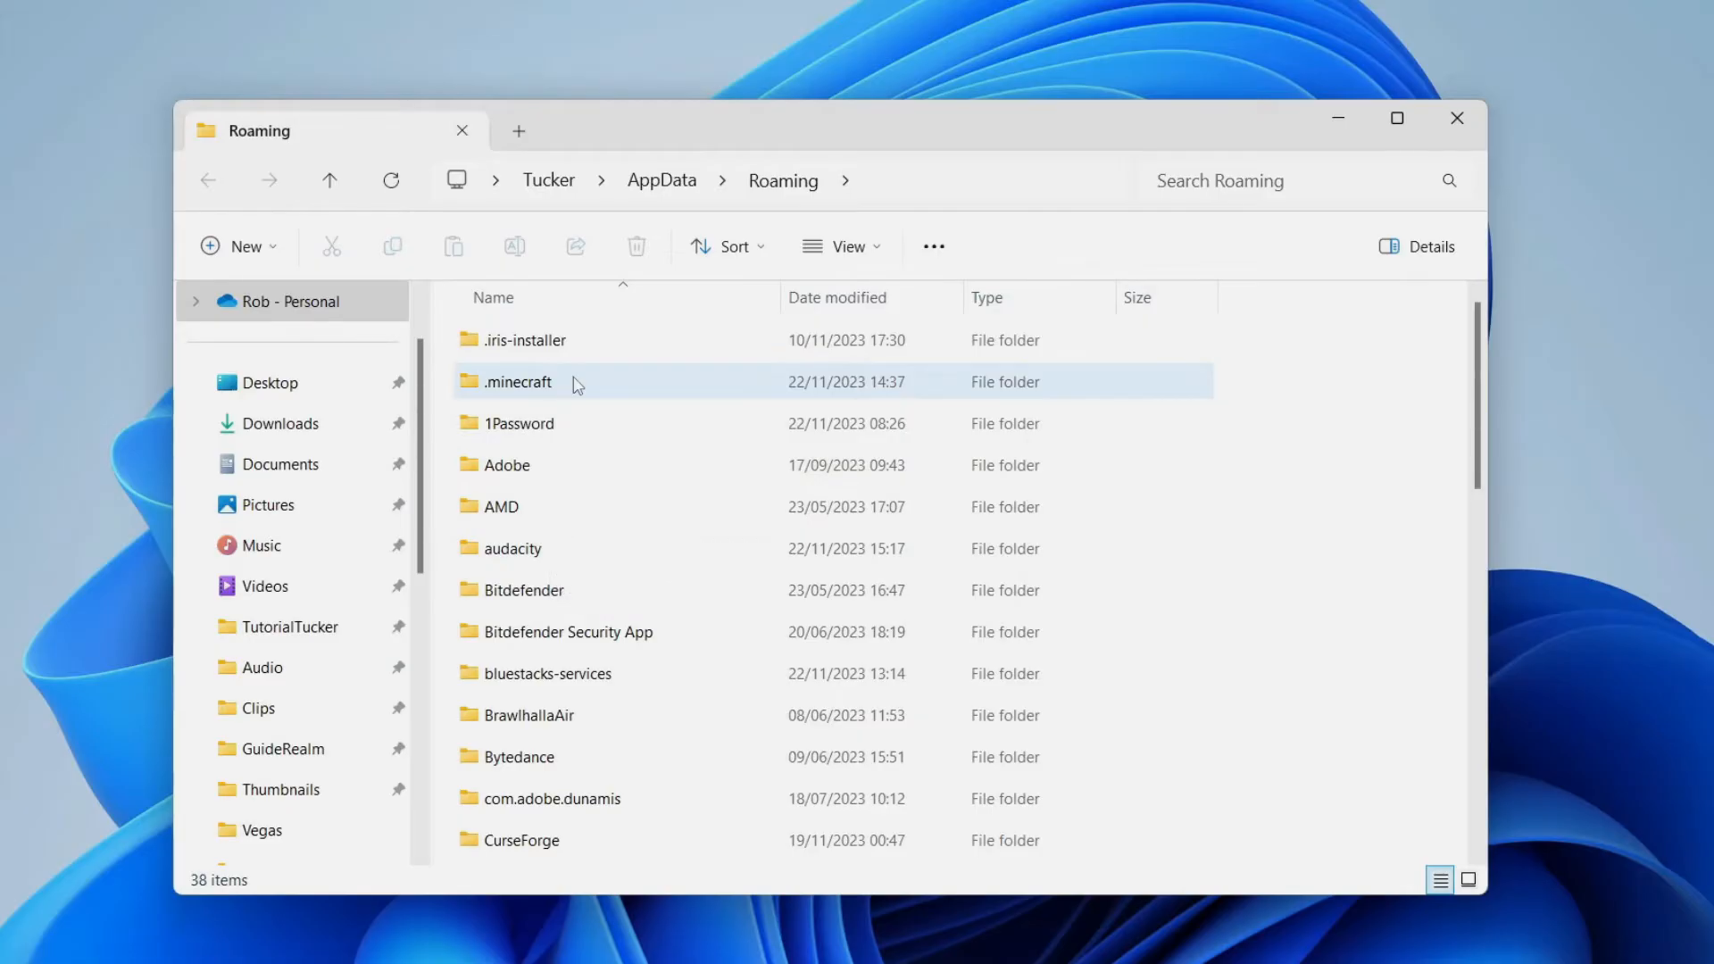
pyautogui.doubleClick(520, 382)
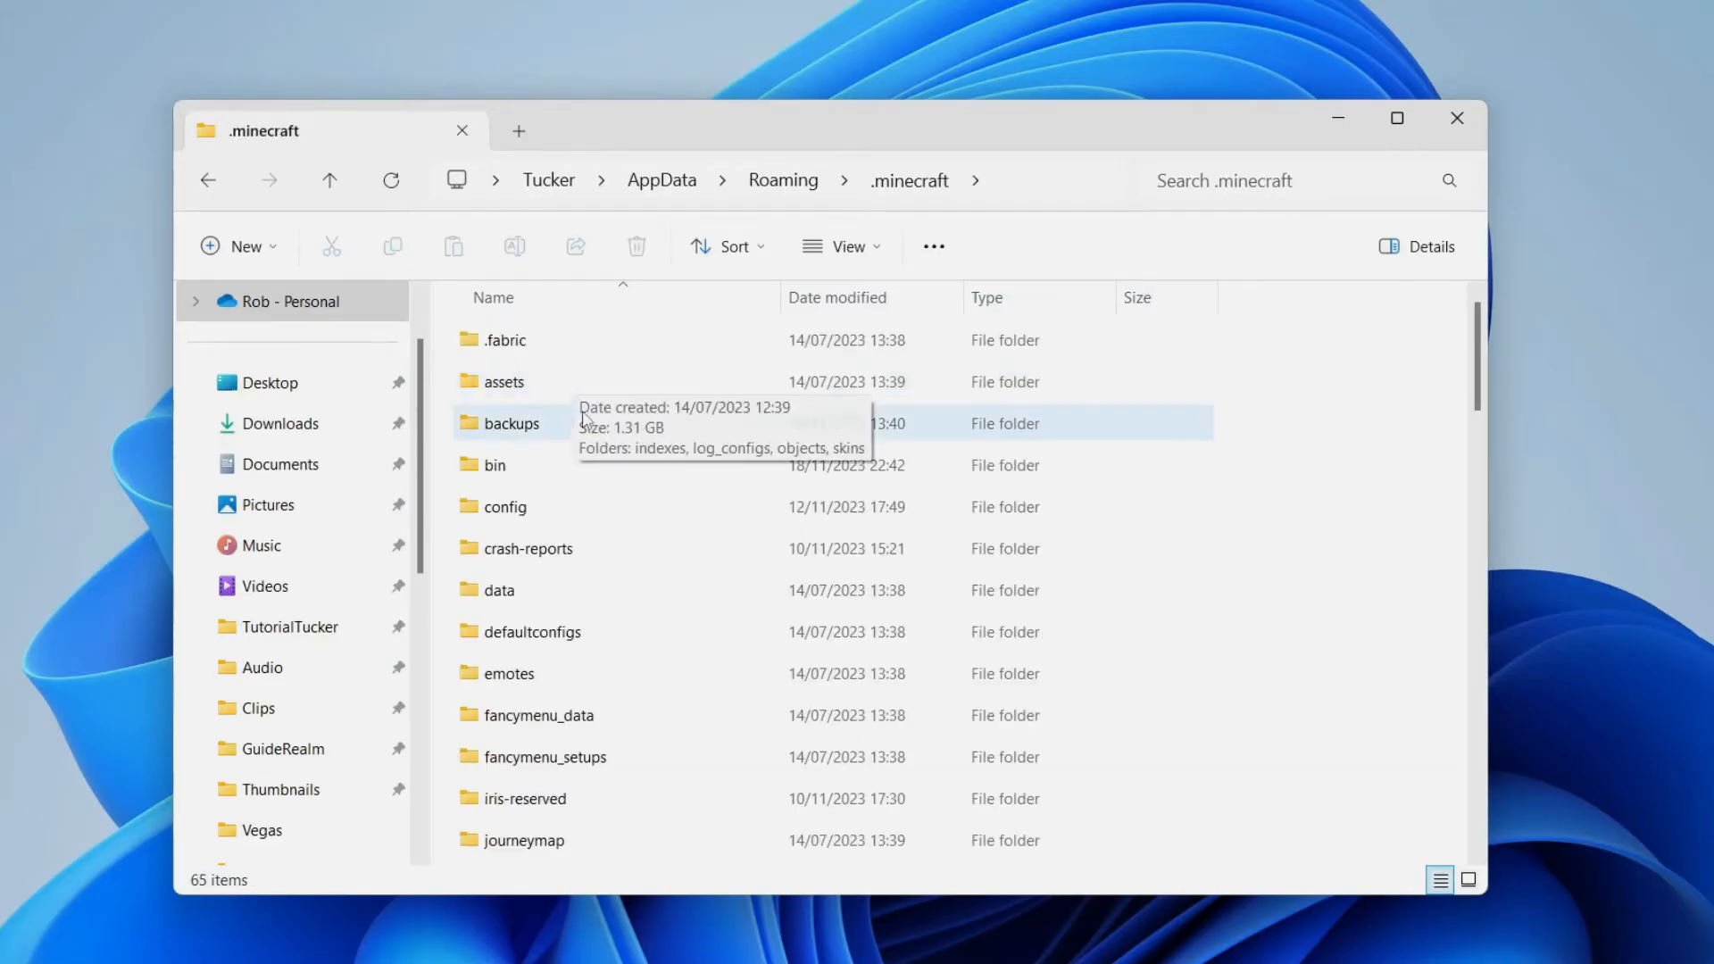
pyautogui.scroll(-3)
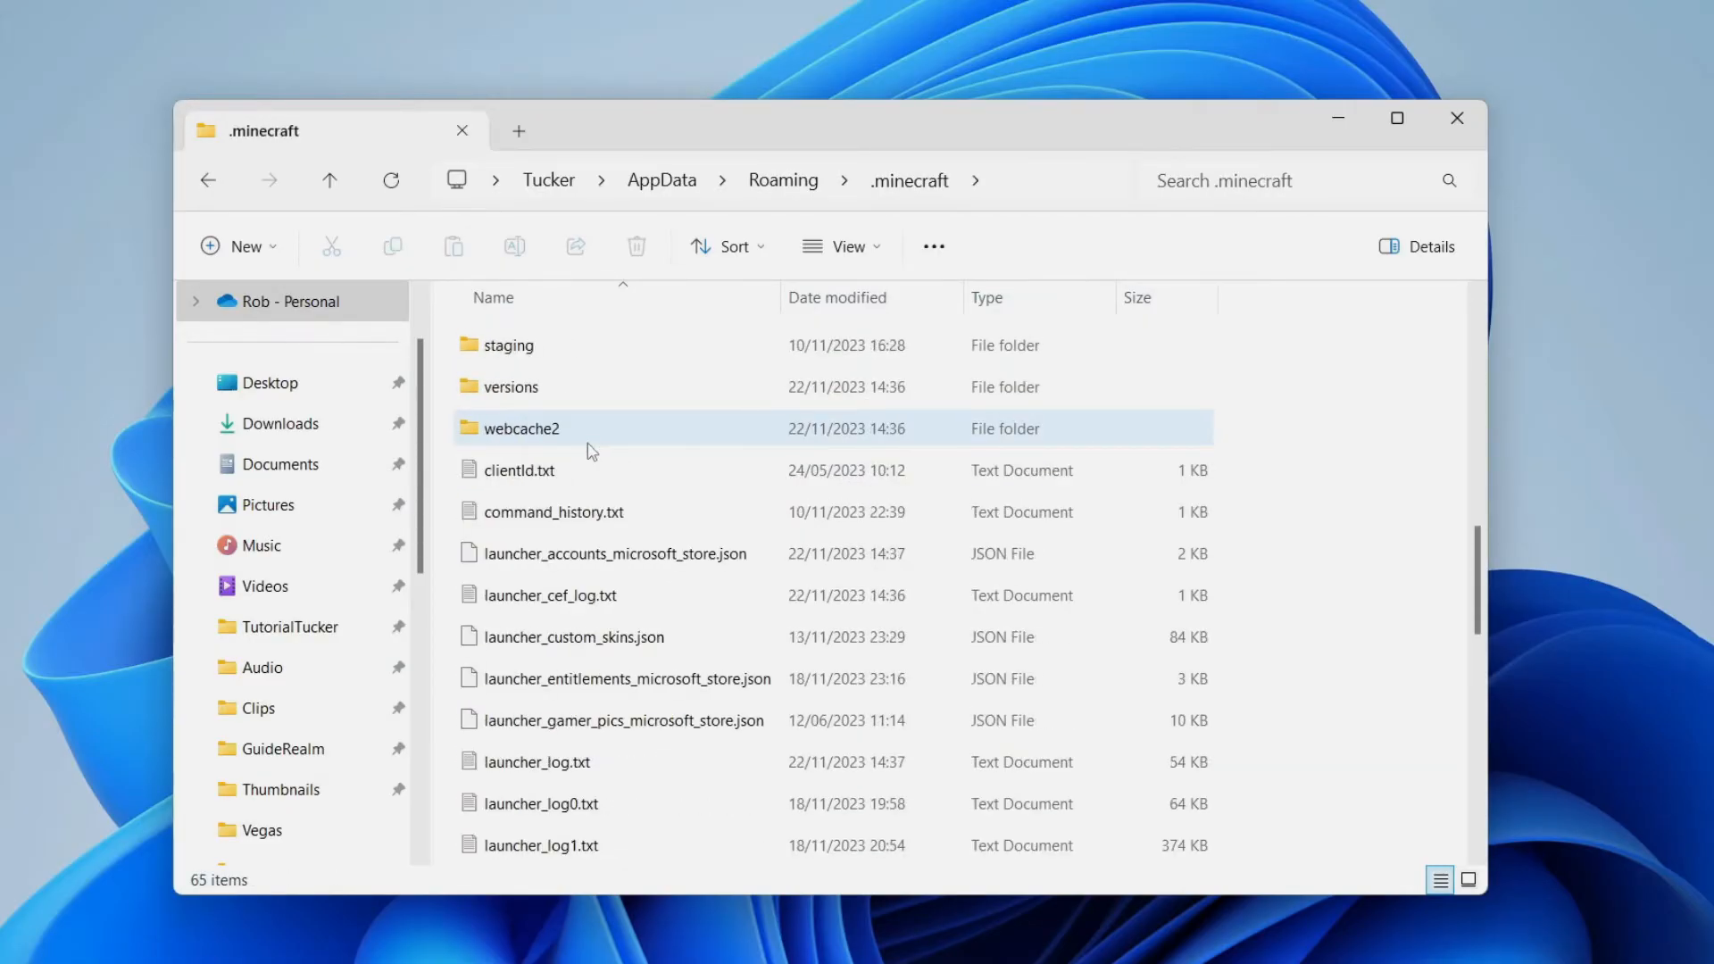
pyautogui.click(551, 762)
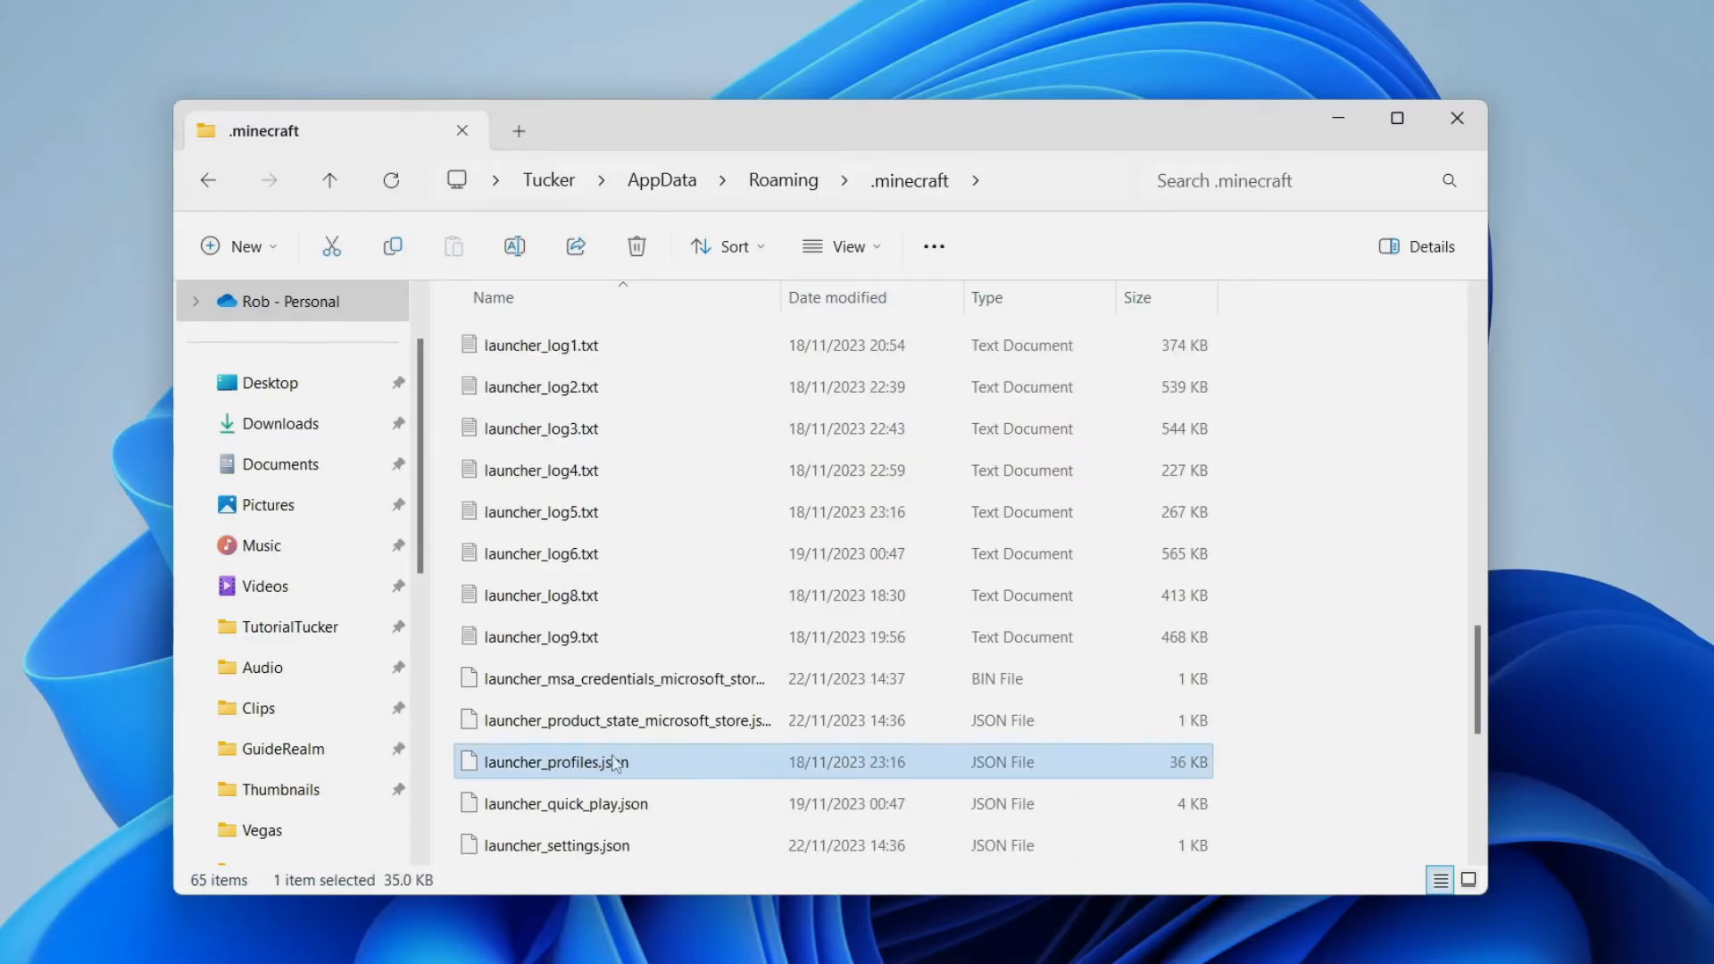
pyautogui.moveTo(498, 766)
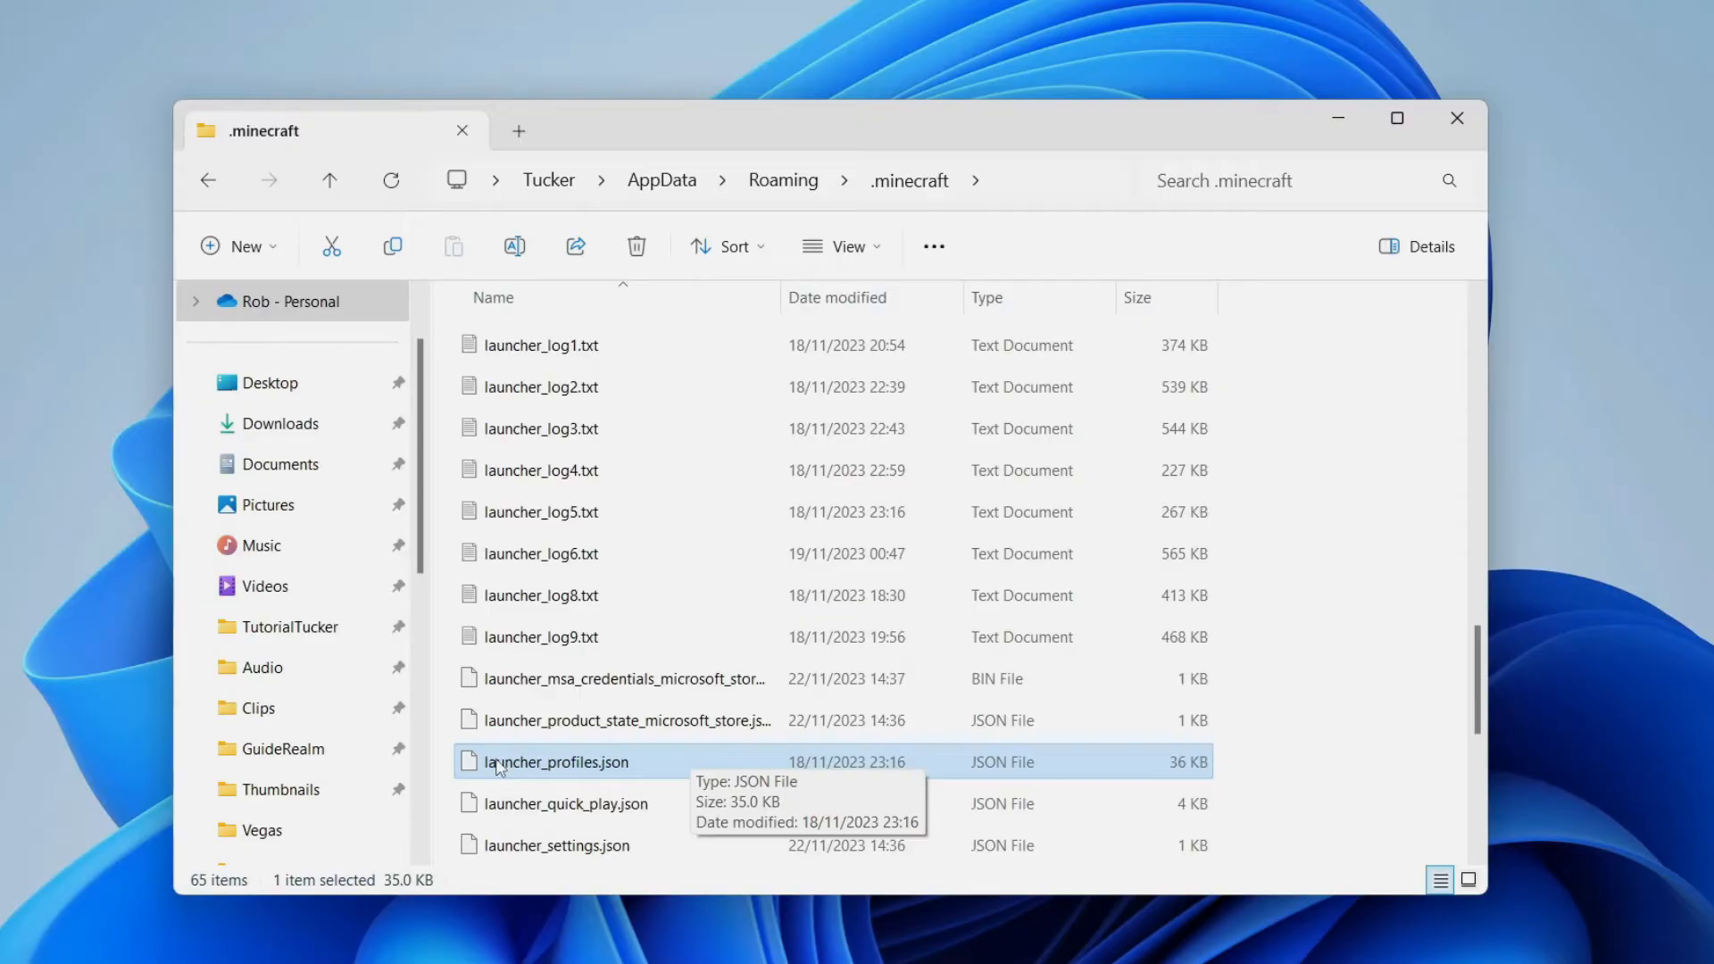
pyautogui.rightClick(561, 762)
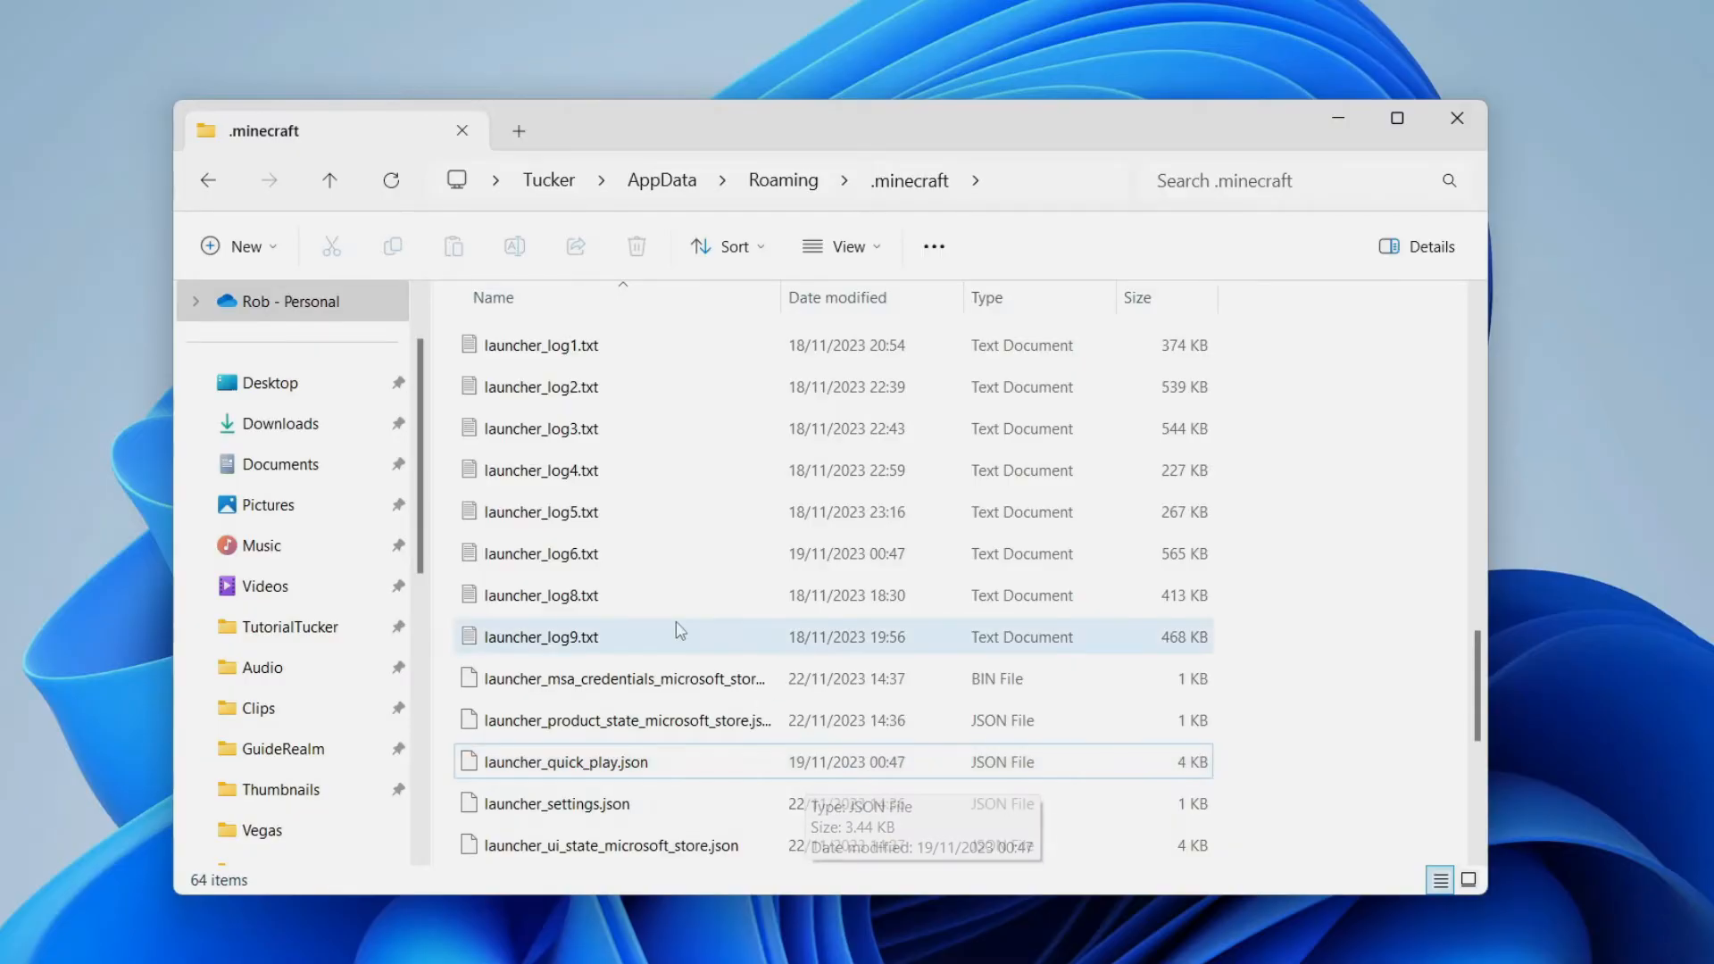
pyautogui.moveTo(541, 553)
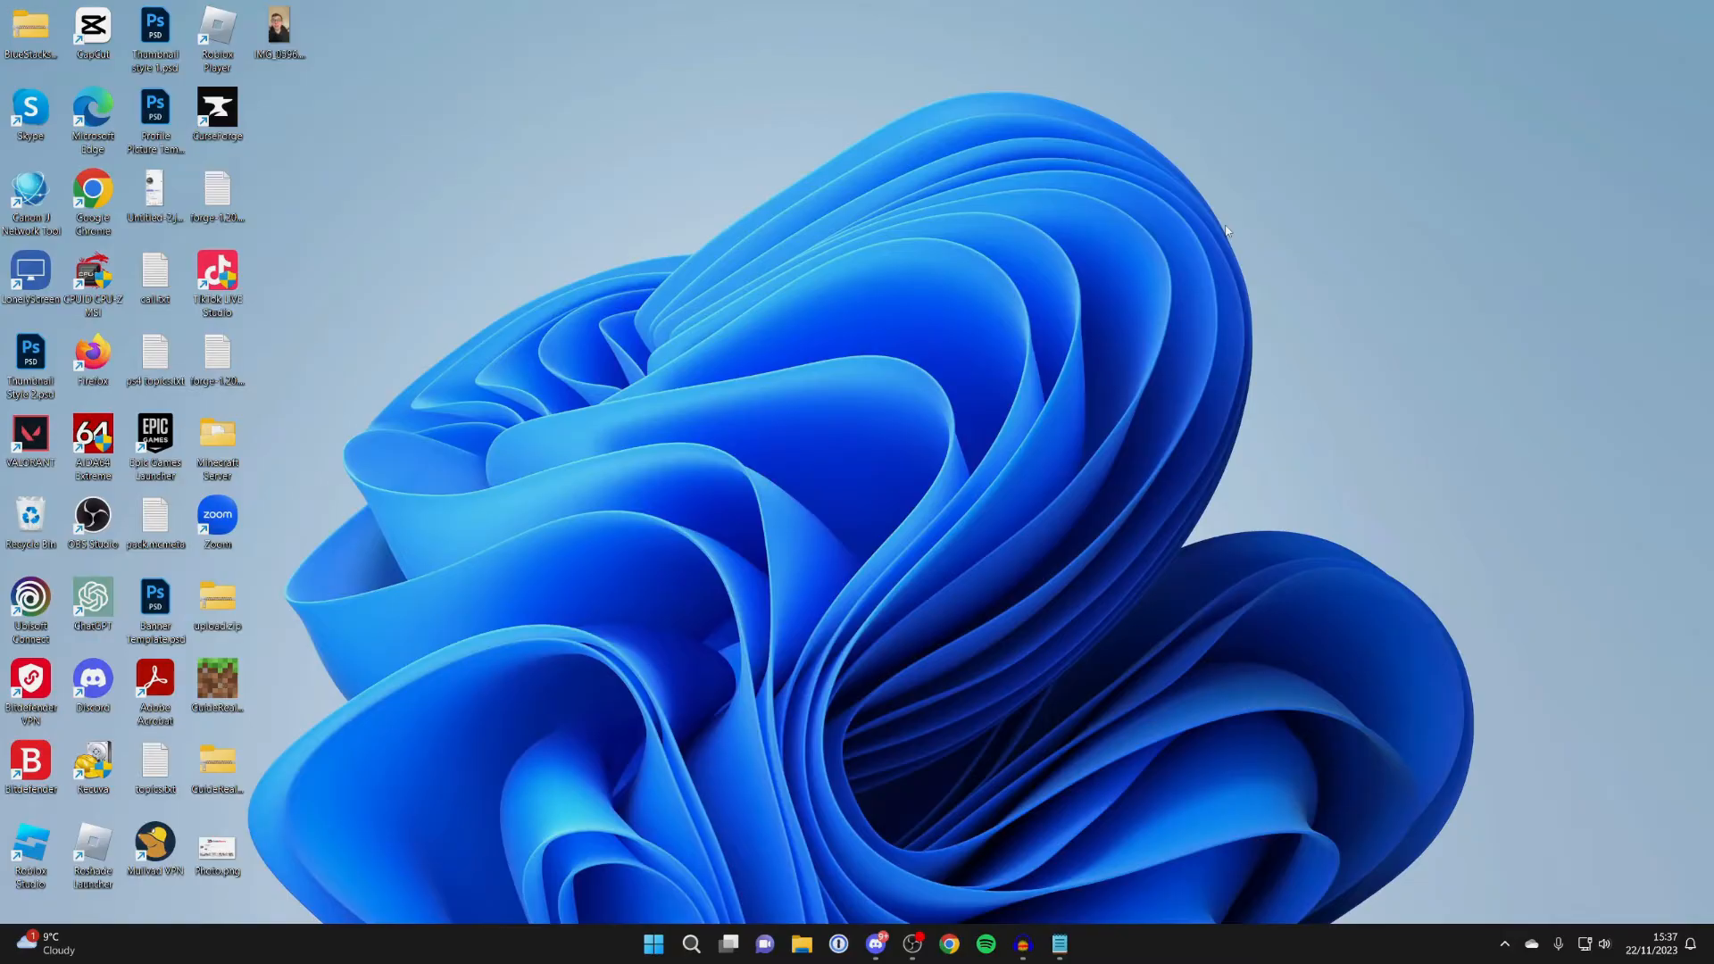
pyautogui.moveTo(921, 276)
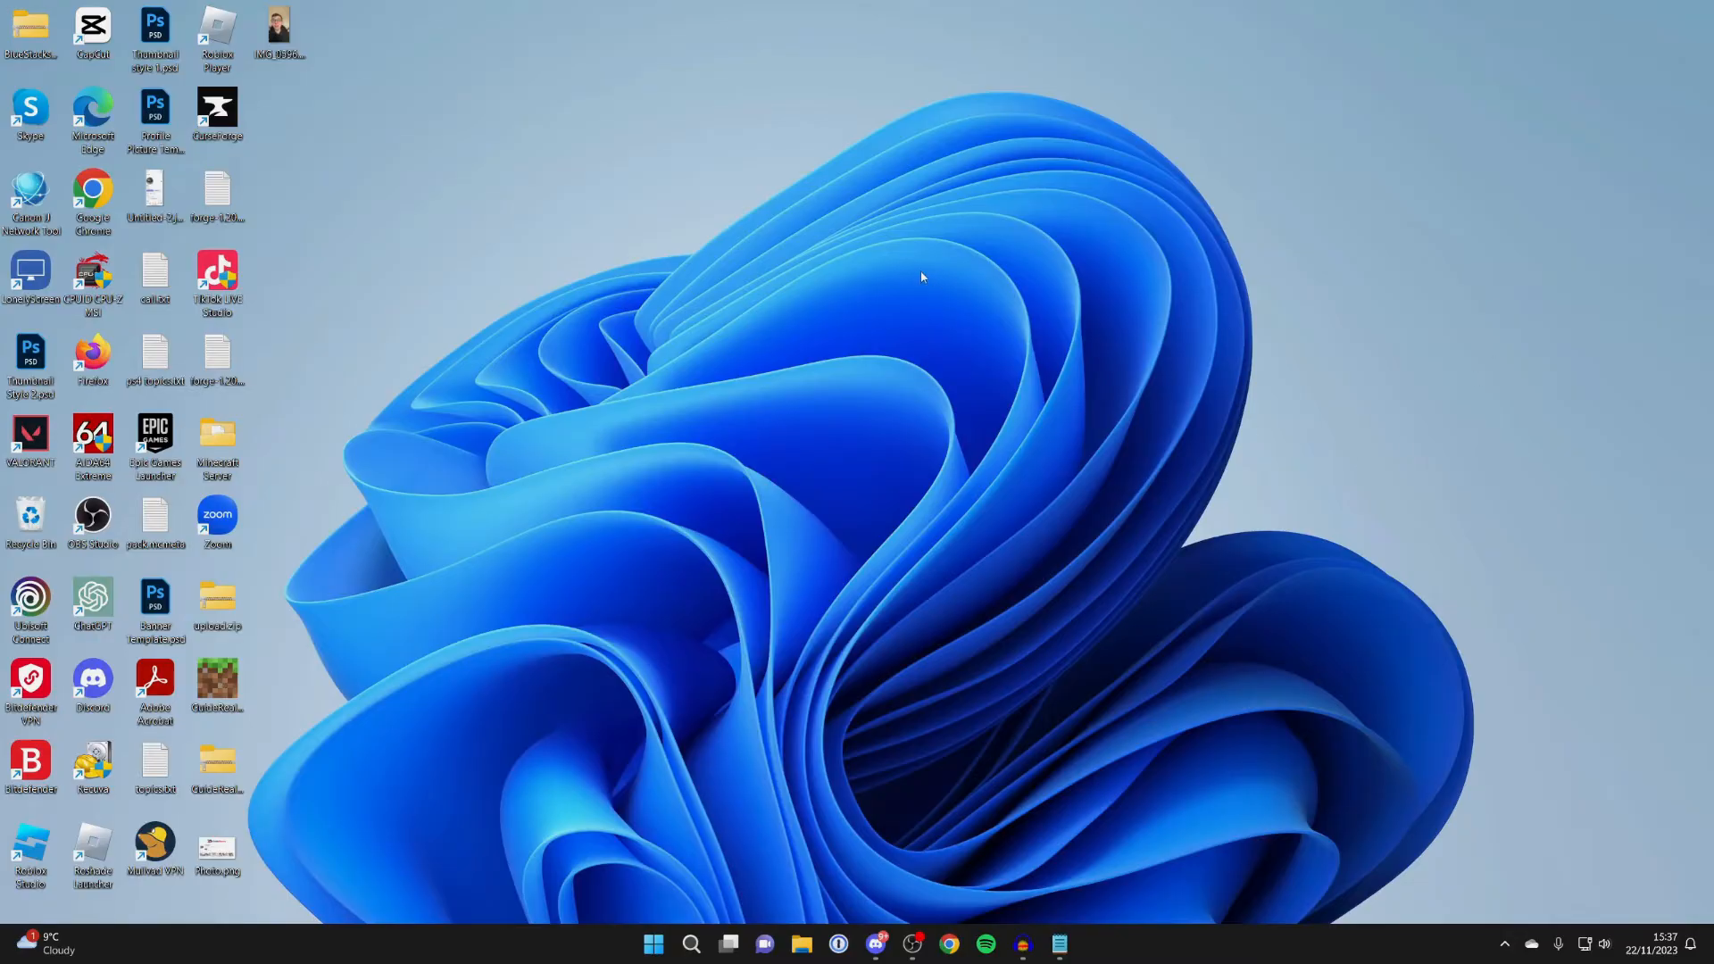
pyautogui.moveTo(796, 308)
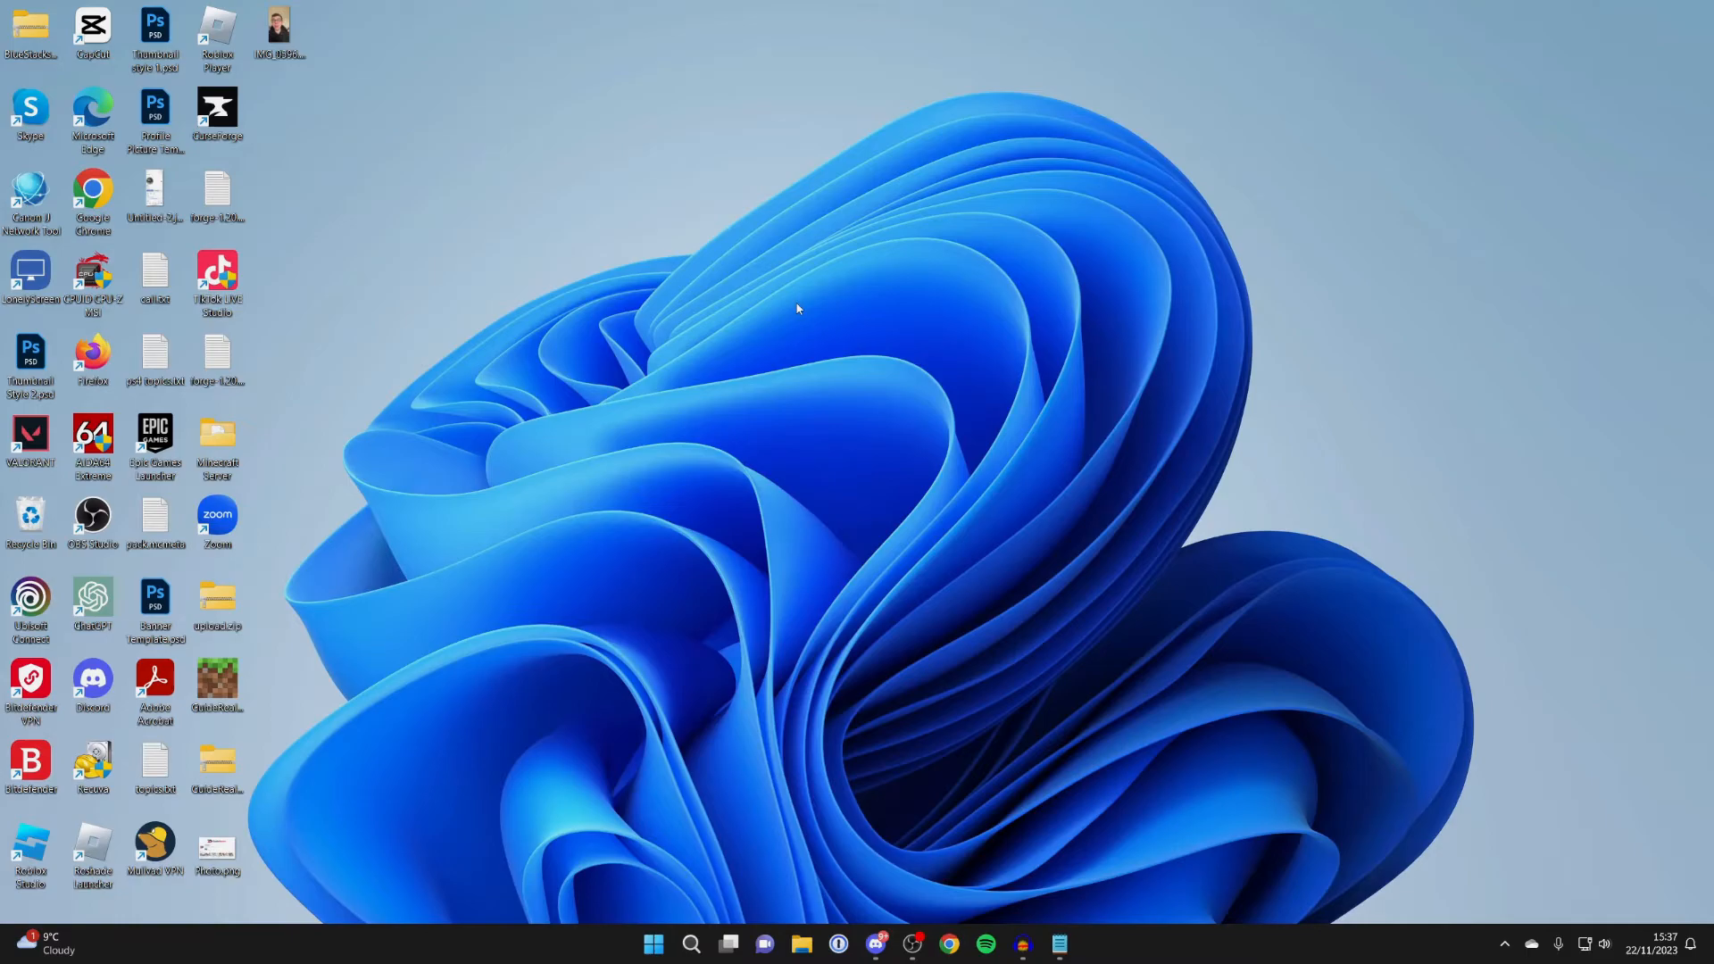
pyautogui.moveTo(673, 789)
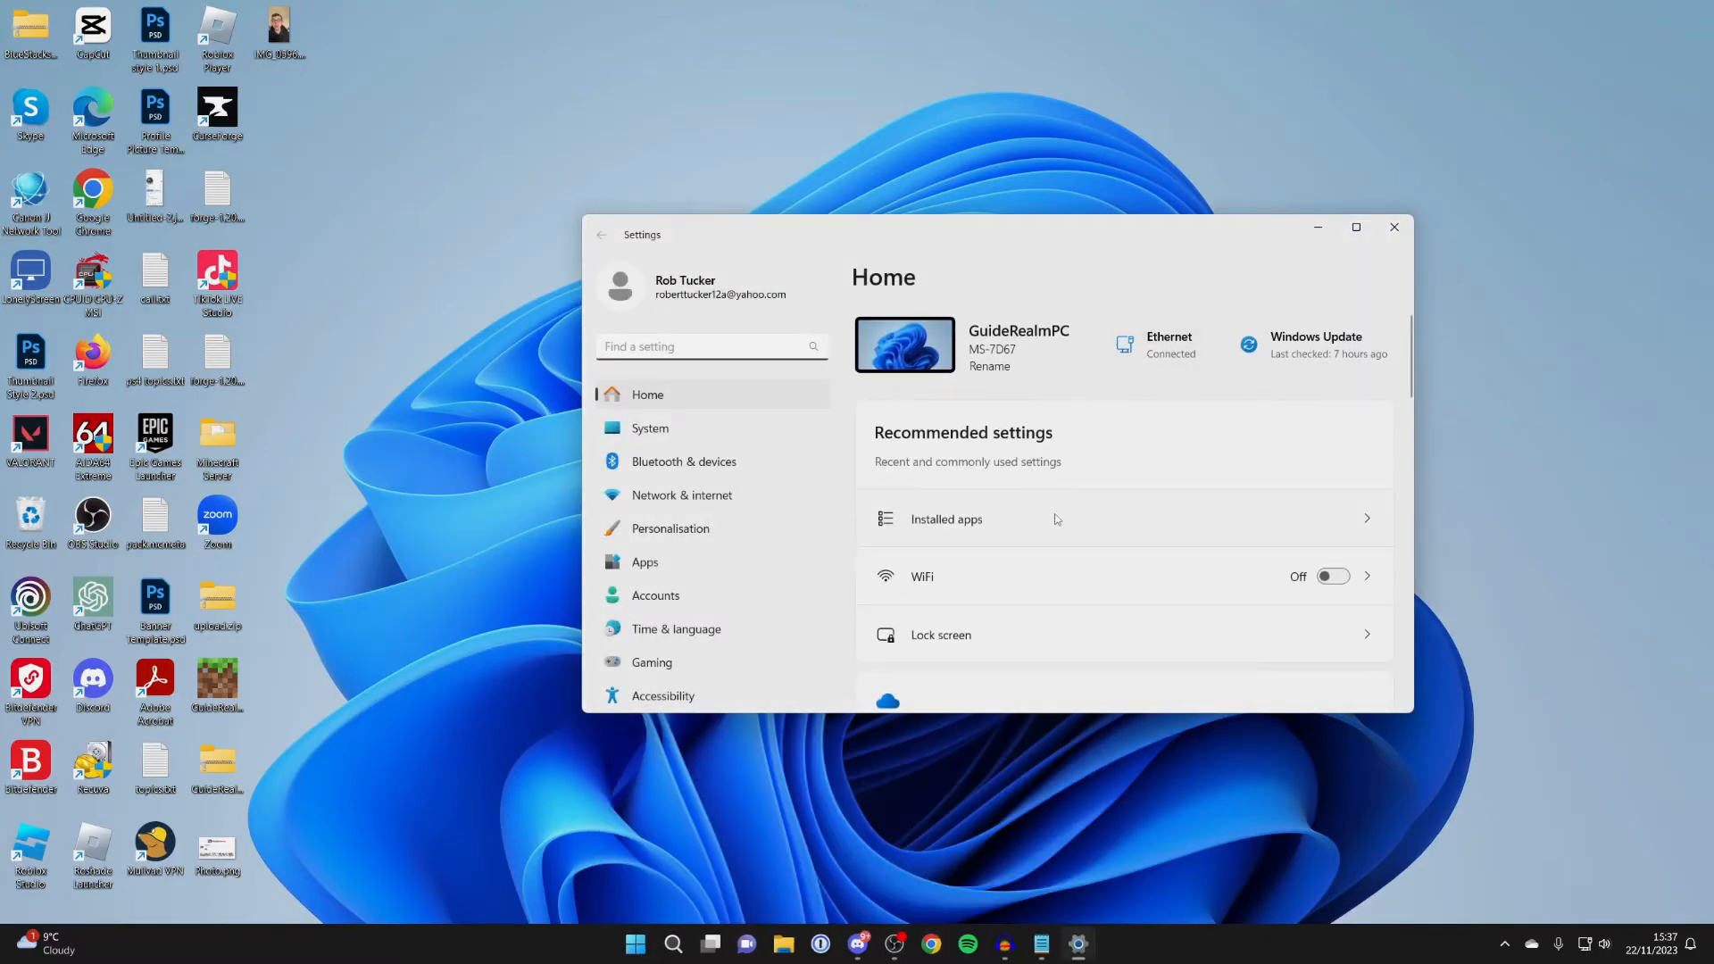
# - Search installed apps for 'minecraft' and open Minecraft Launcher's more options
pyautogui.click(644, 562)
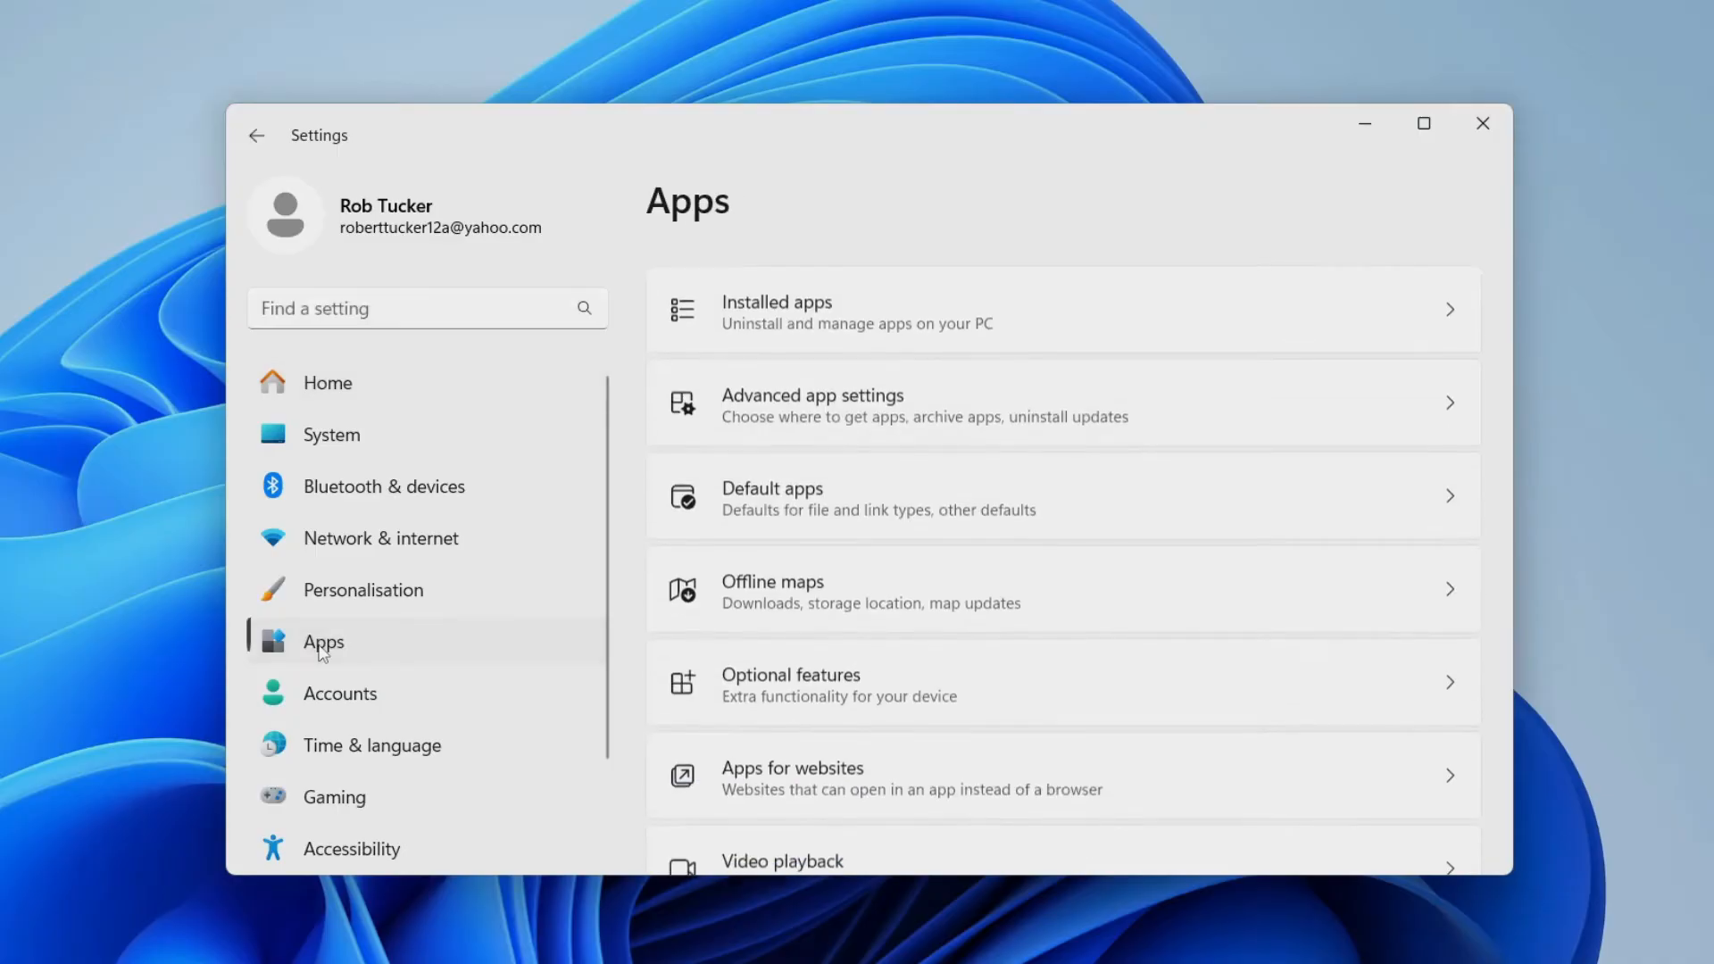
pyautogui.click(777, 309)
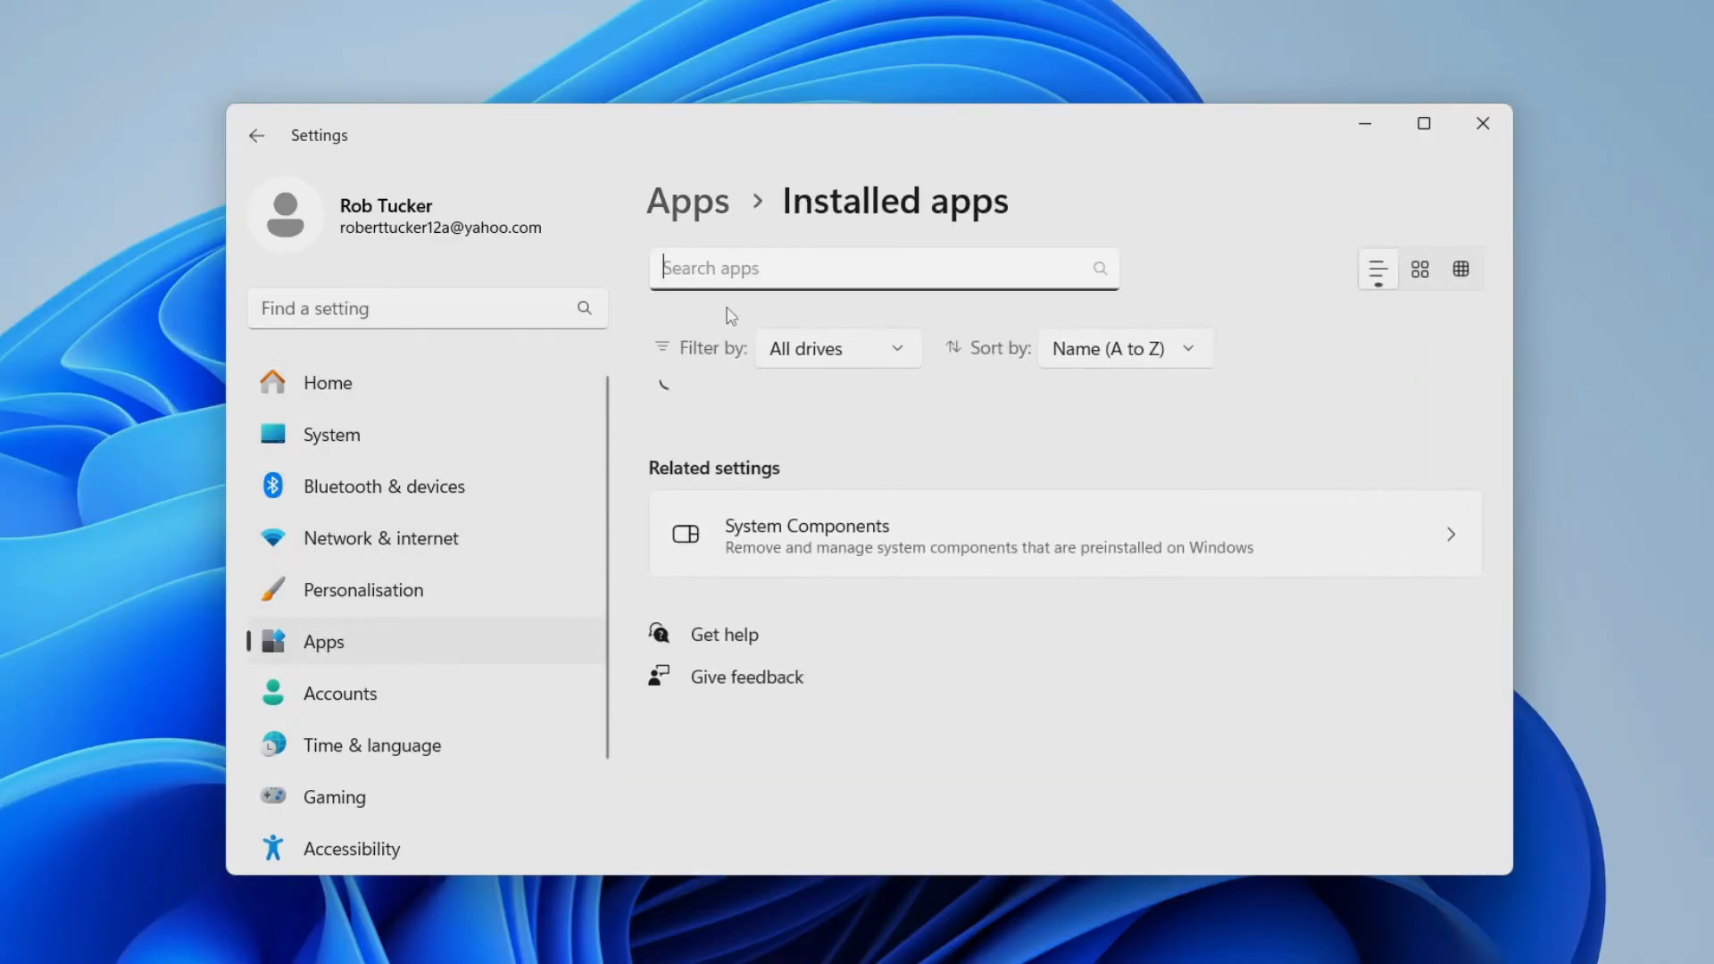
pyautogui.write('m')
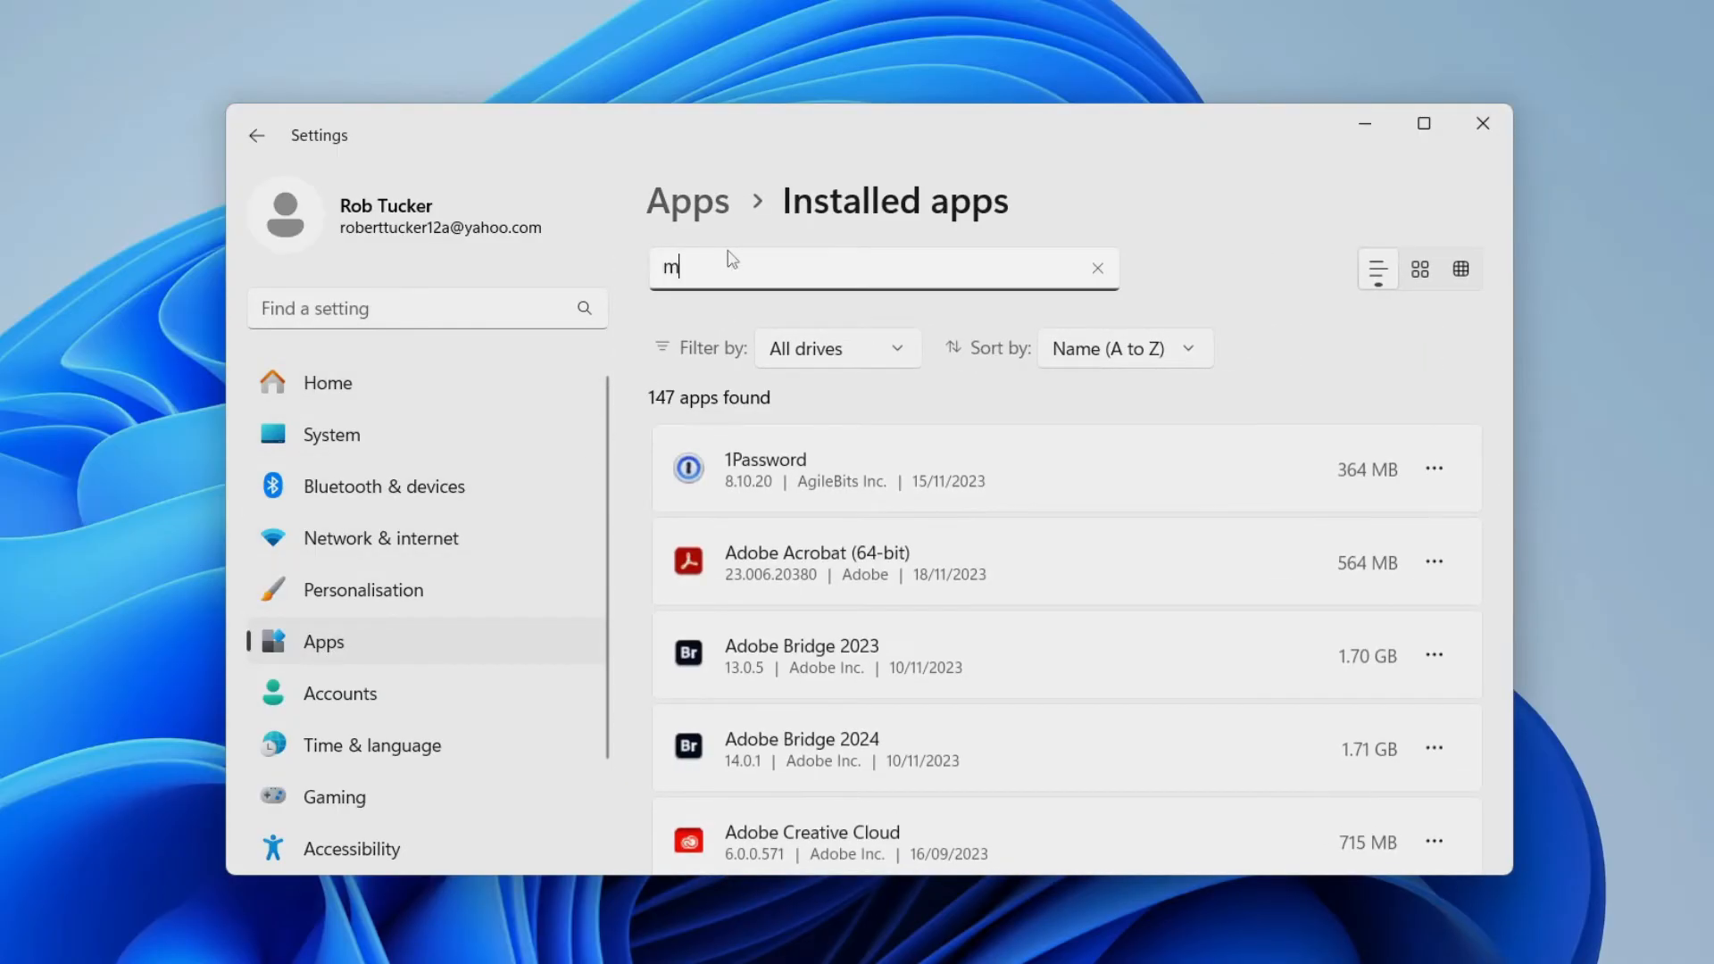
pyautogui.write('inecraft')
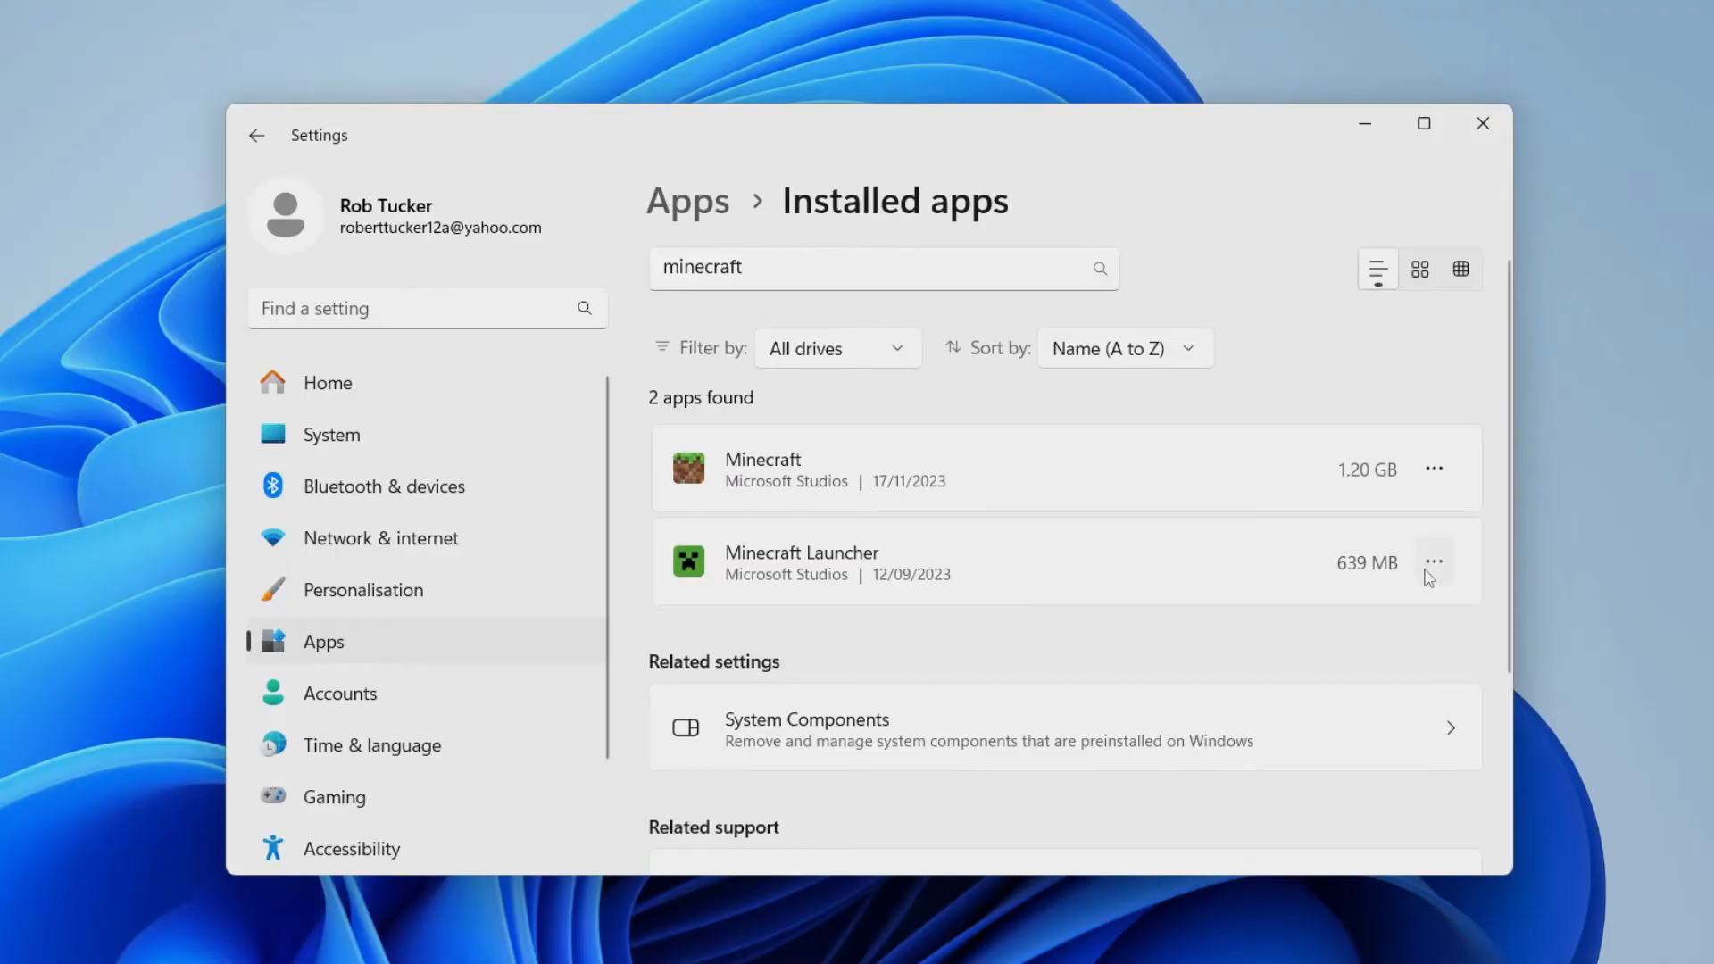
pyautogui.click(802, 562)
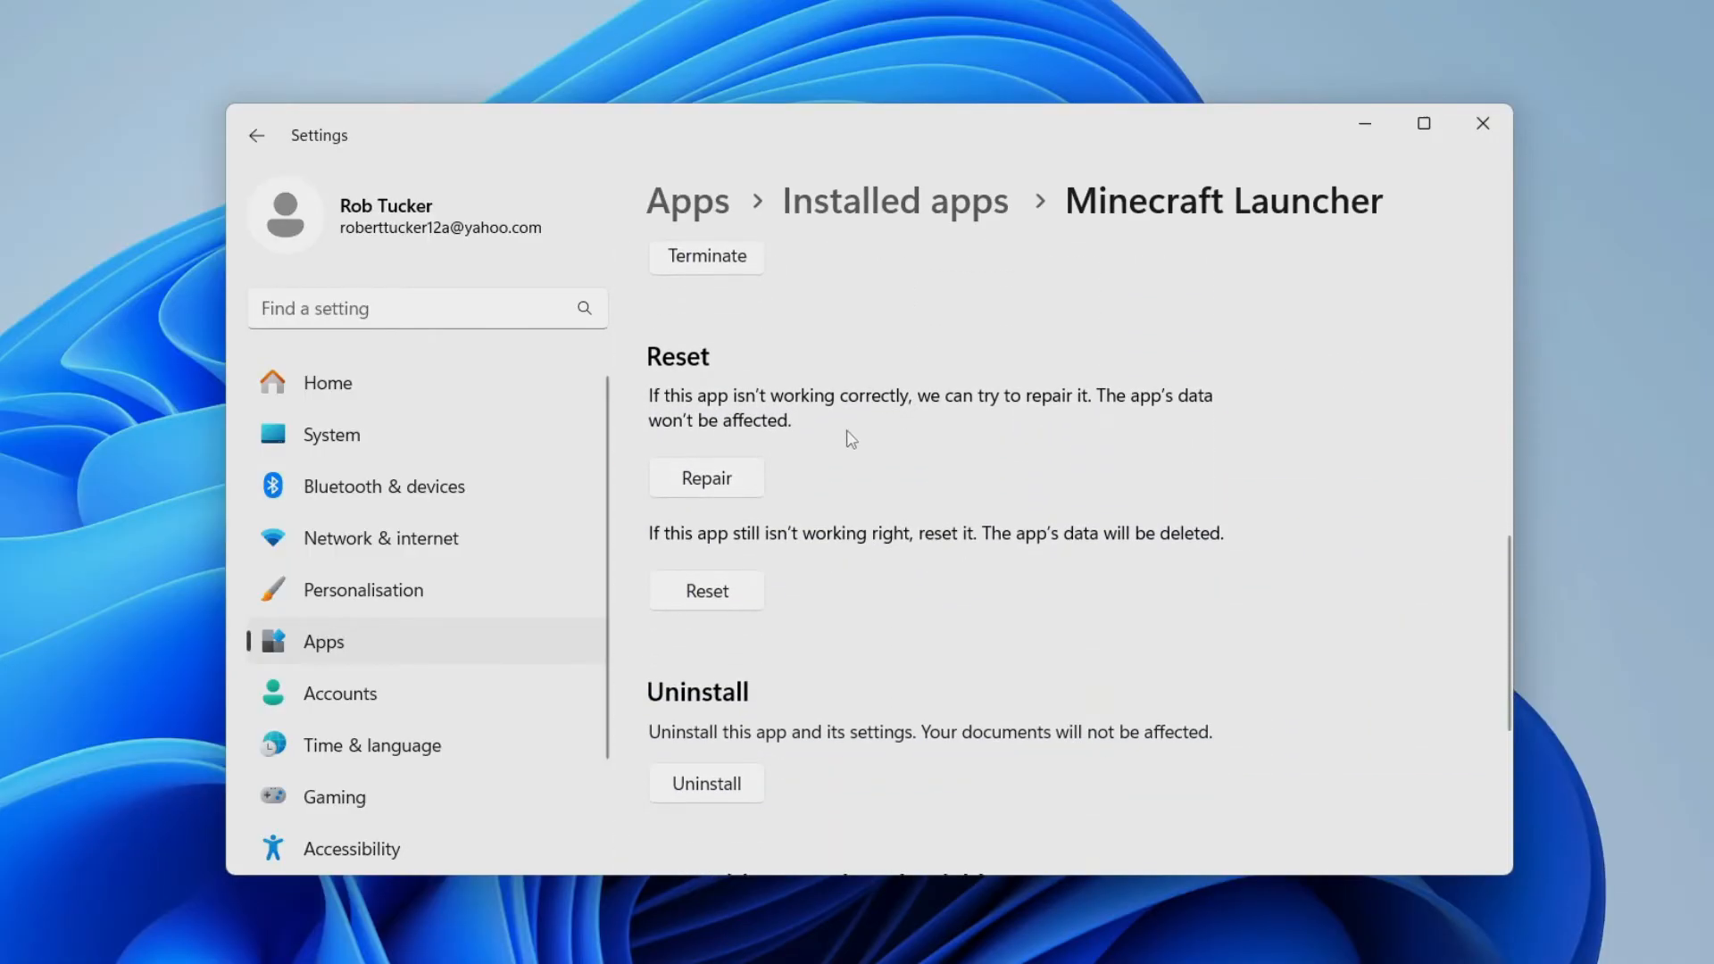
pyautogui.moveTo(710, 509)
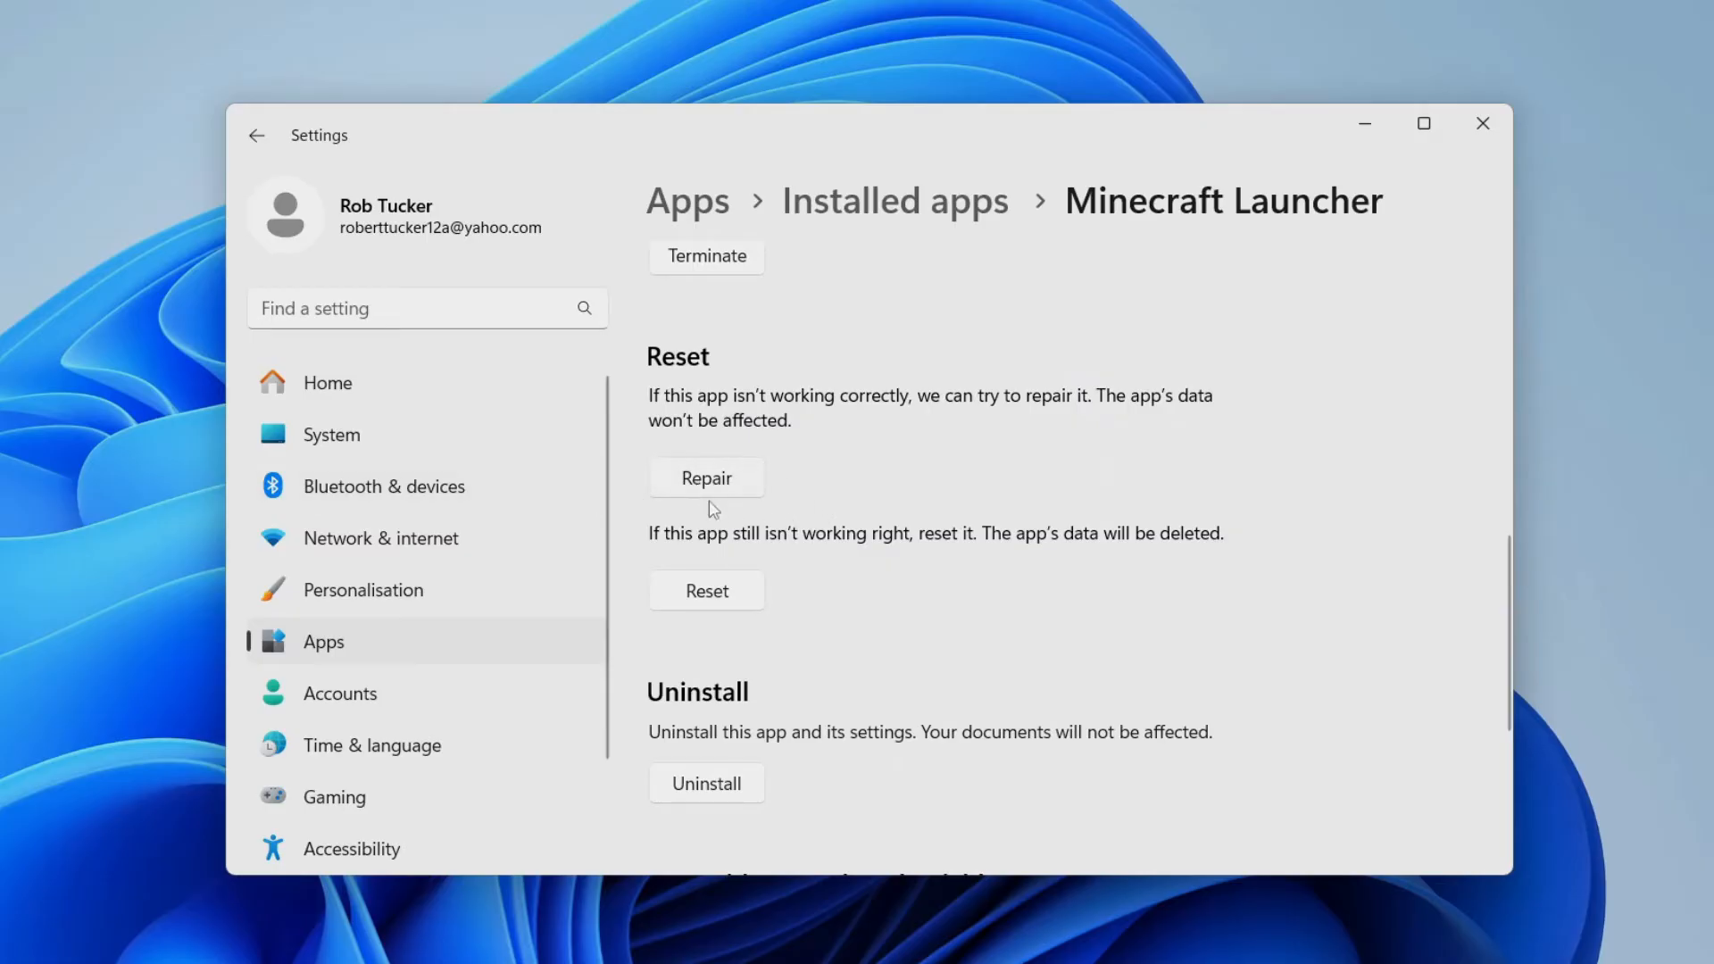
# - Repair Minecraft Launcher, then return to the installed apps list
pyautogui.click(707, 478)
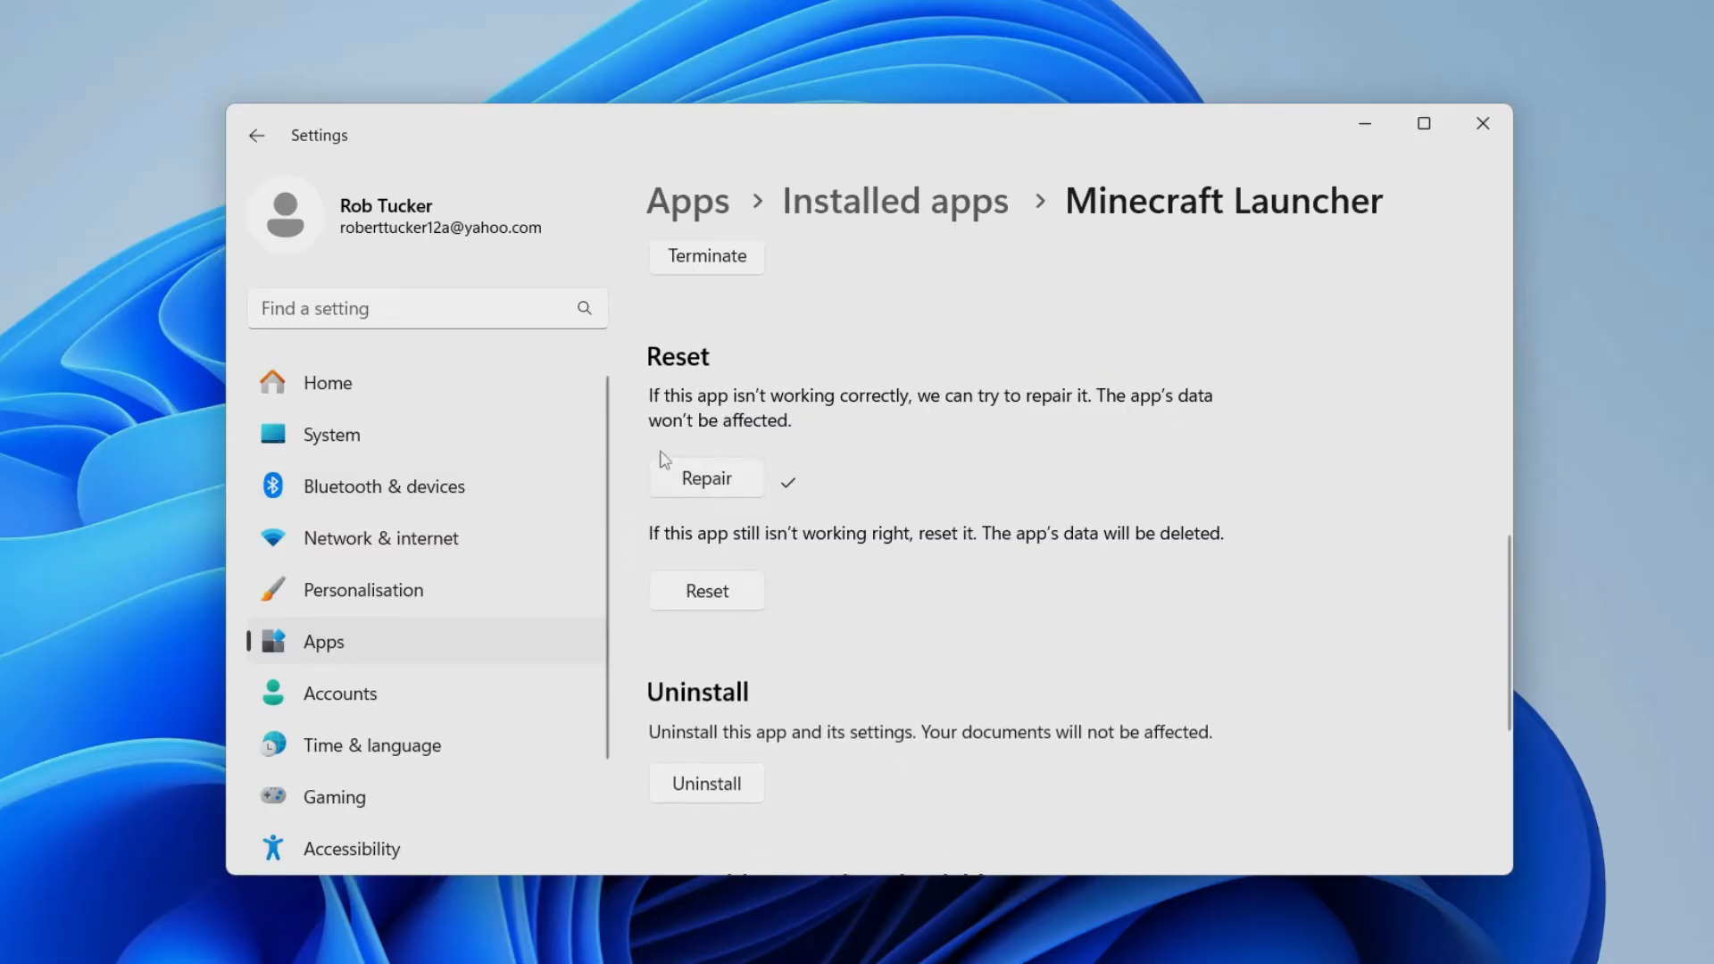
pyautogui.moveTo(864, 332)
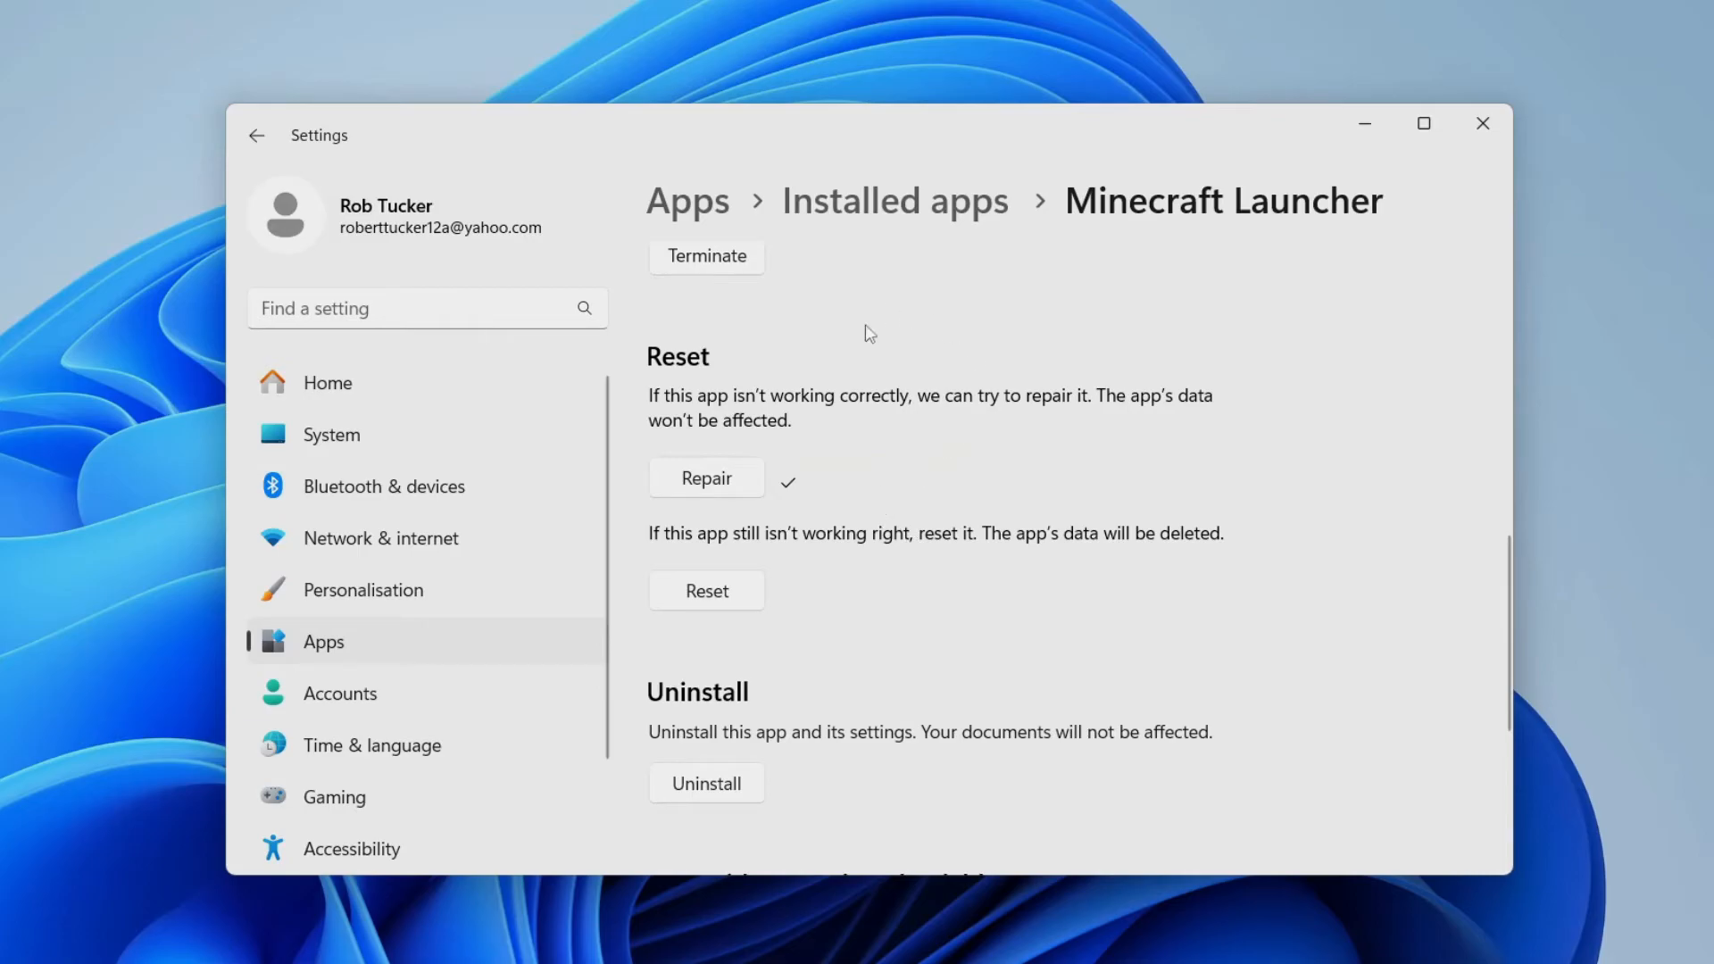
pyautogui.click(894, 200)
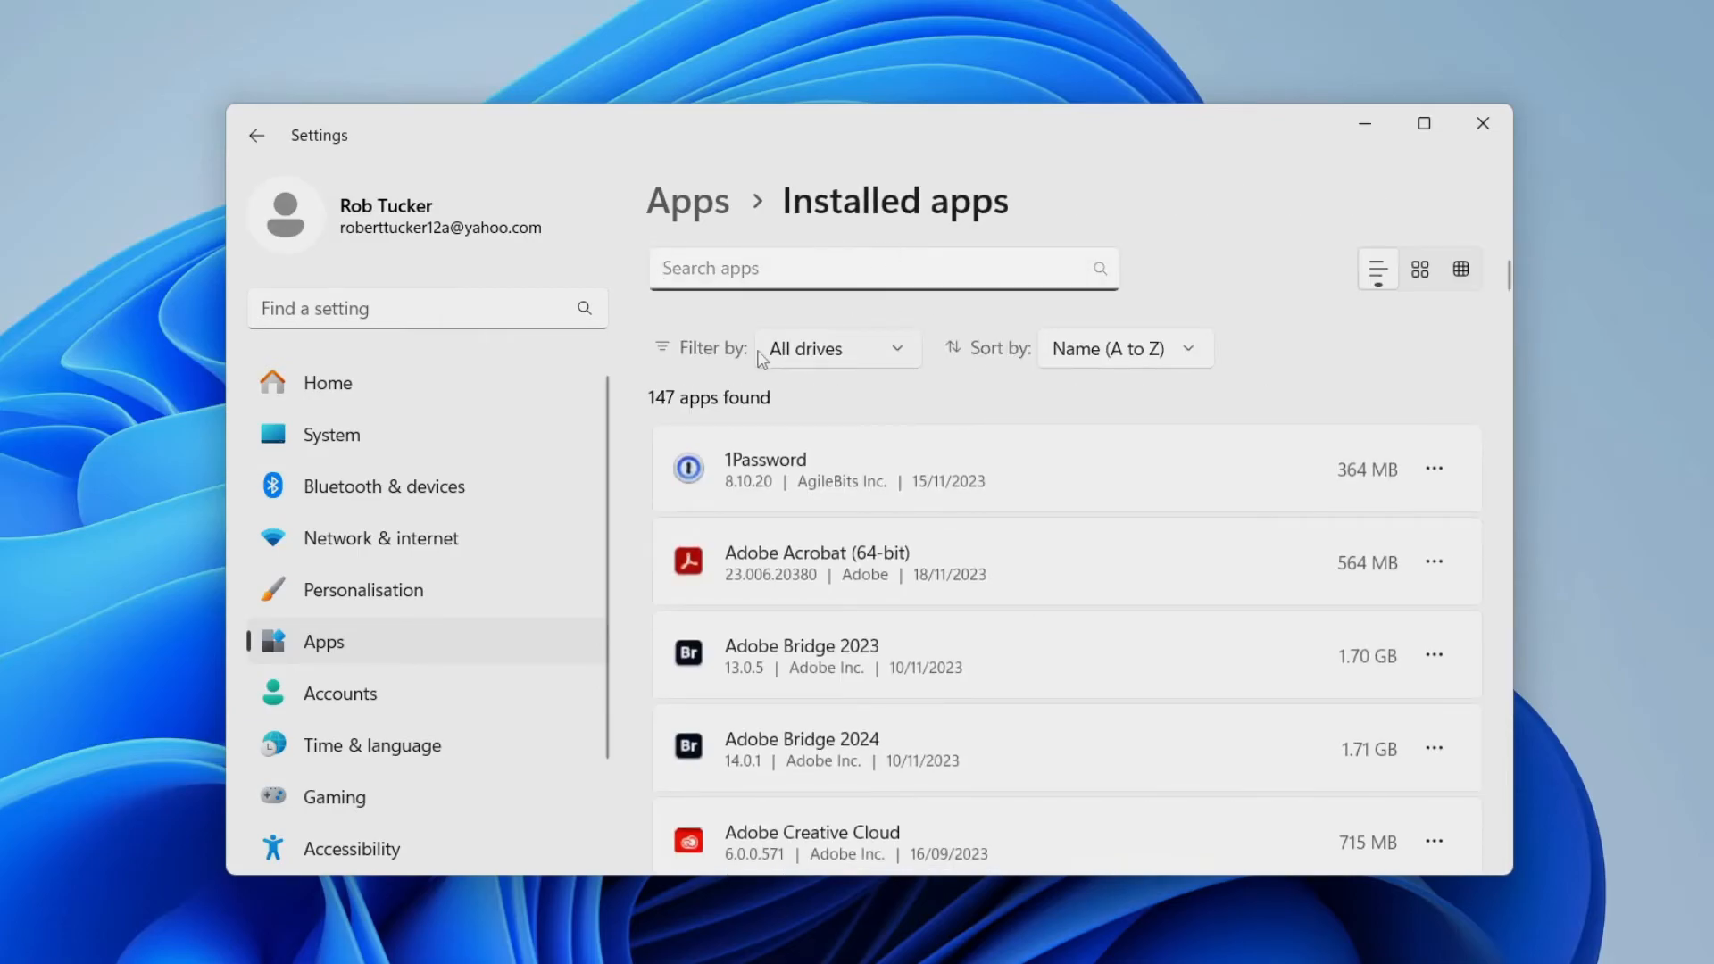
# - Find 'gaming ser', repair Gaming Services from its advanced options, and close Settings
pyautogui.write('gaming ser')
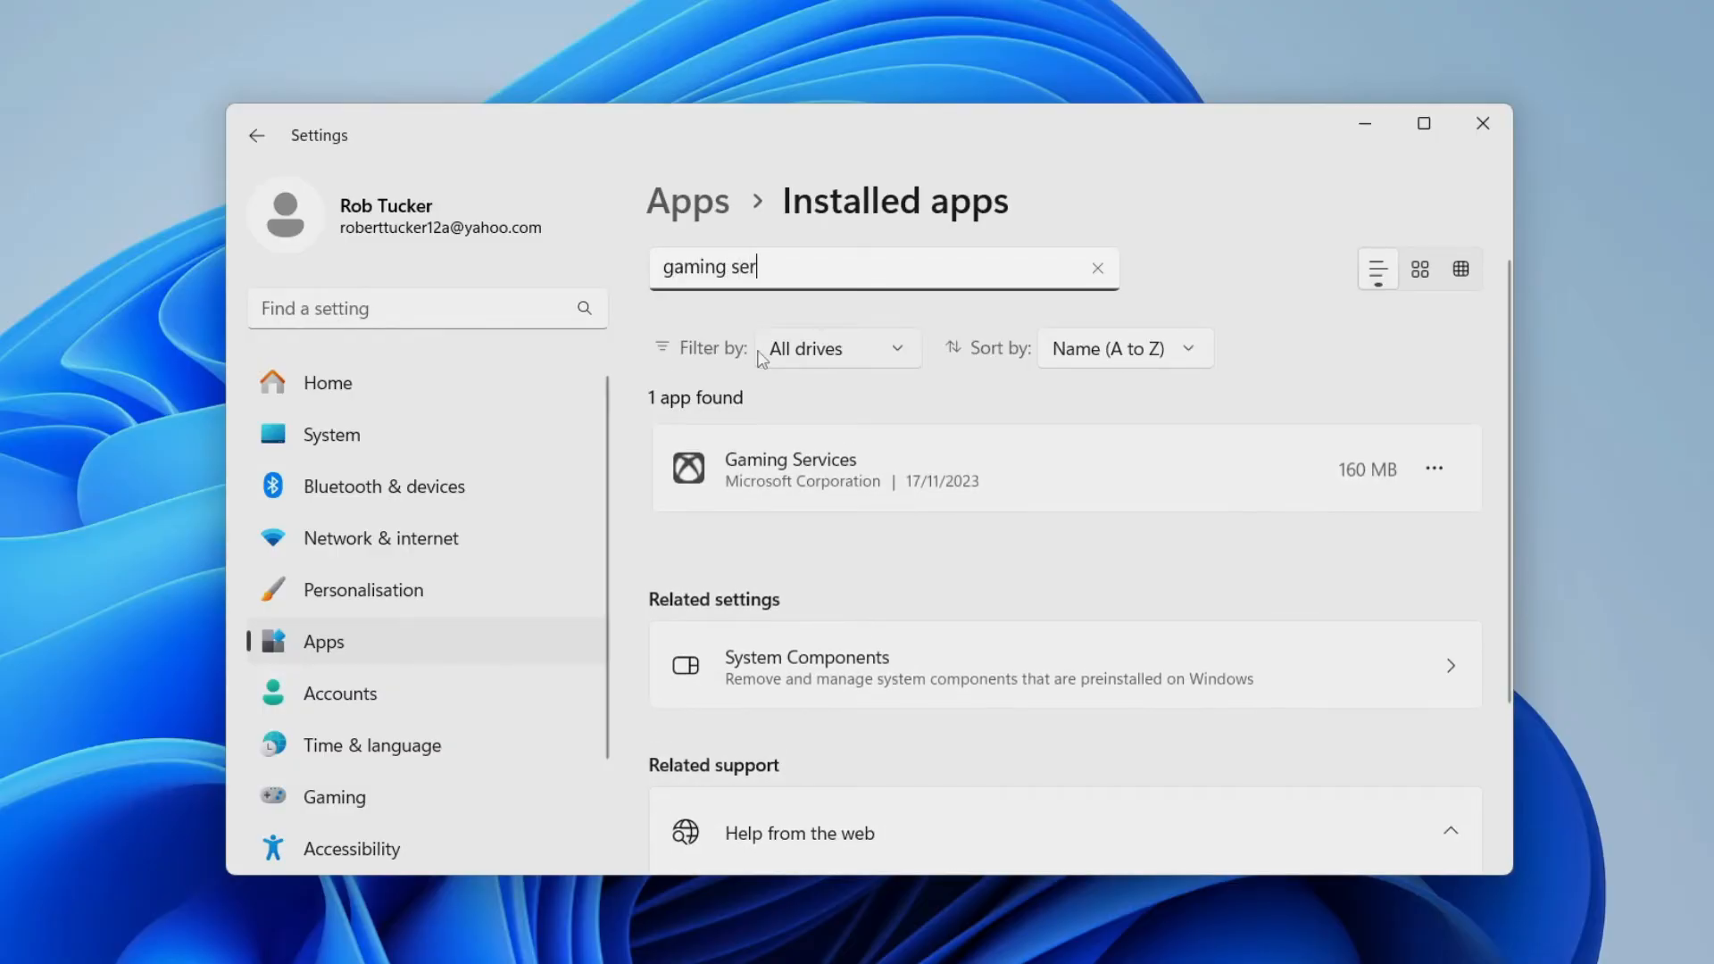
pyautogui.click(1433, 469)
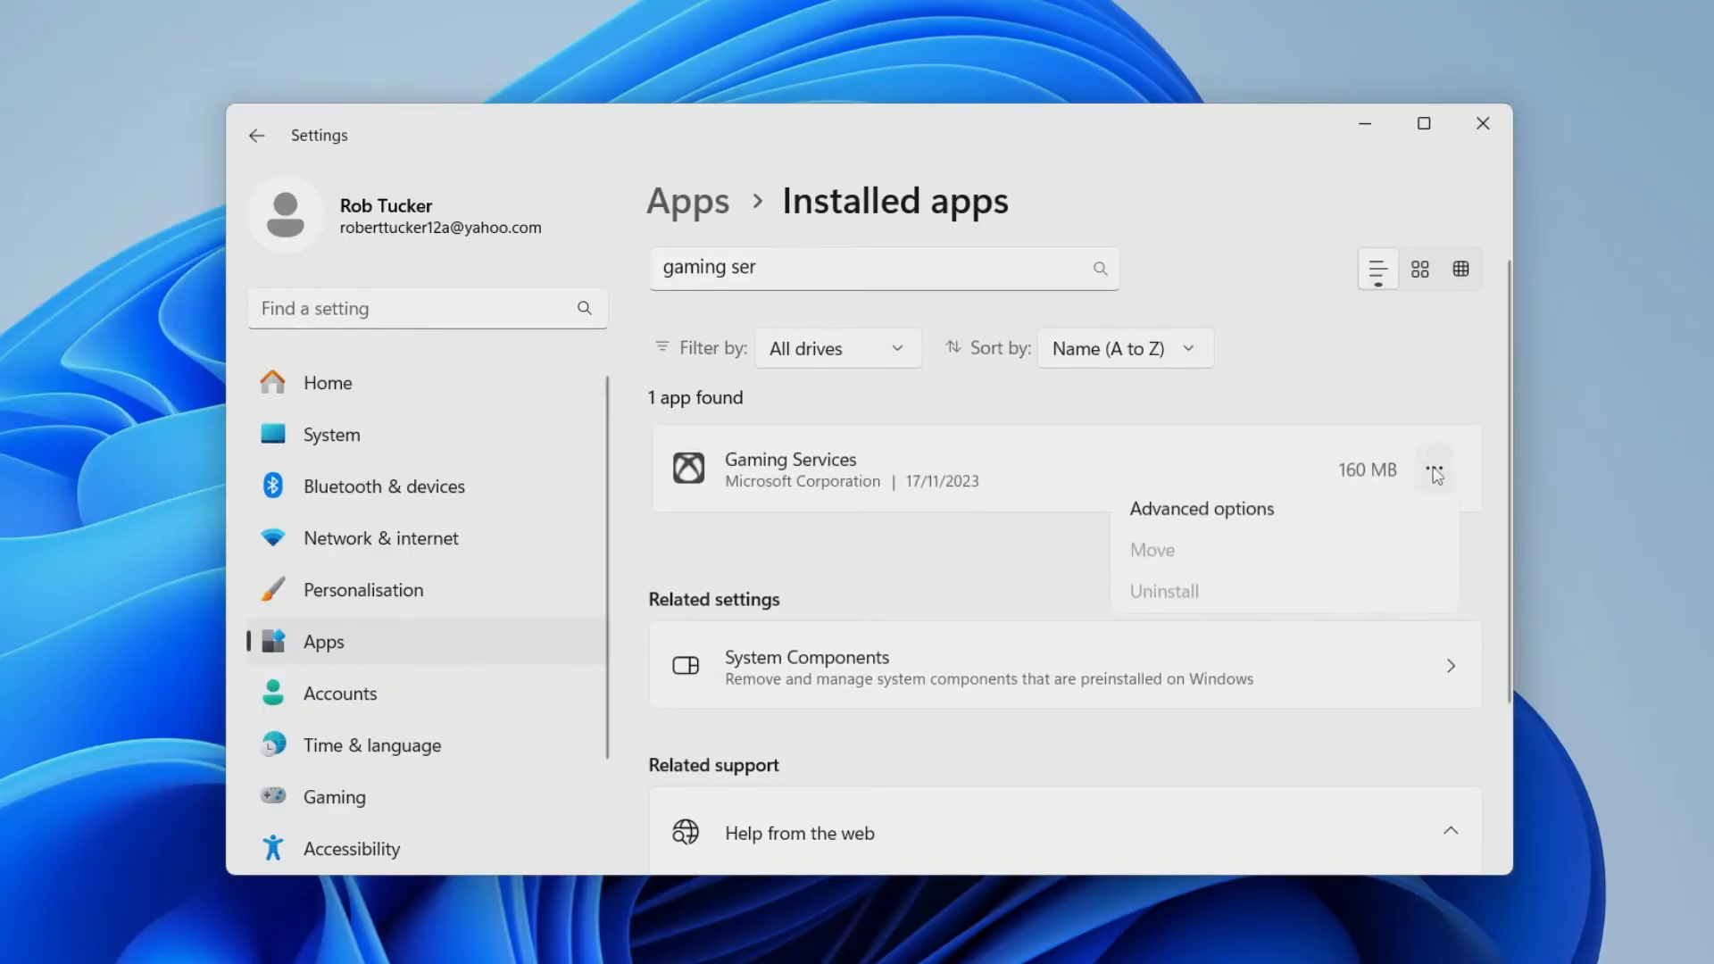
pyautogui.moveTo(1350, 528)
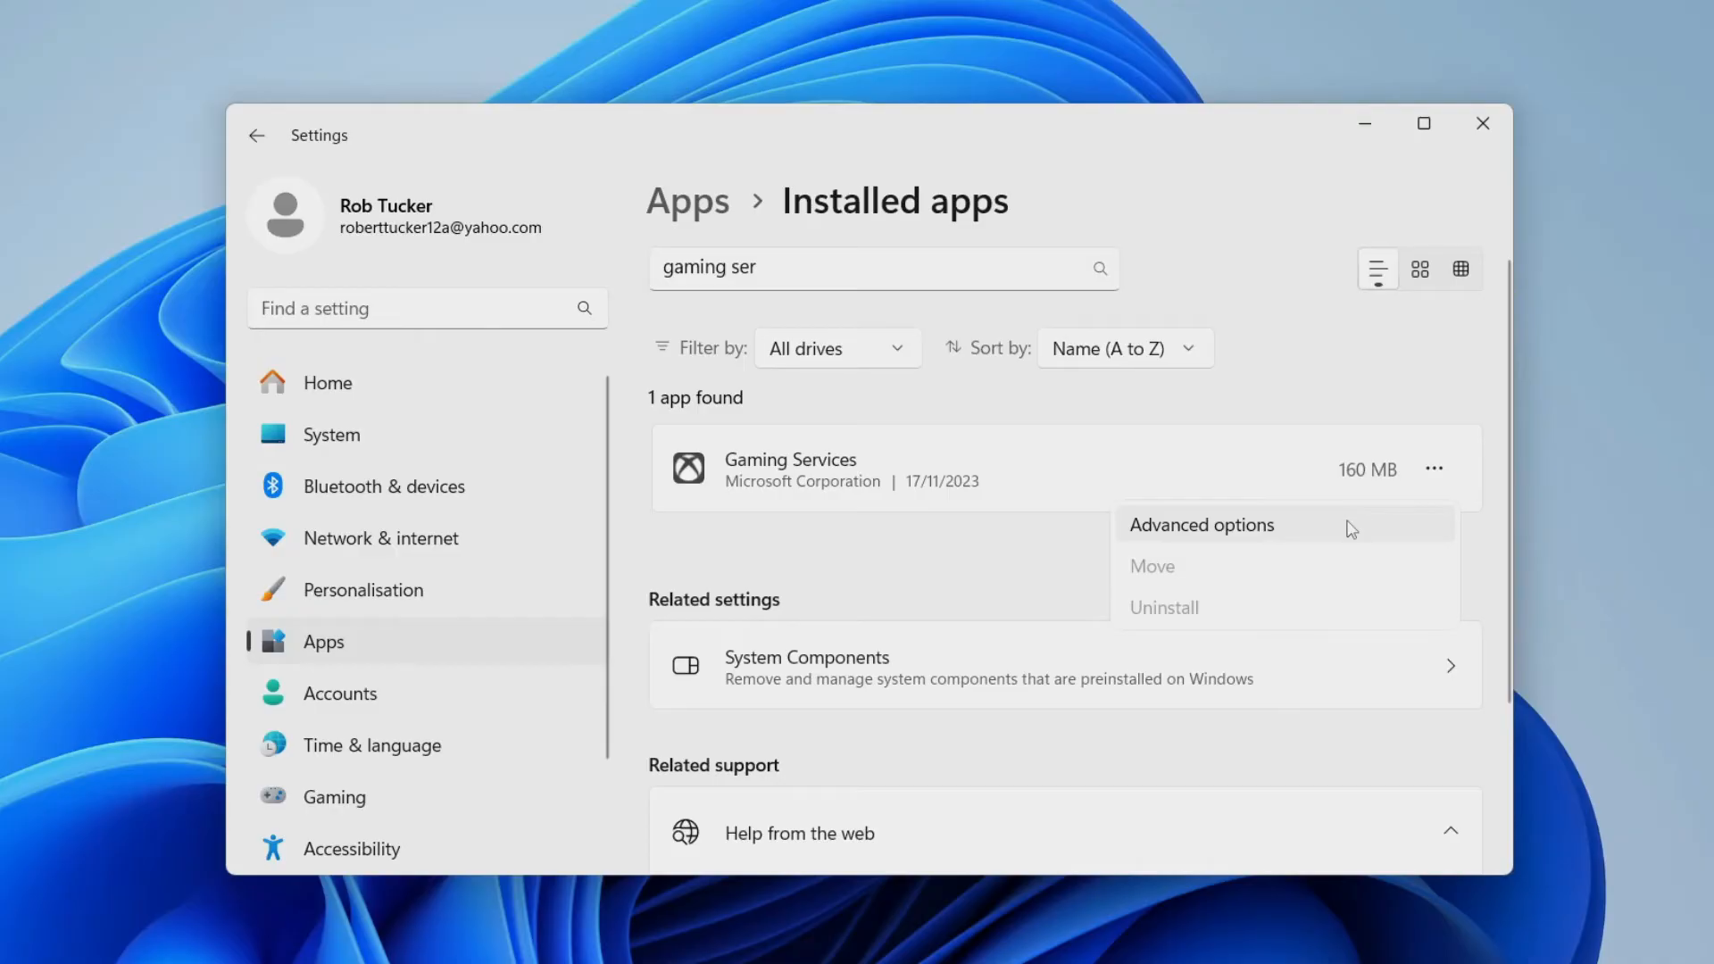
pyautogui.click(1201, 525)
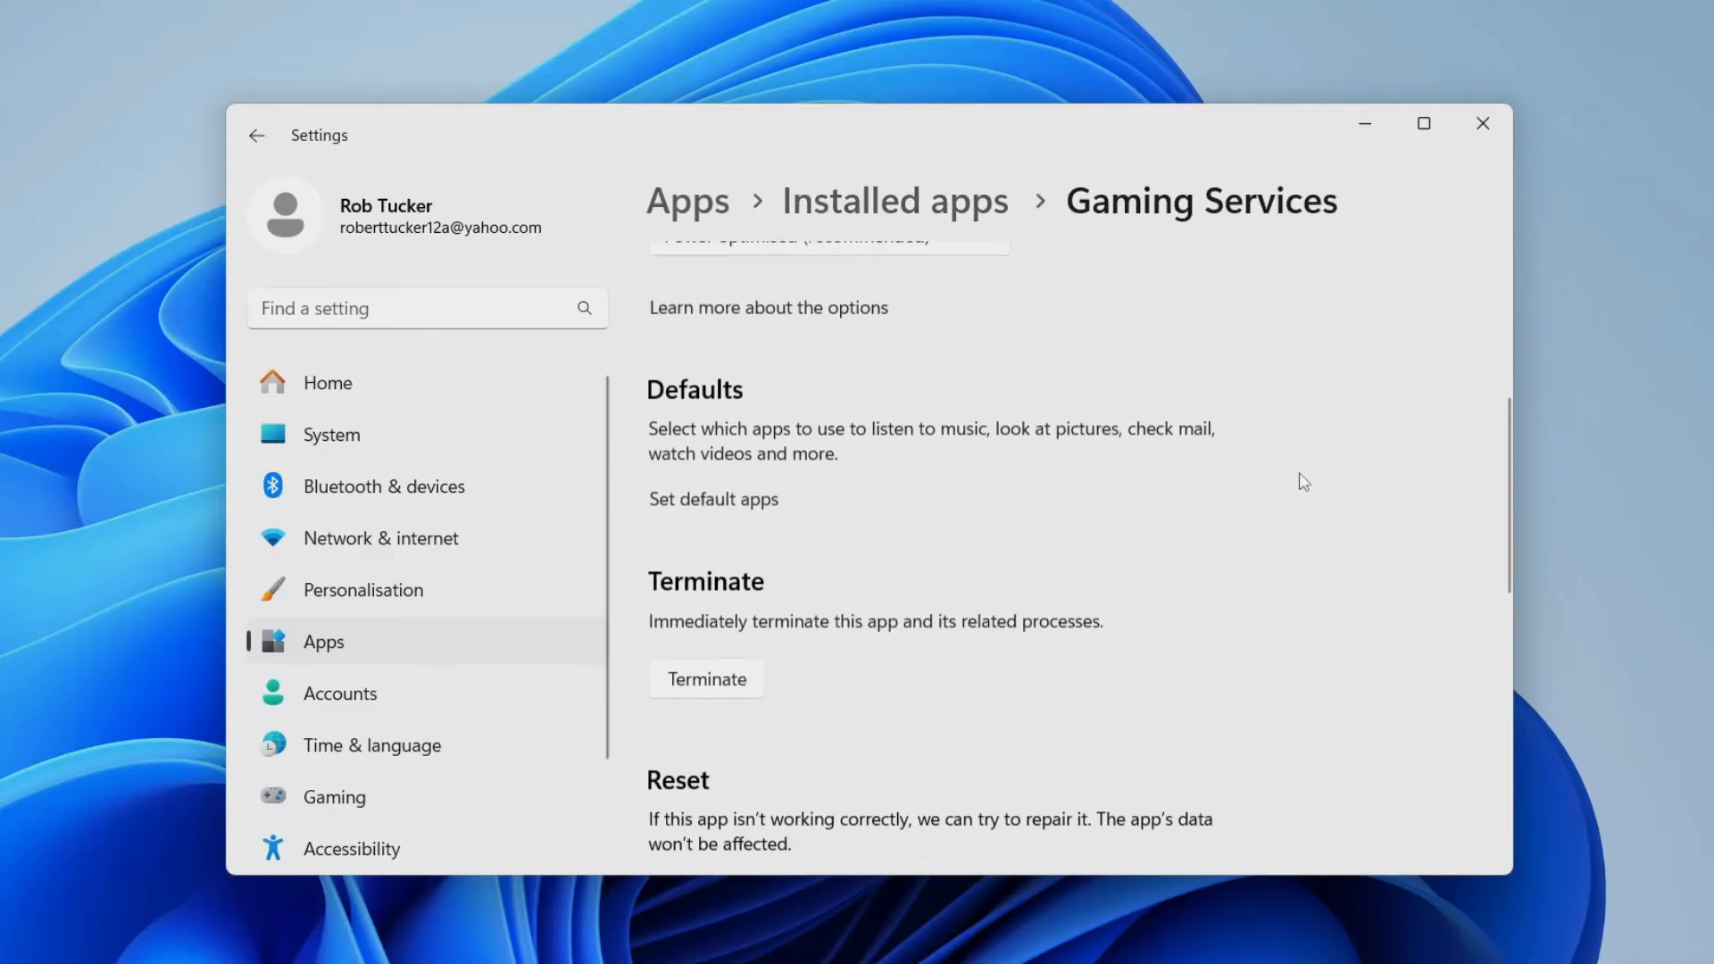
pyautogui.scroll(-3)
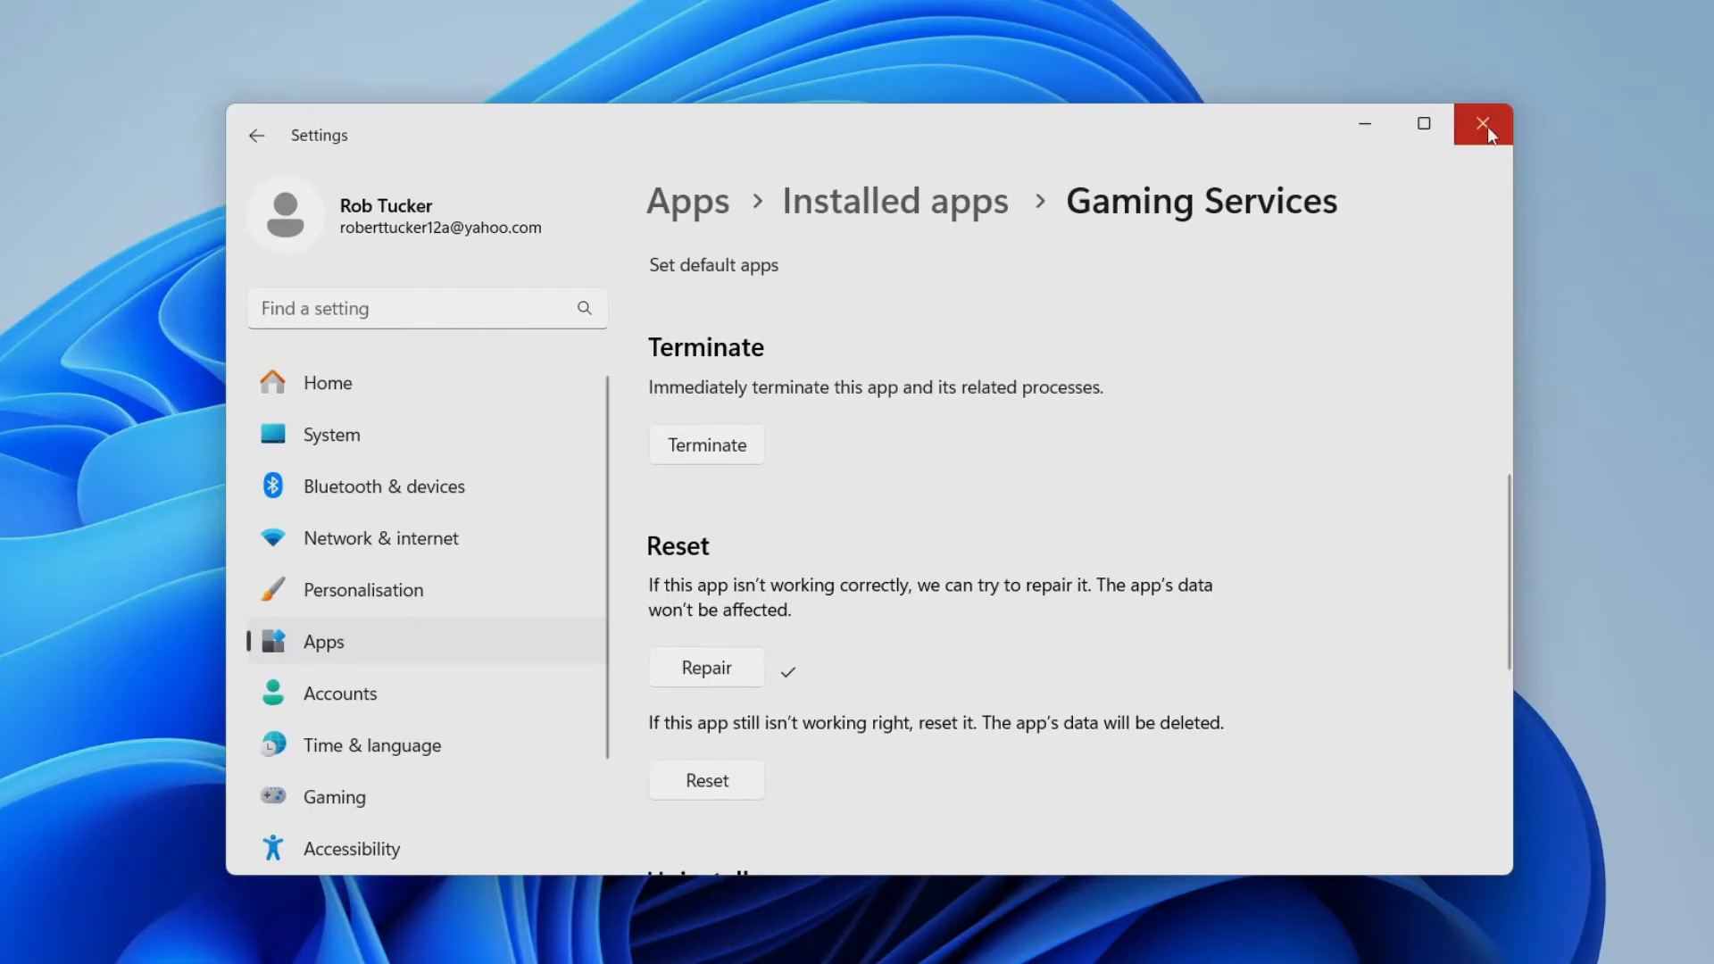
pyautogui.click(1481, 123)
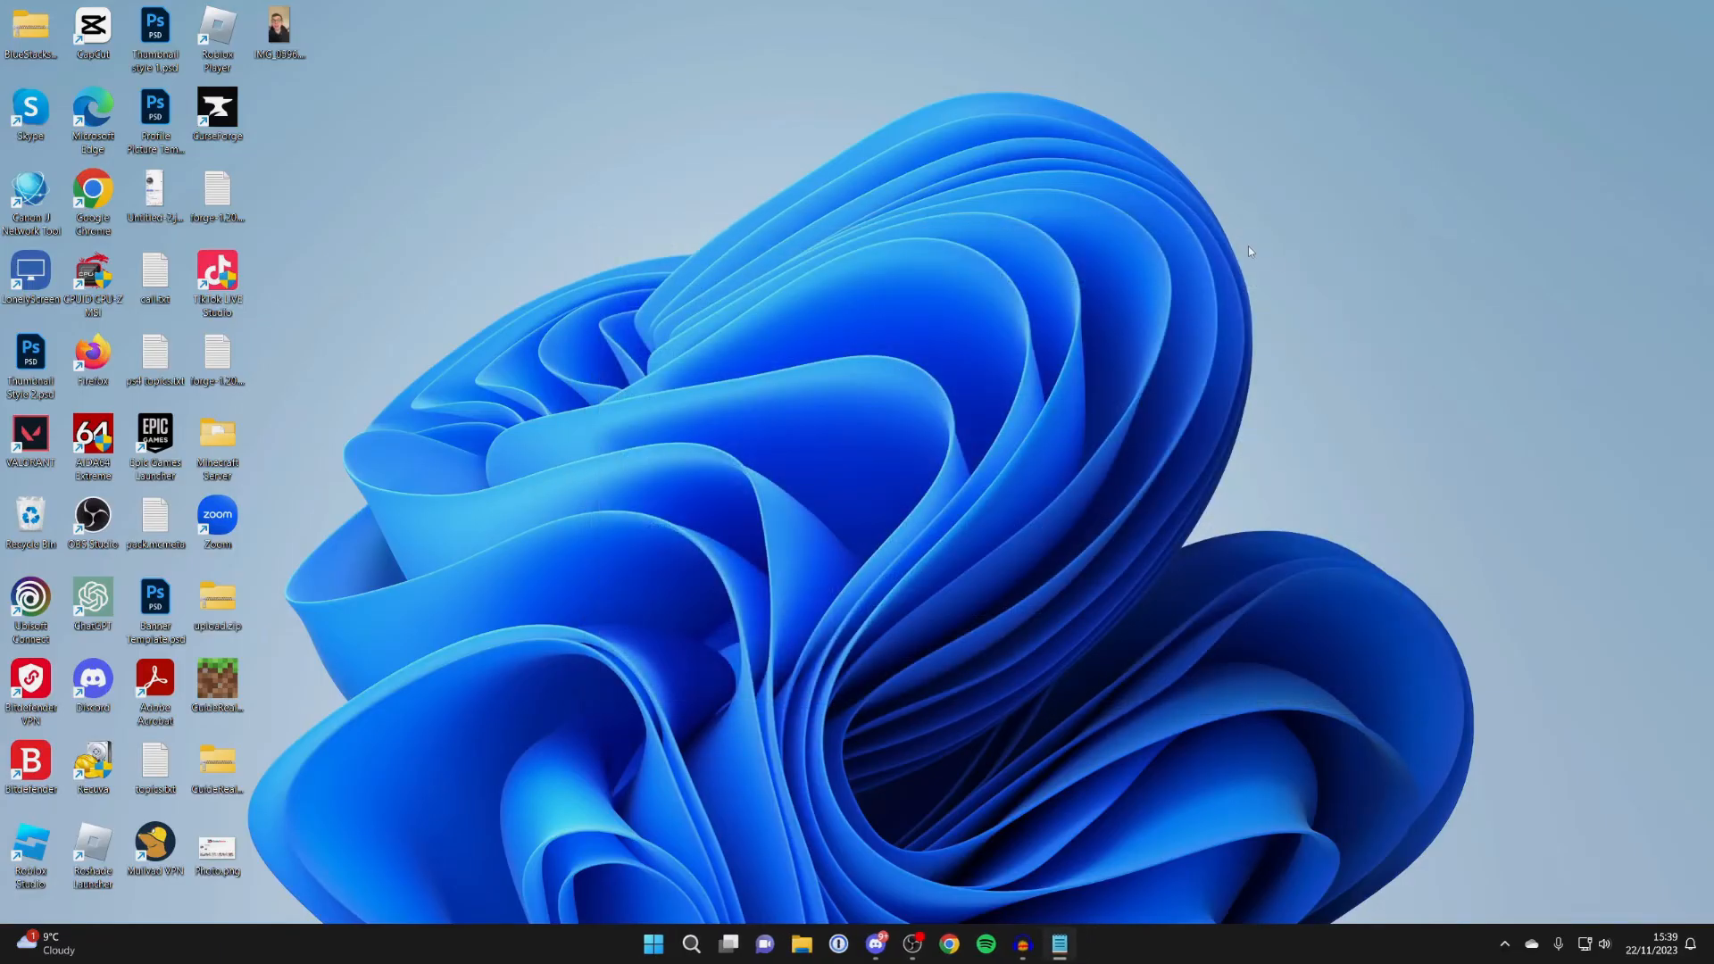
pyautogui.moveTo(1235, 250)
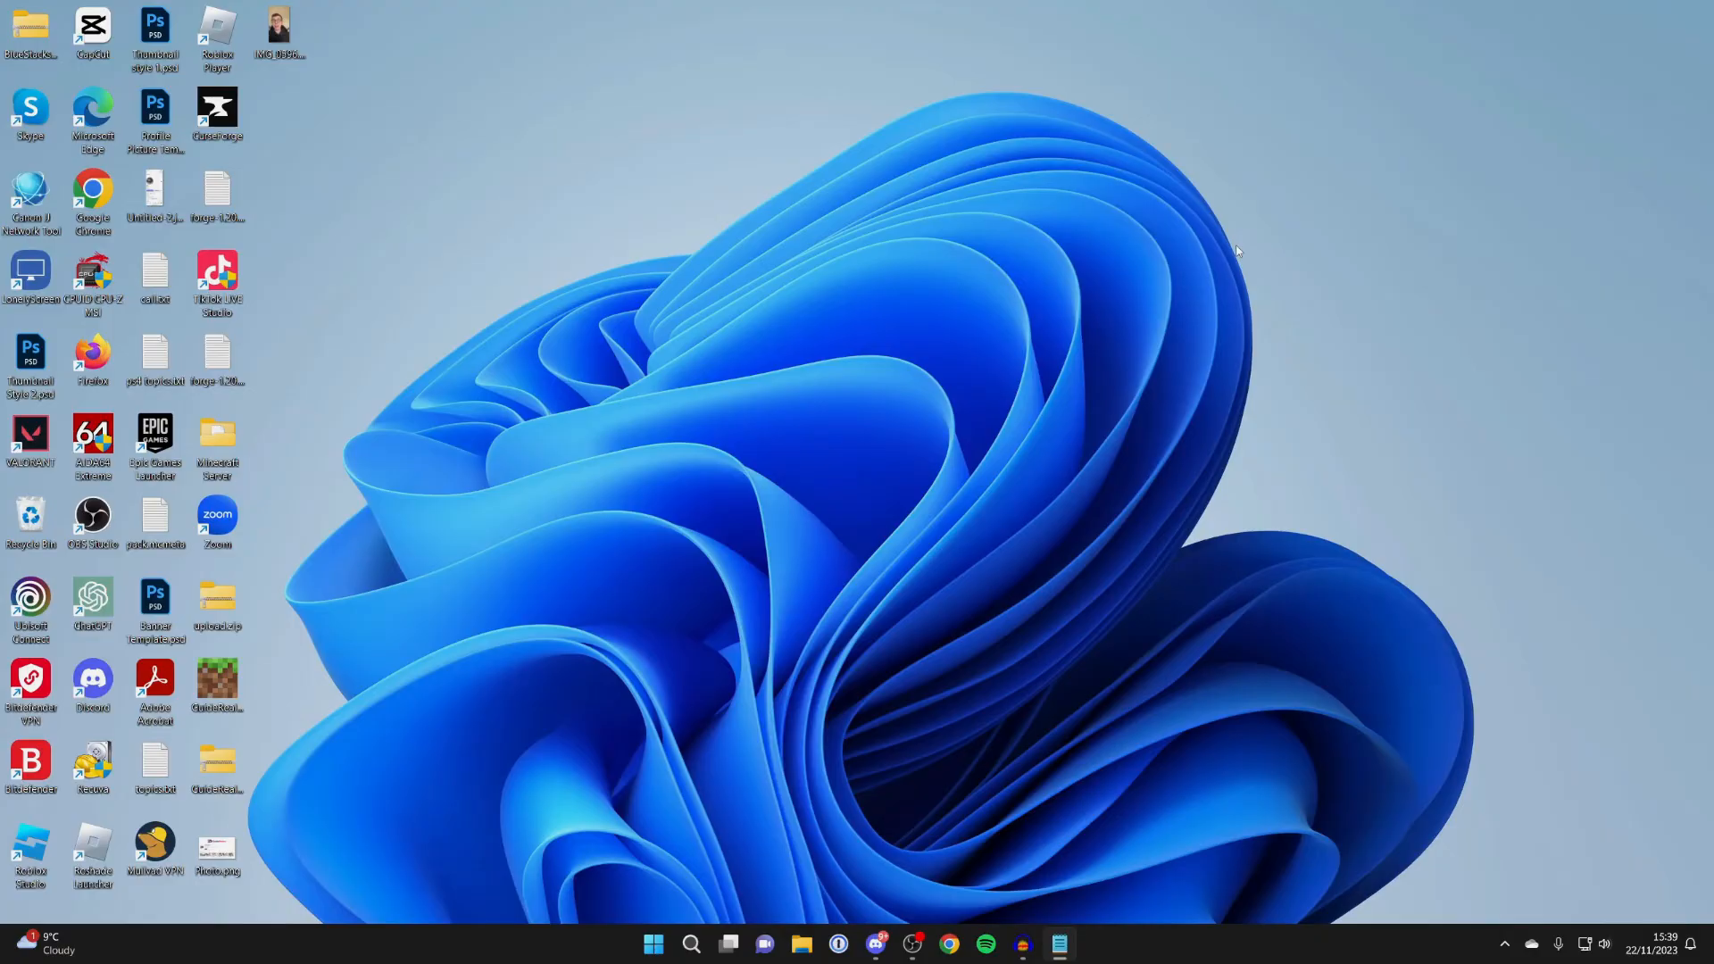
pyautogui.moveTo(548, 816)
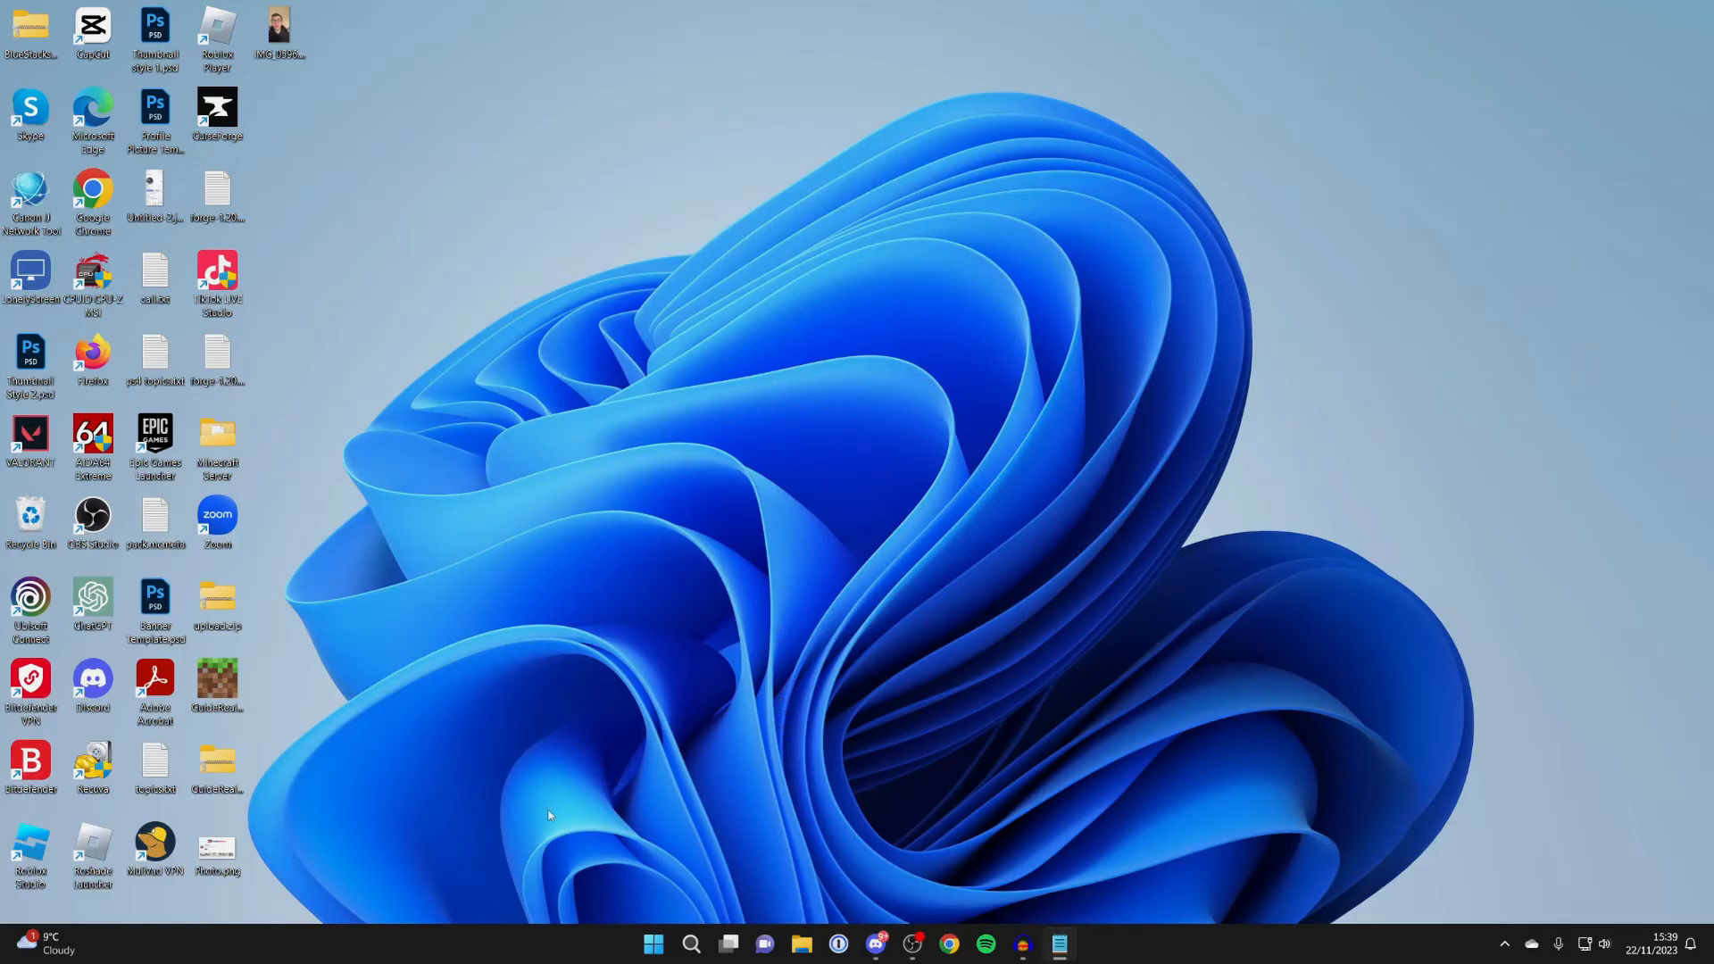
# - Bring up the Start menu from the taskbar
pyautogui.click(652, 943)
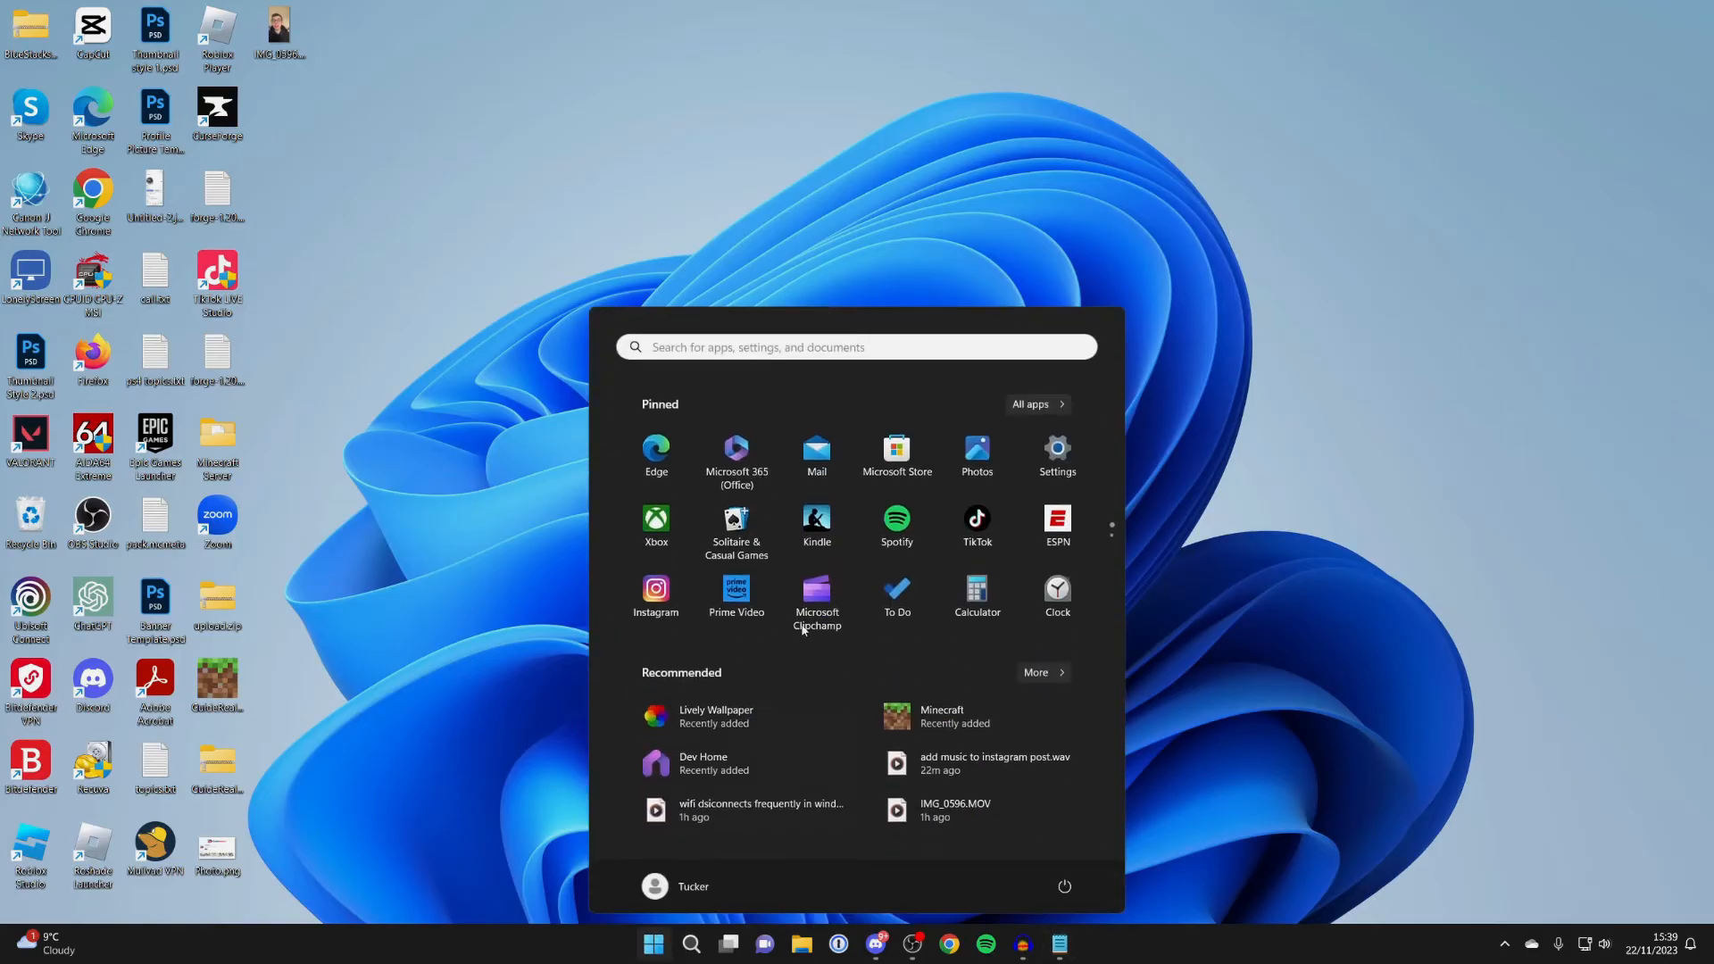
# - Uninstall Minecraft Launcher from Settings' installed apps and close Settings
pyautogui.click(1055, 448)
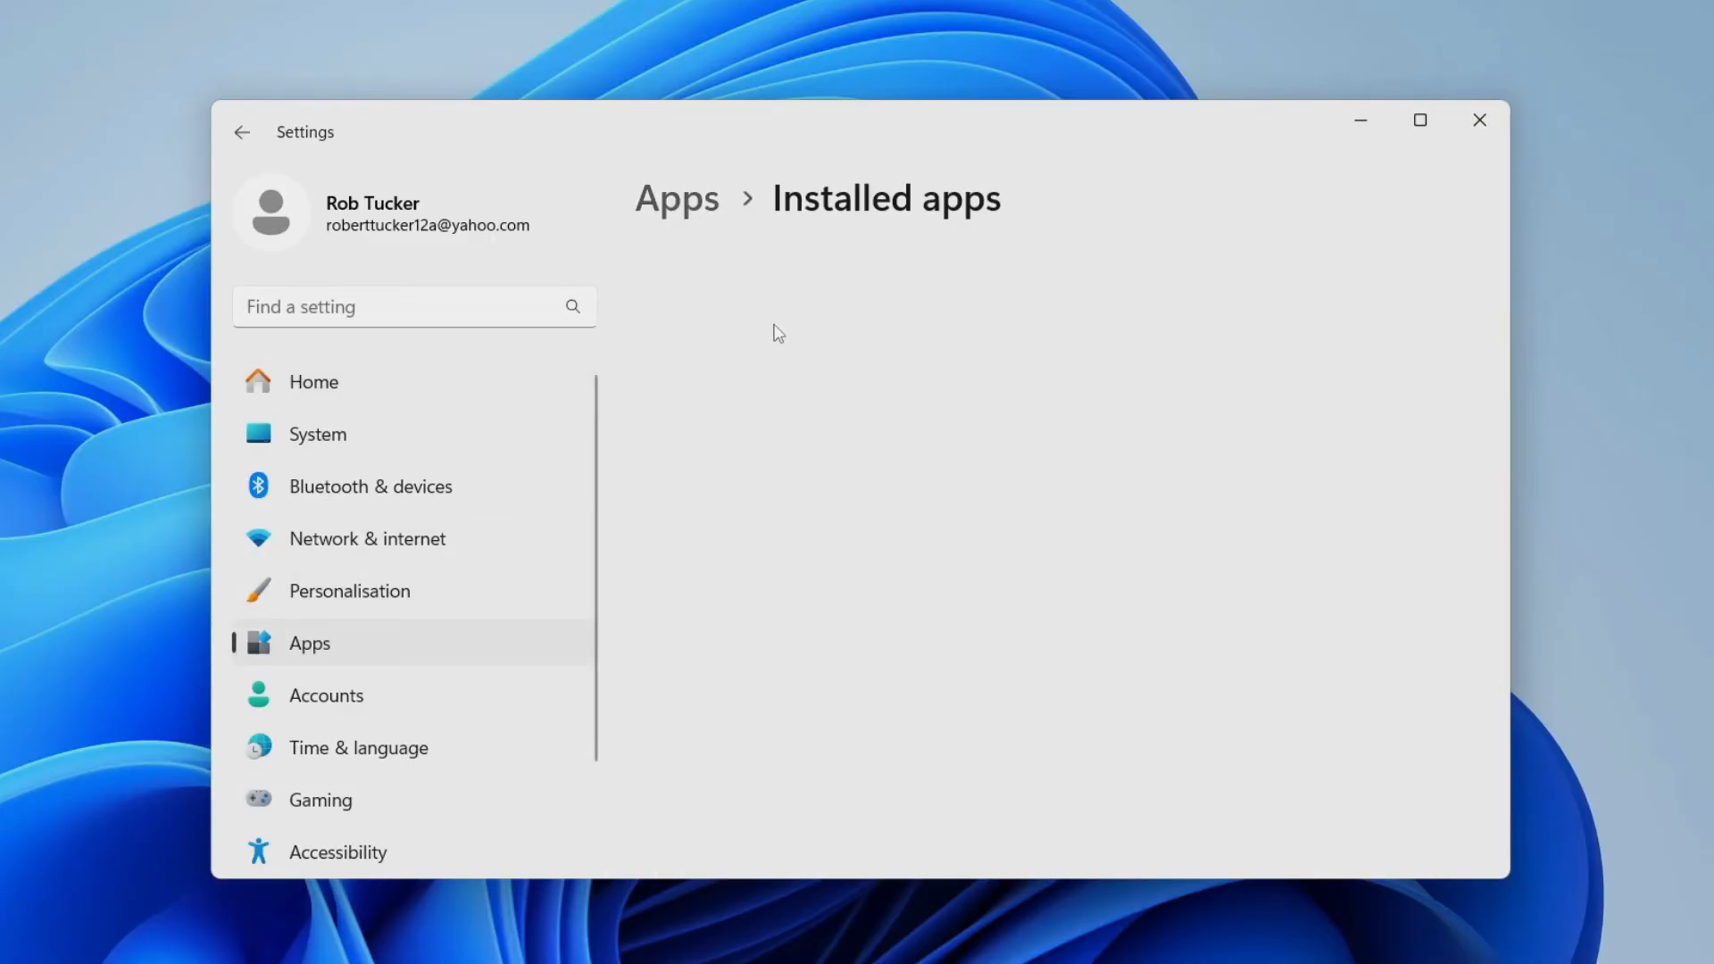
pyautogui.write('minecraft')
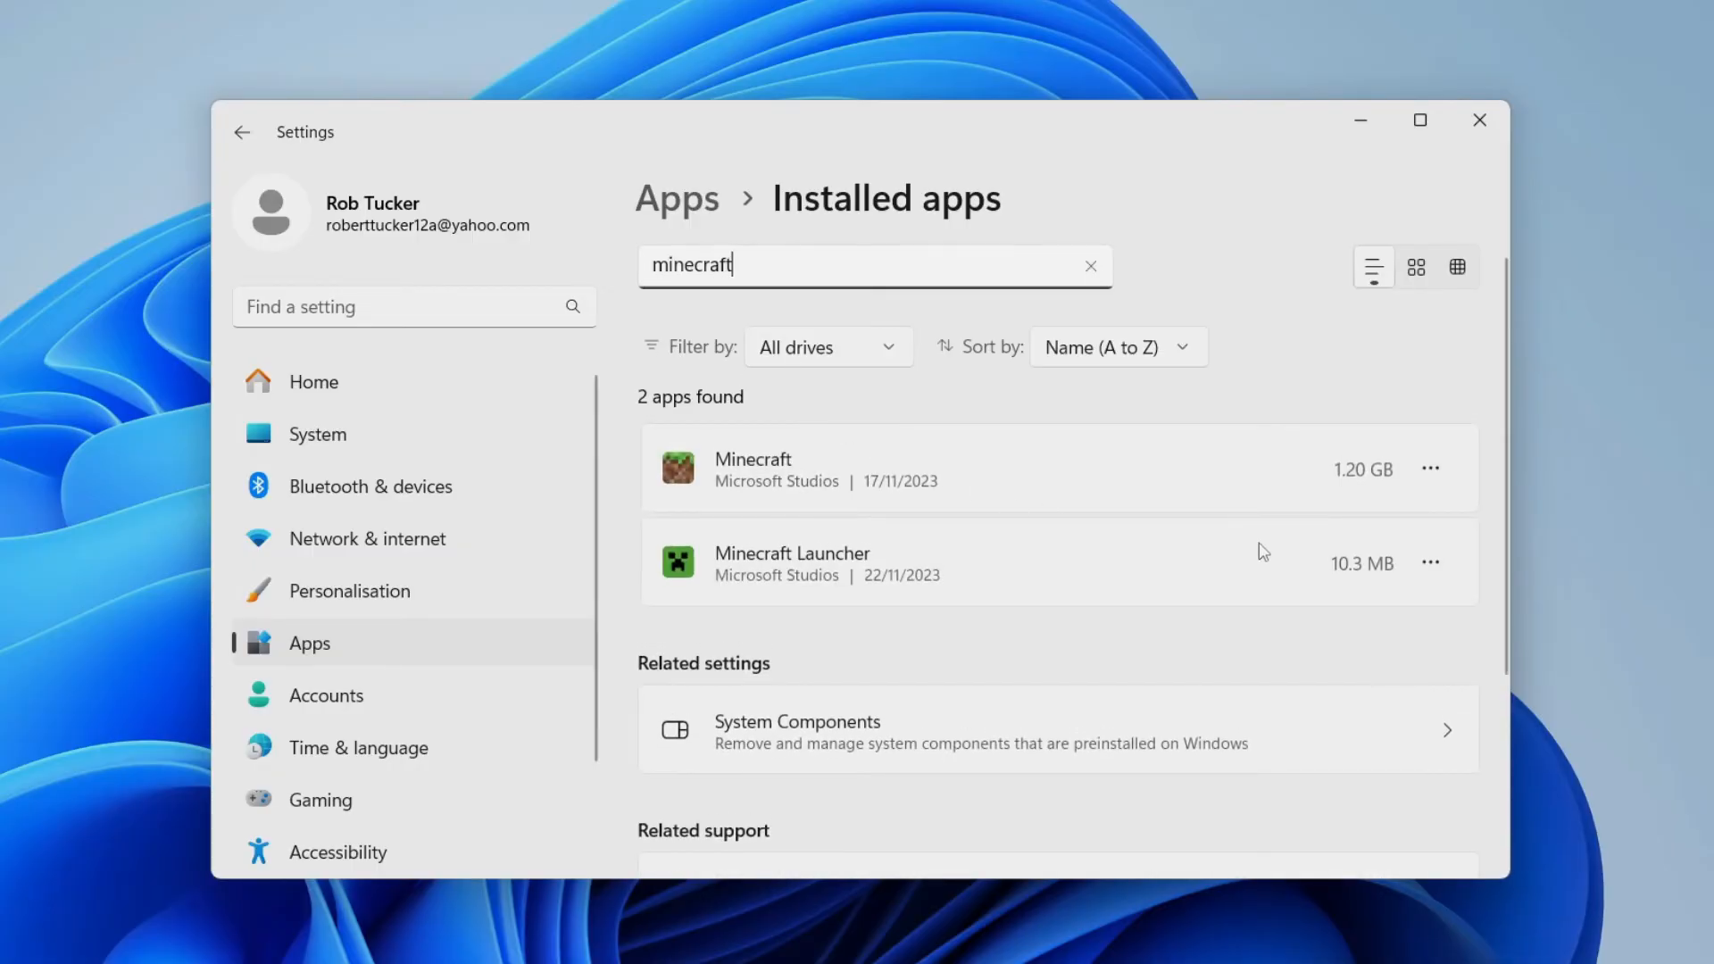
pyautogui.click(1428, 562)
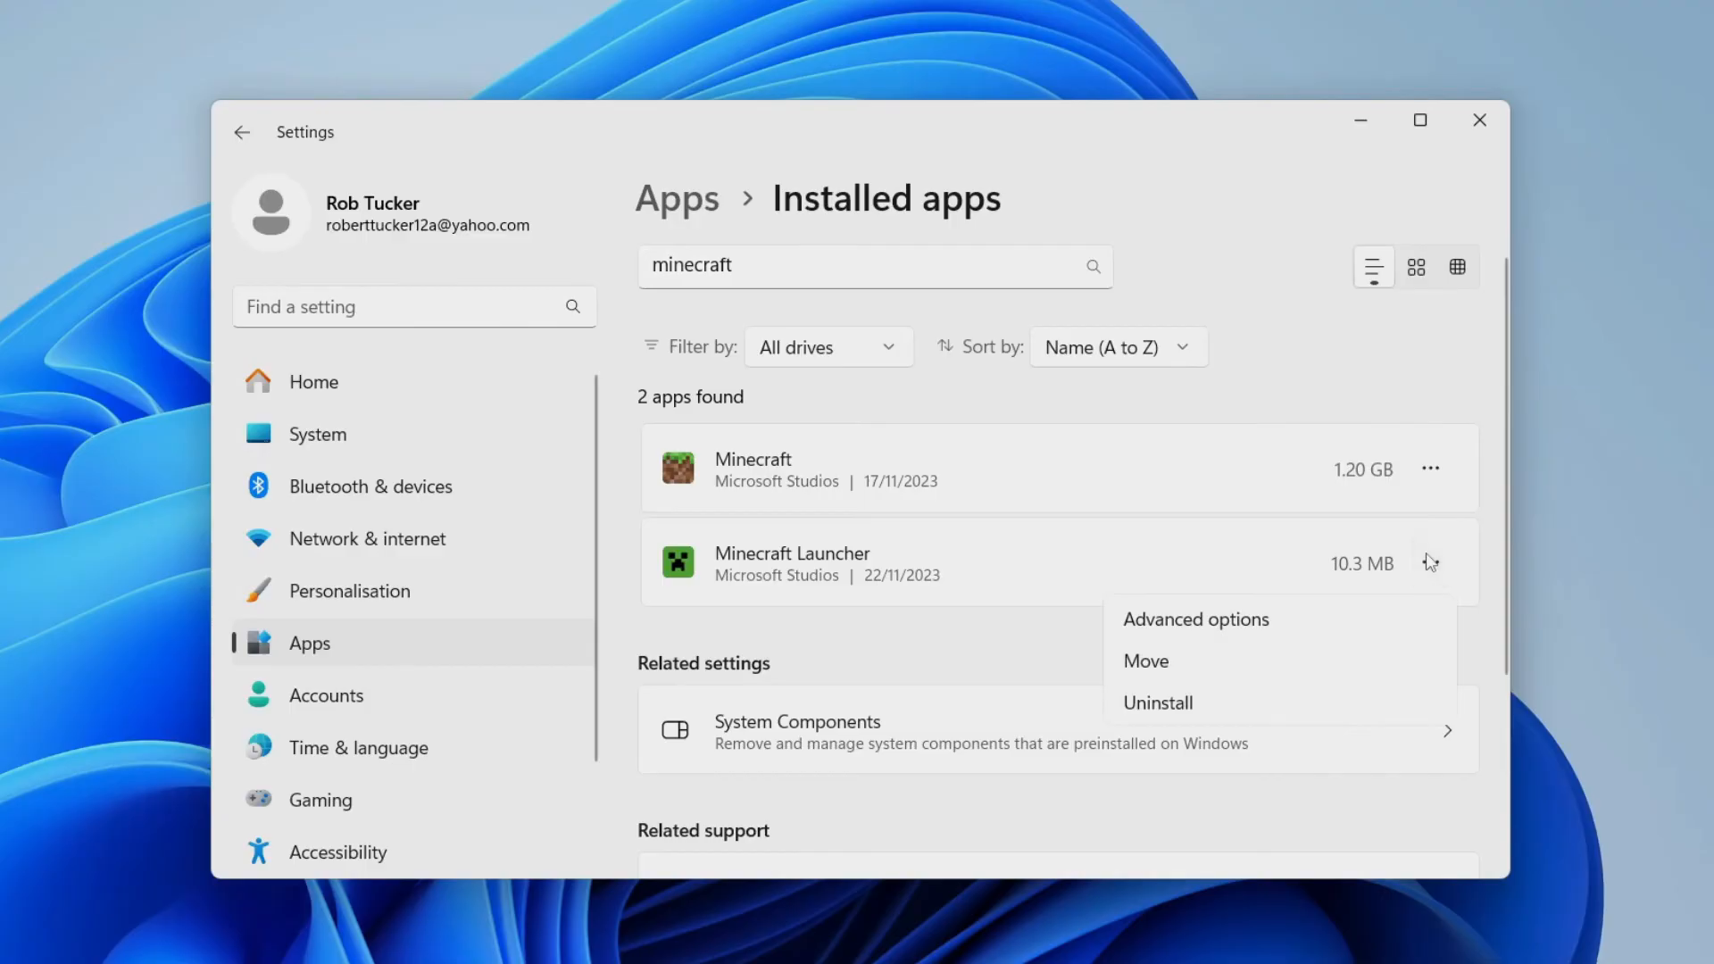
pyautogui.click(1157, 702)
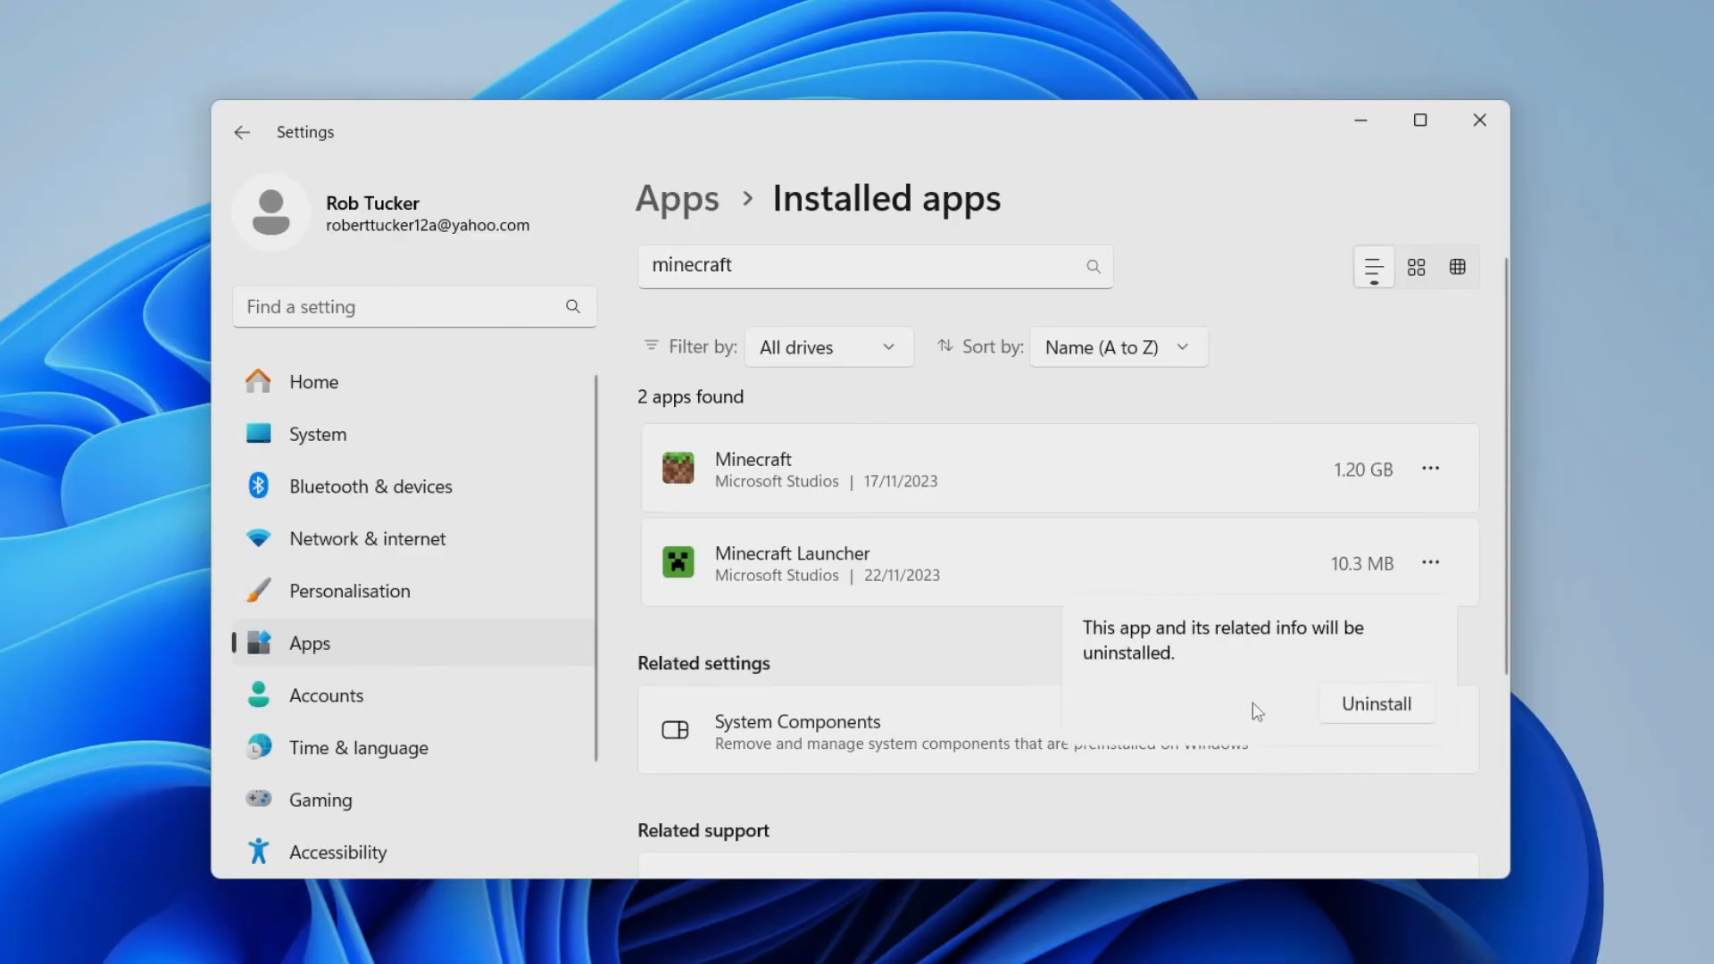
pyautogui.click(1374, 703)
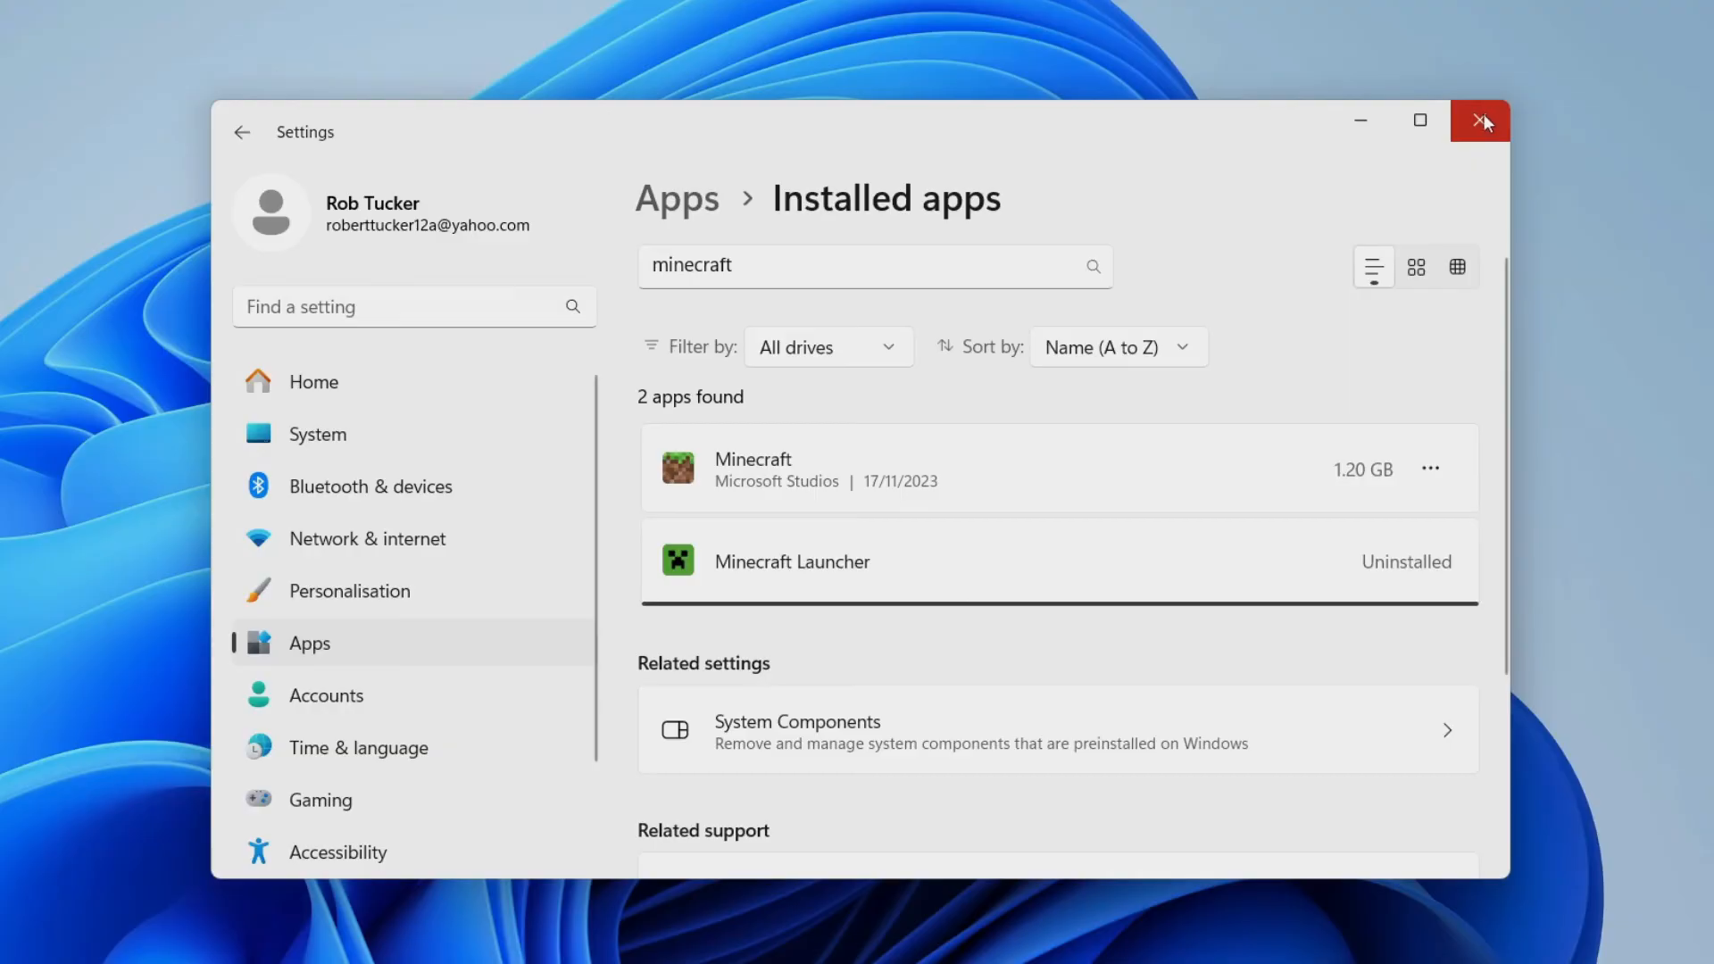
pyautogui.click(1478, 120)
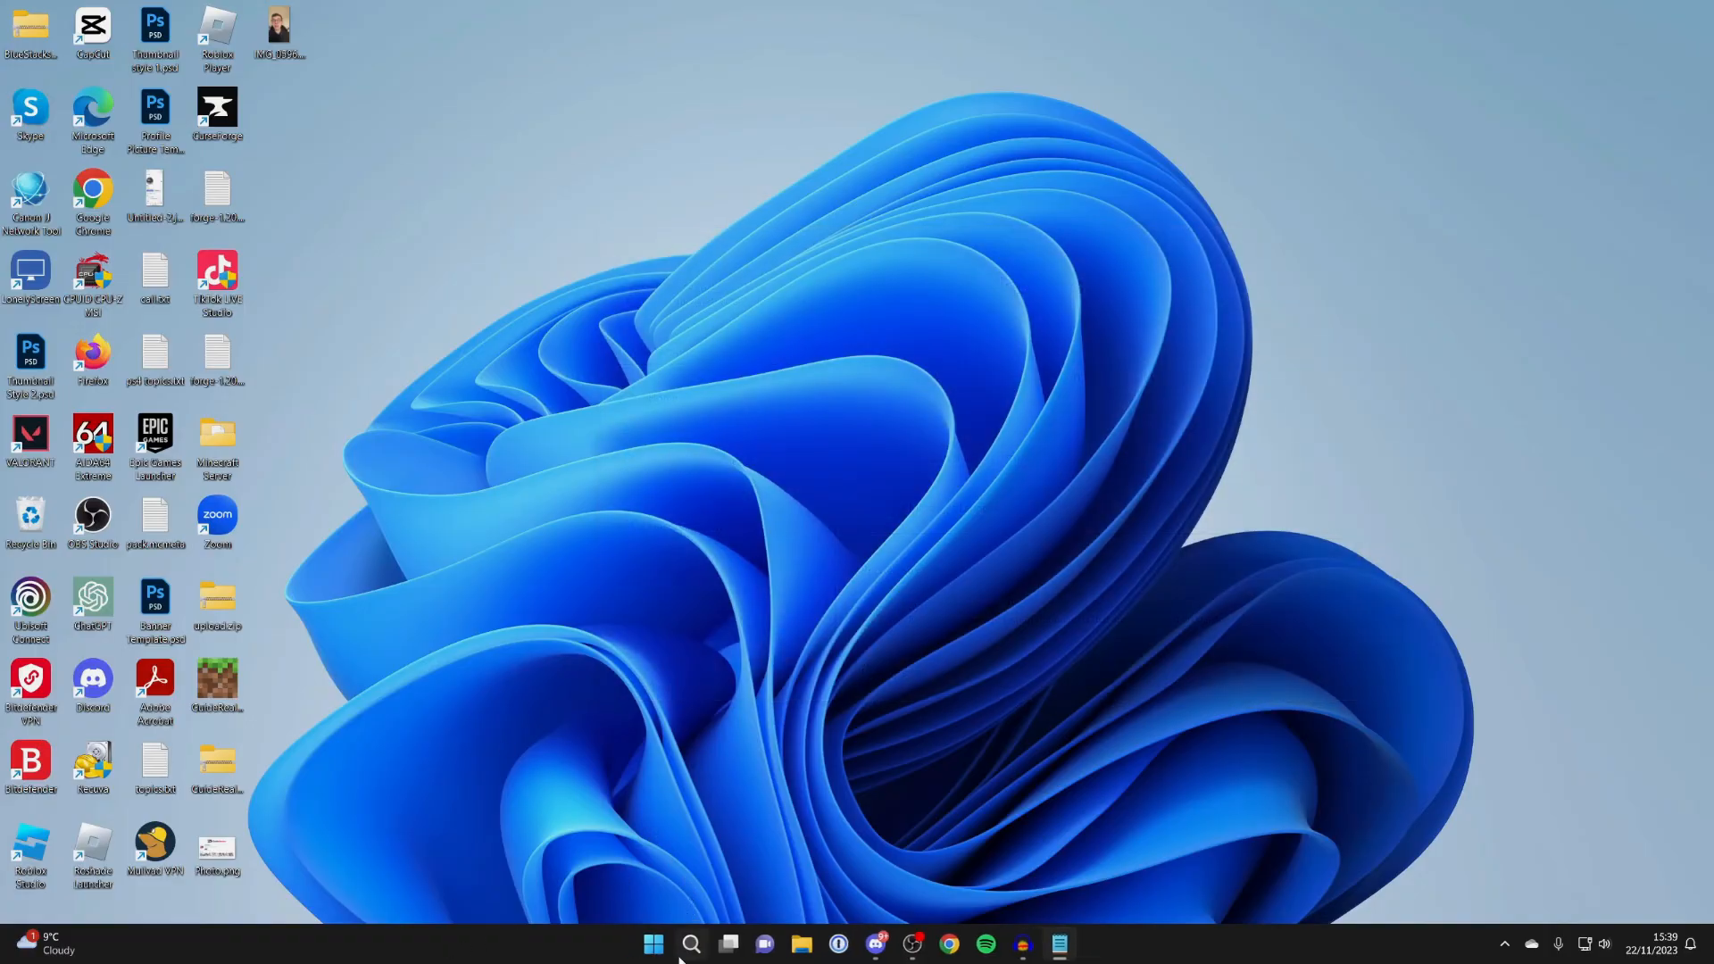
# - Launch Microsoft Store from Windows search
pyautogui.click(691, 942)
pyautogui.write('micro')
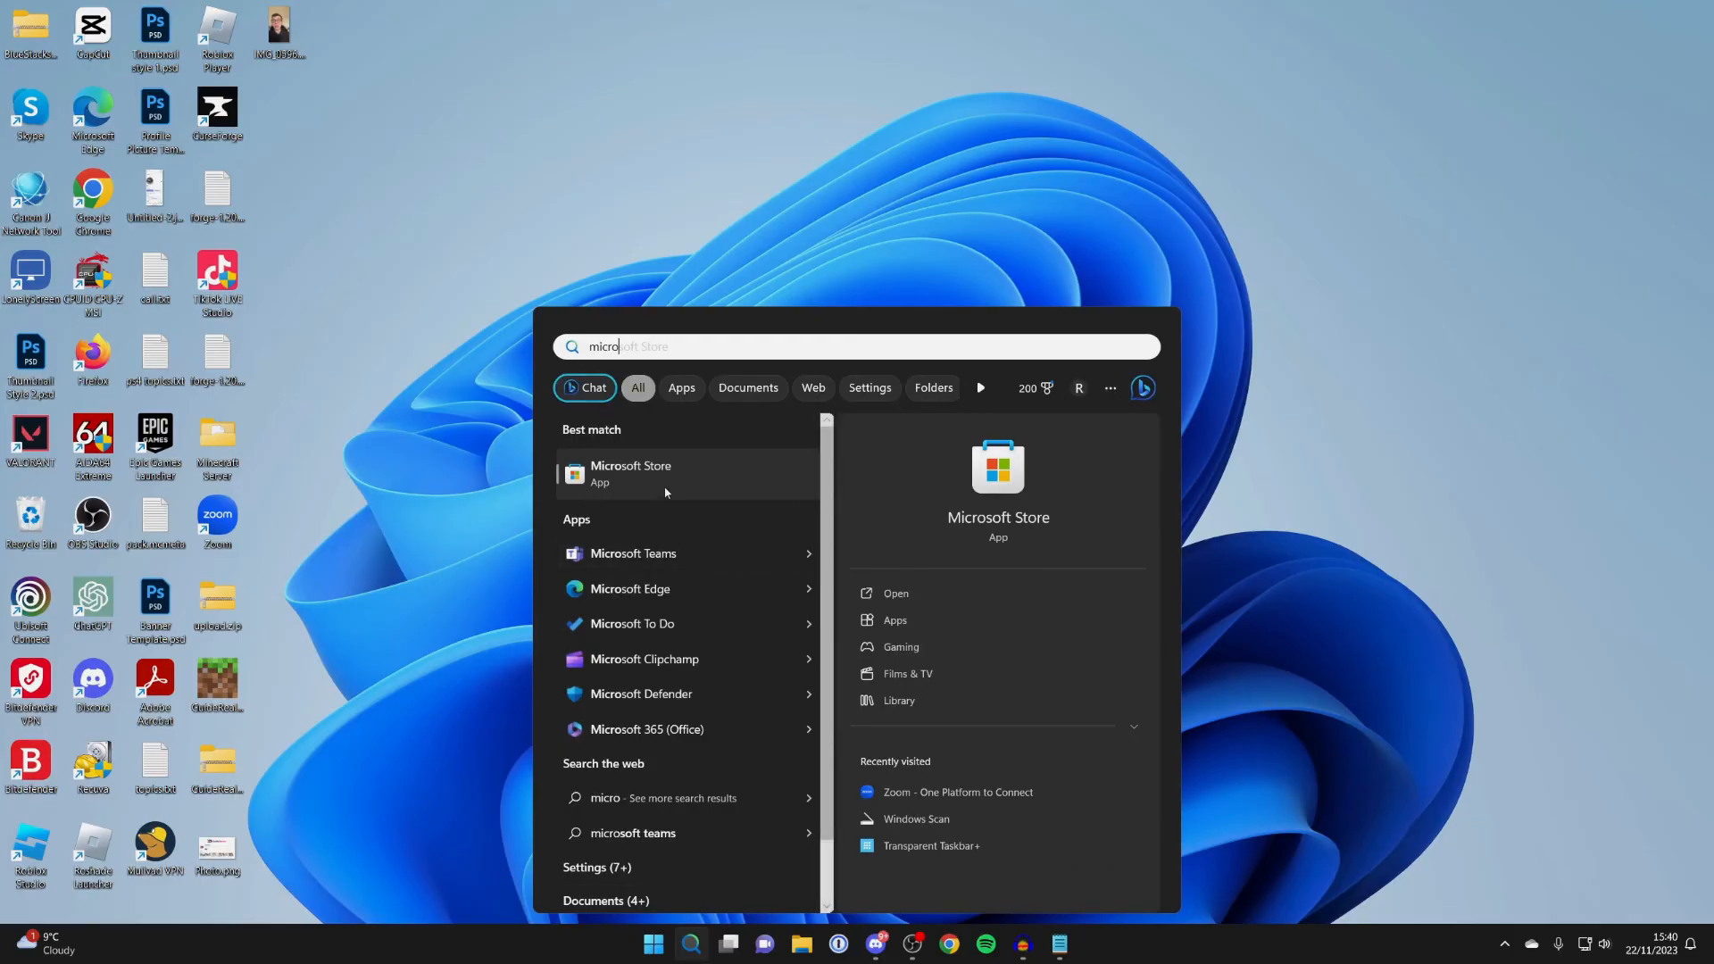
pyautogui.click(630, 471)
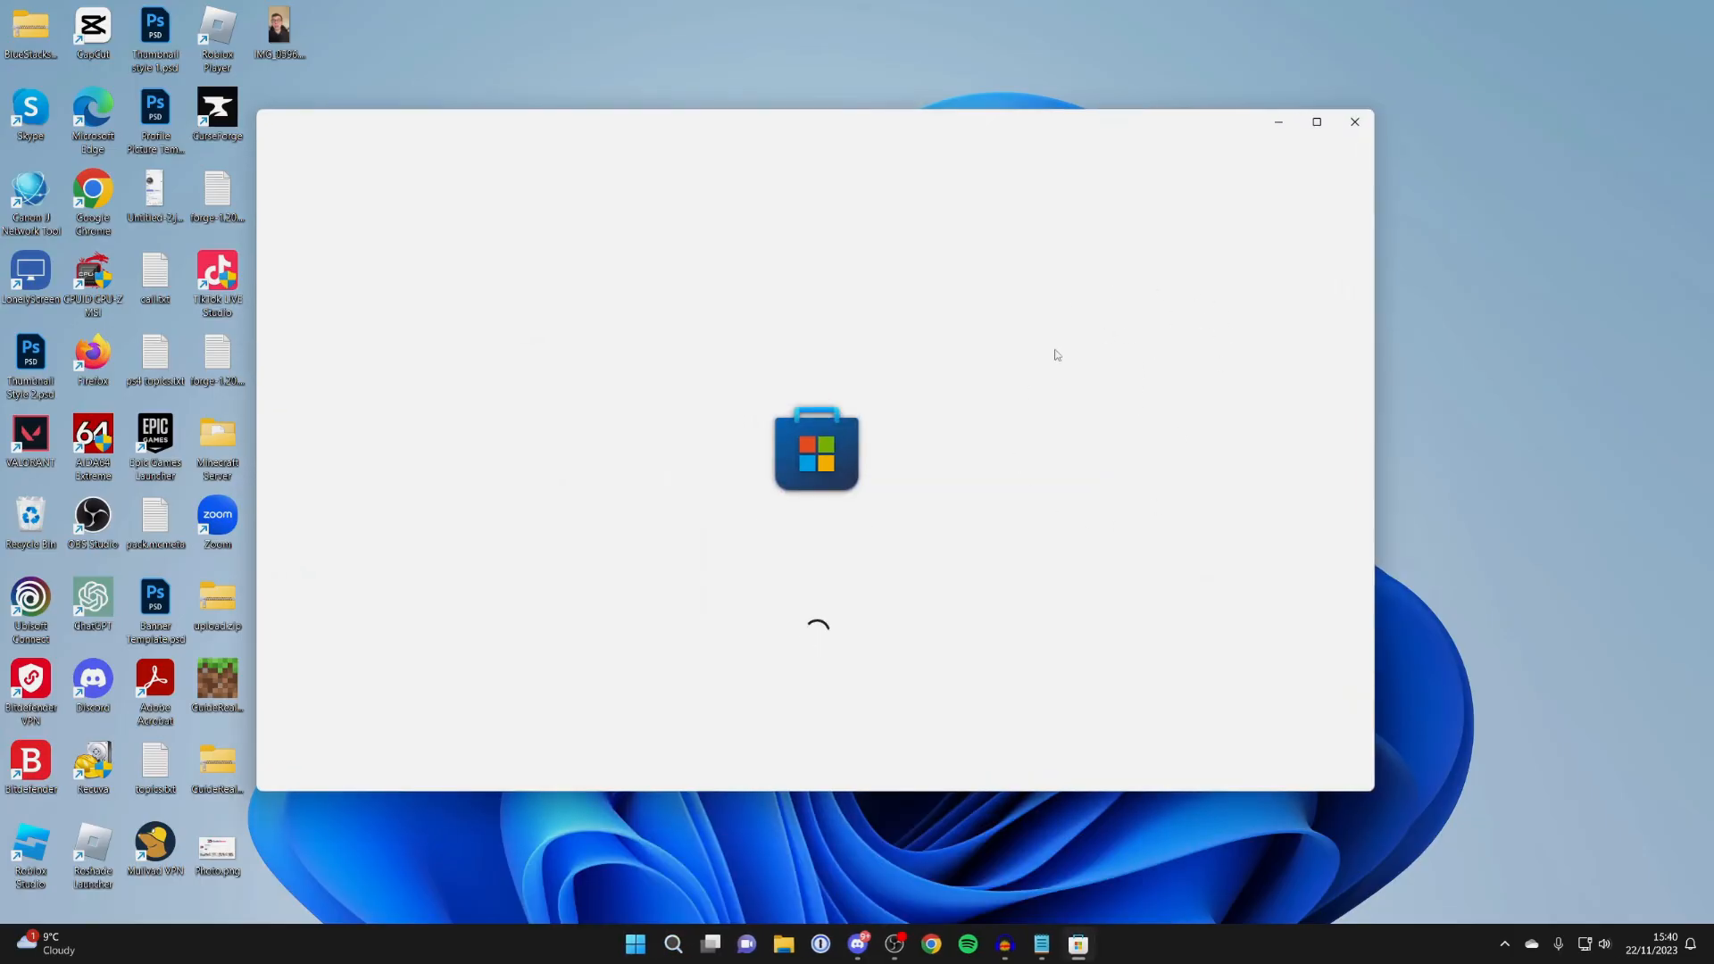
# - Find Minecraft Launcher in the Store, install it, and launch it to start the updater
pyautogui.write('m')
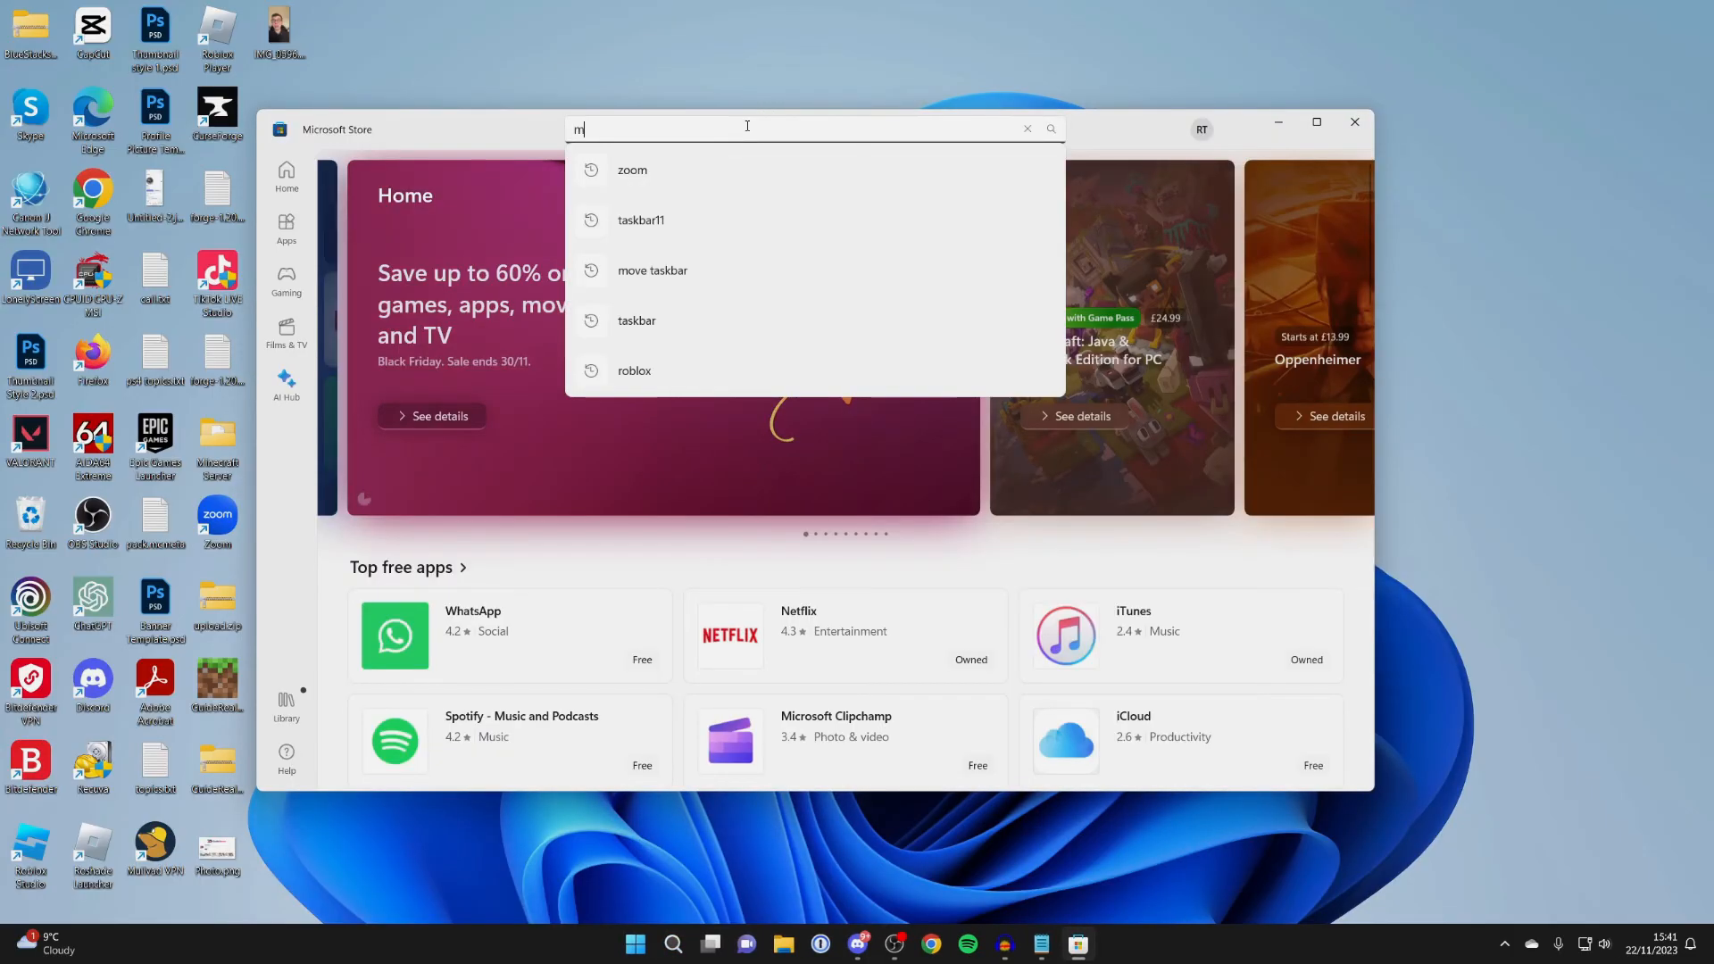
pyautogui.write('inecraft')
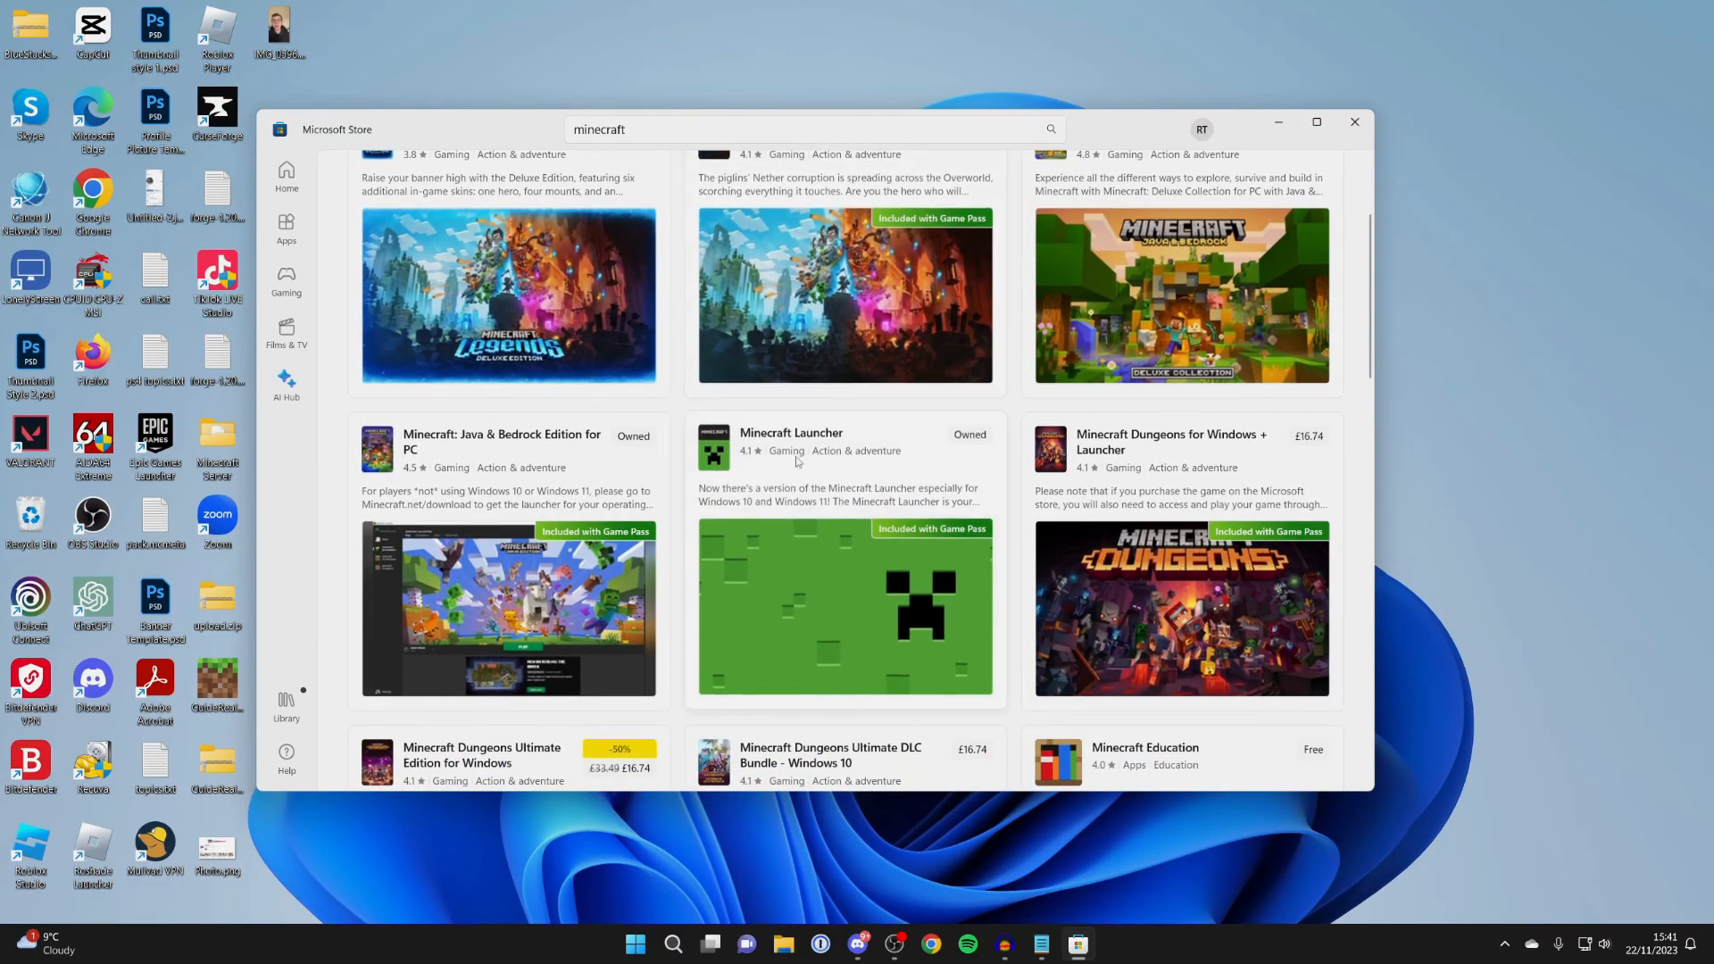
pyautogui.click(844, 443)
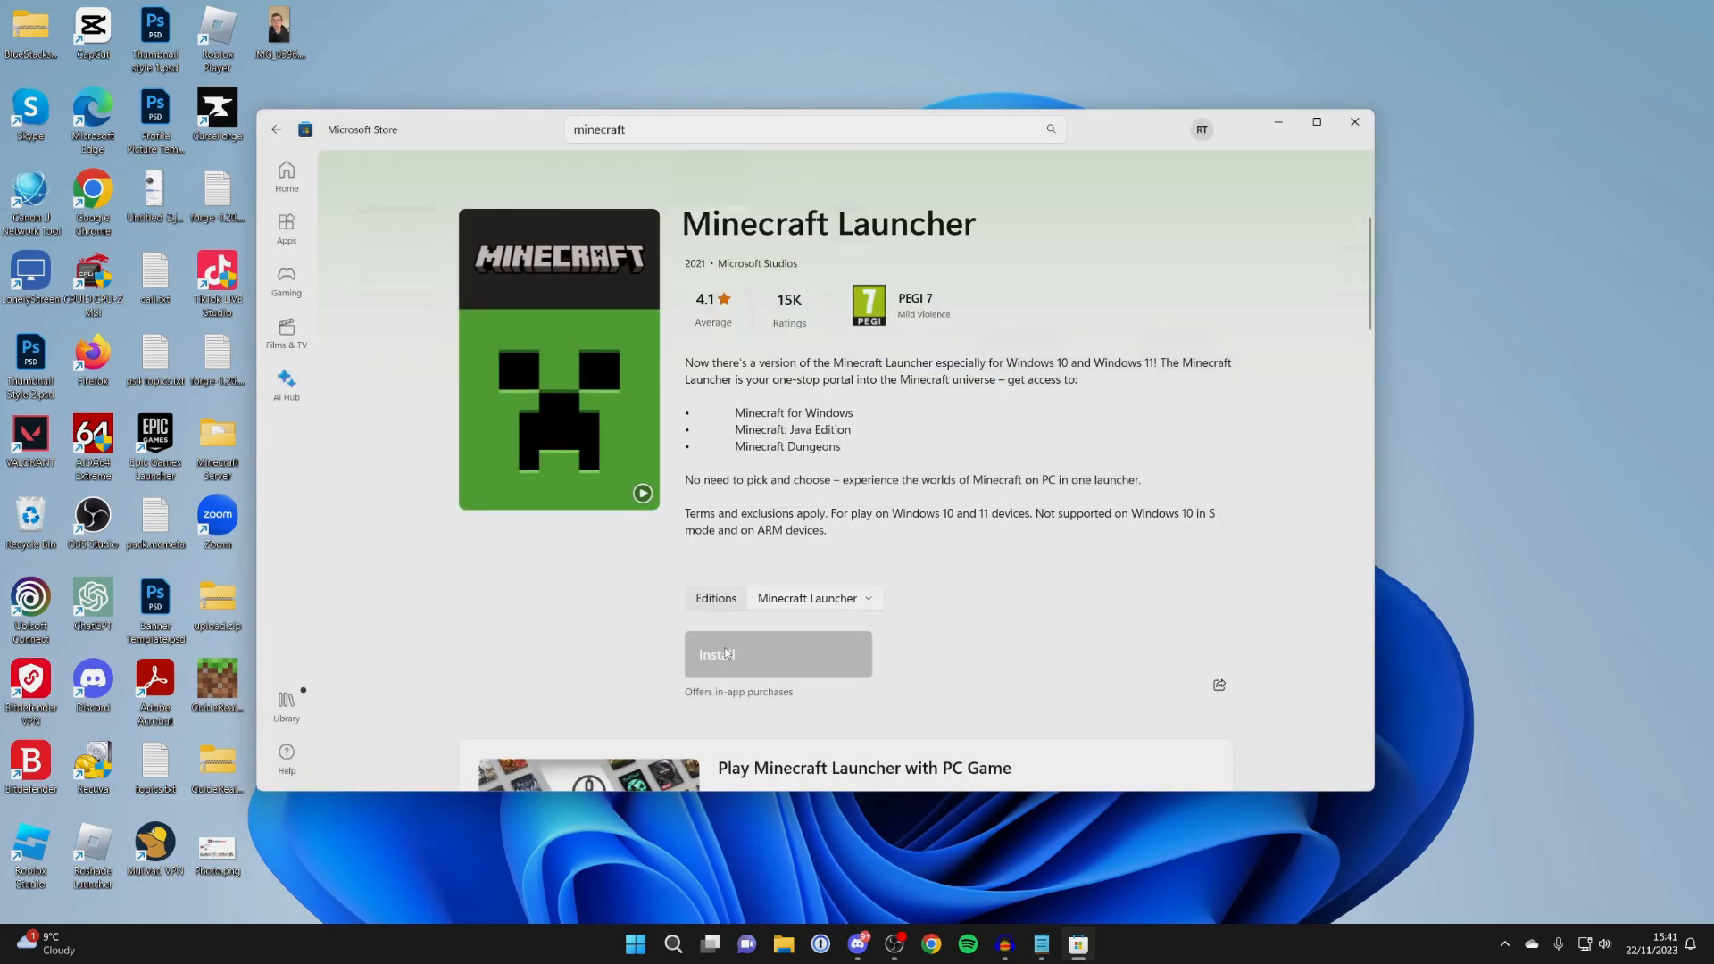
pyautogui.click(776, 653)
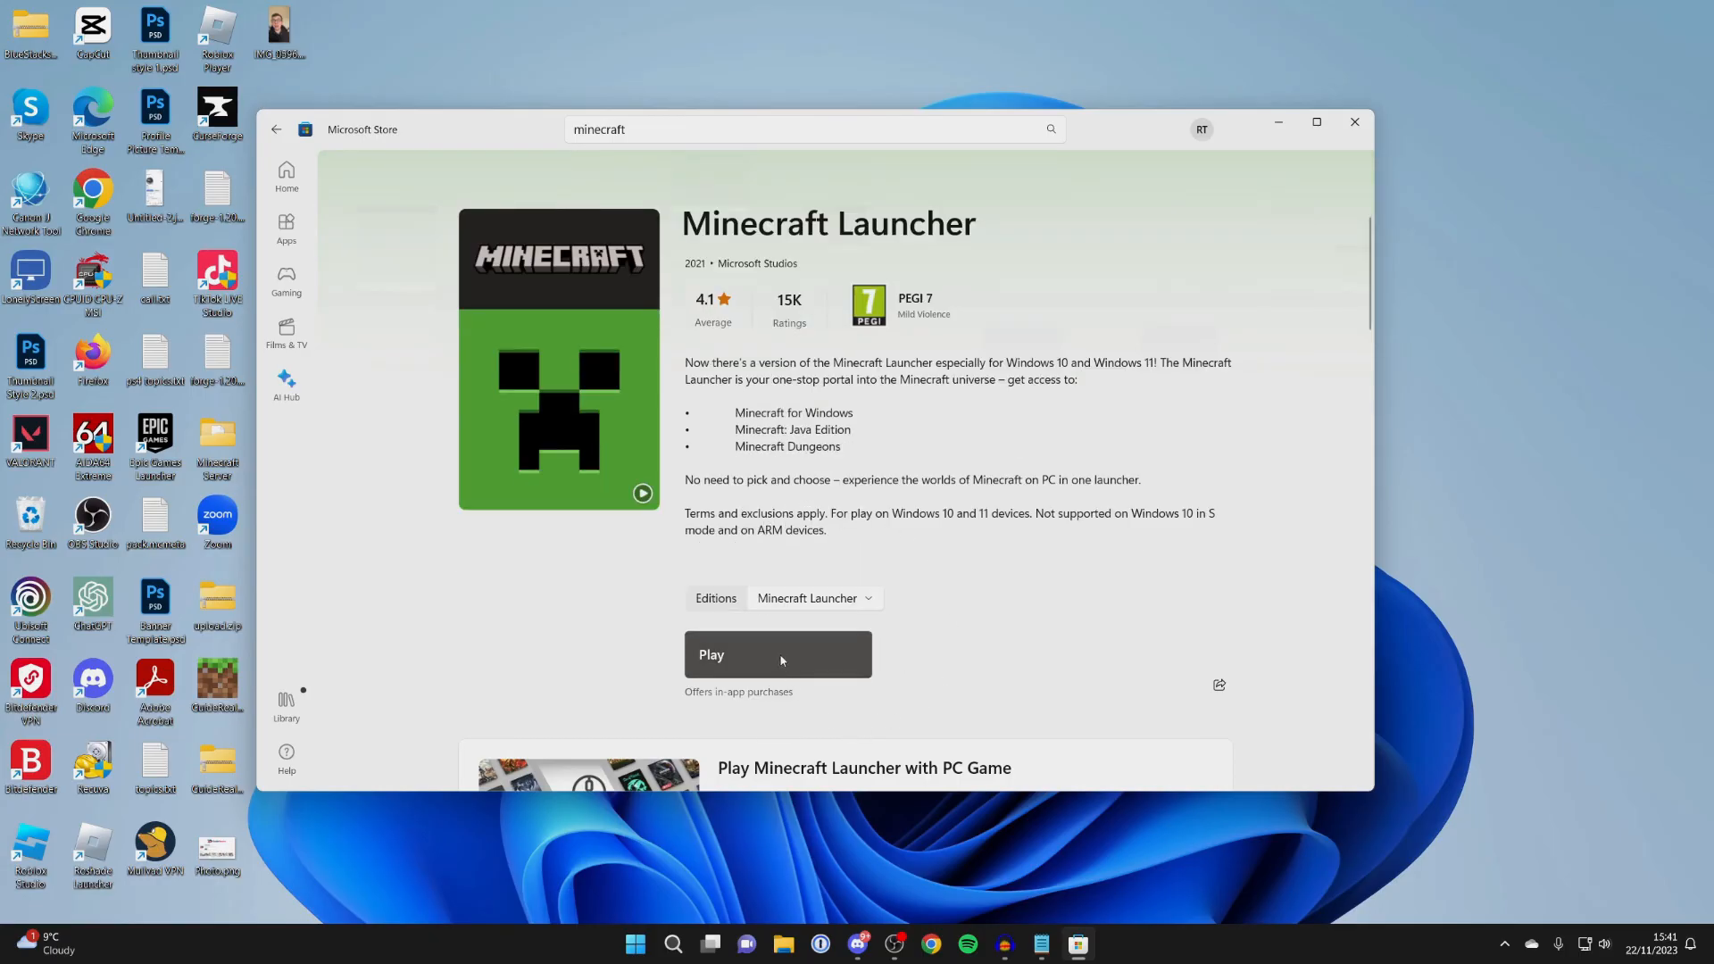
pyautogui.click(777, 653)
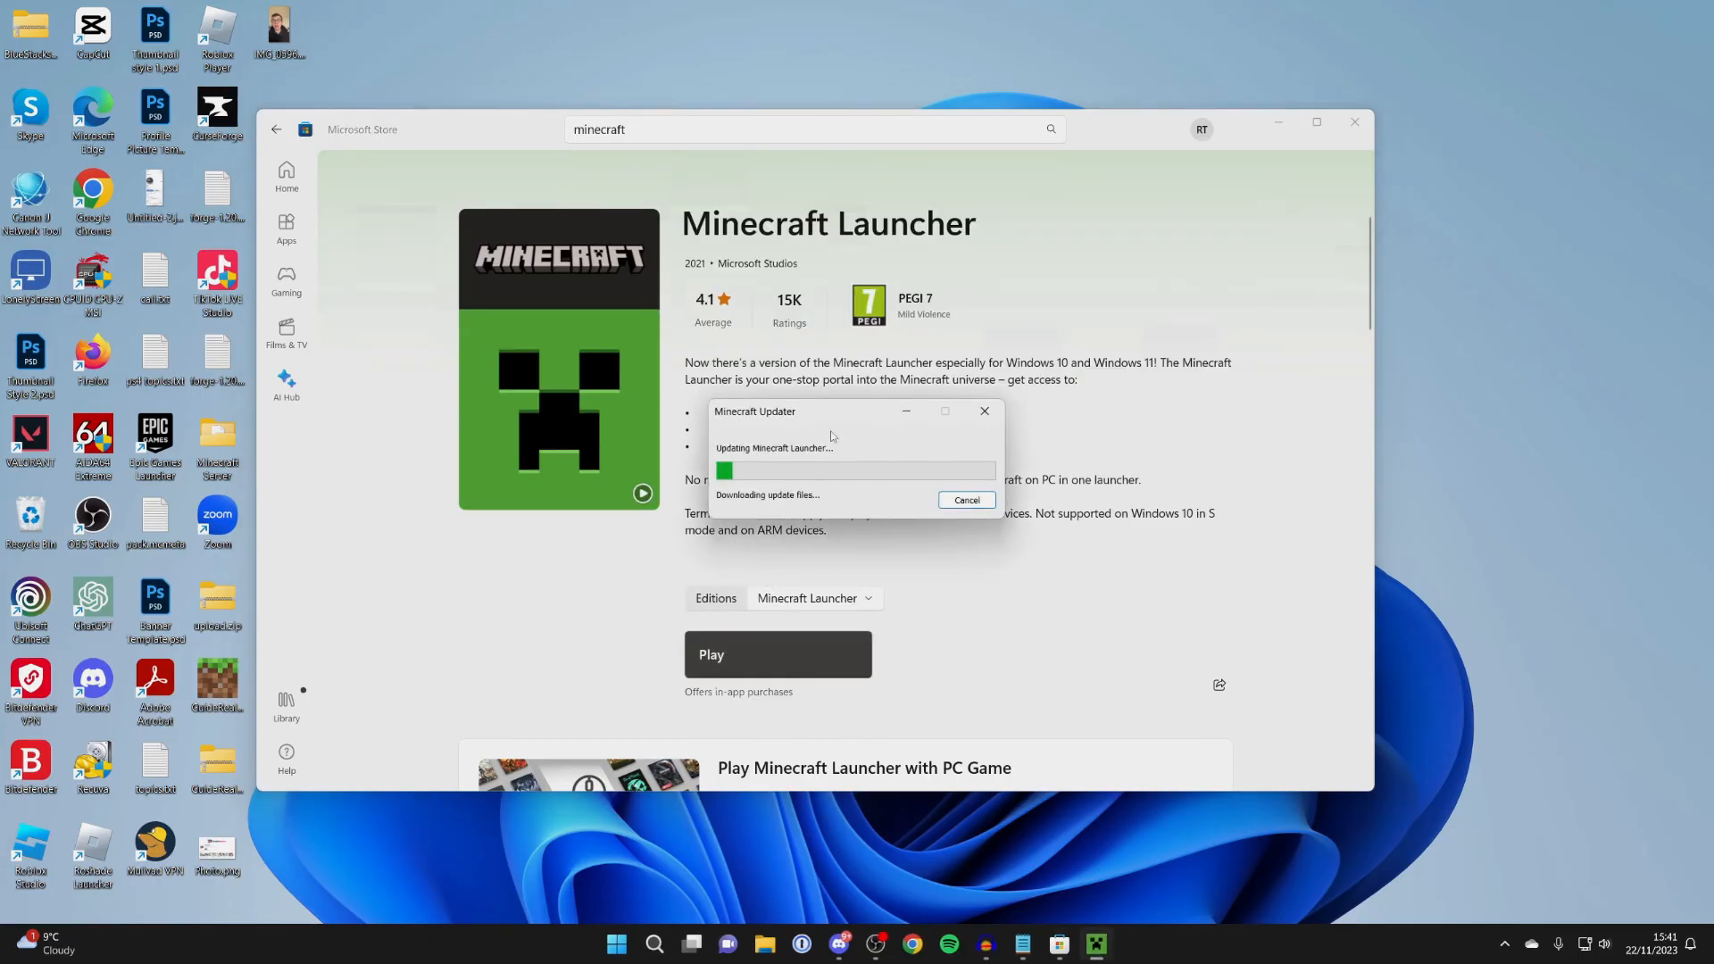